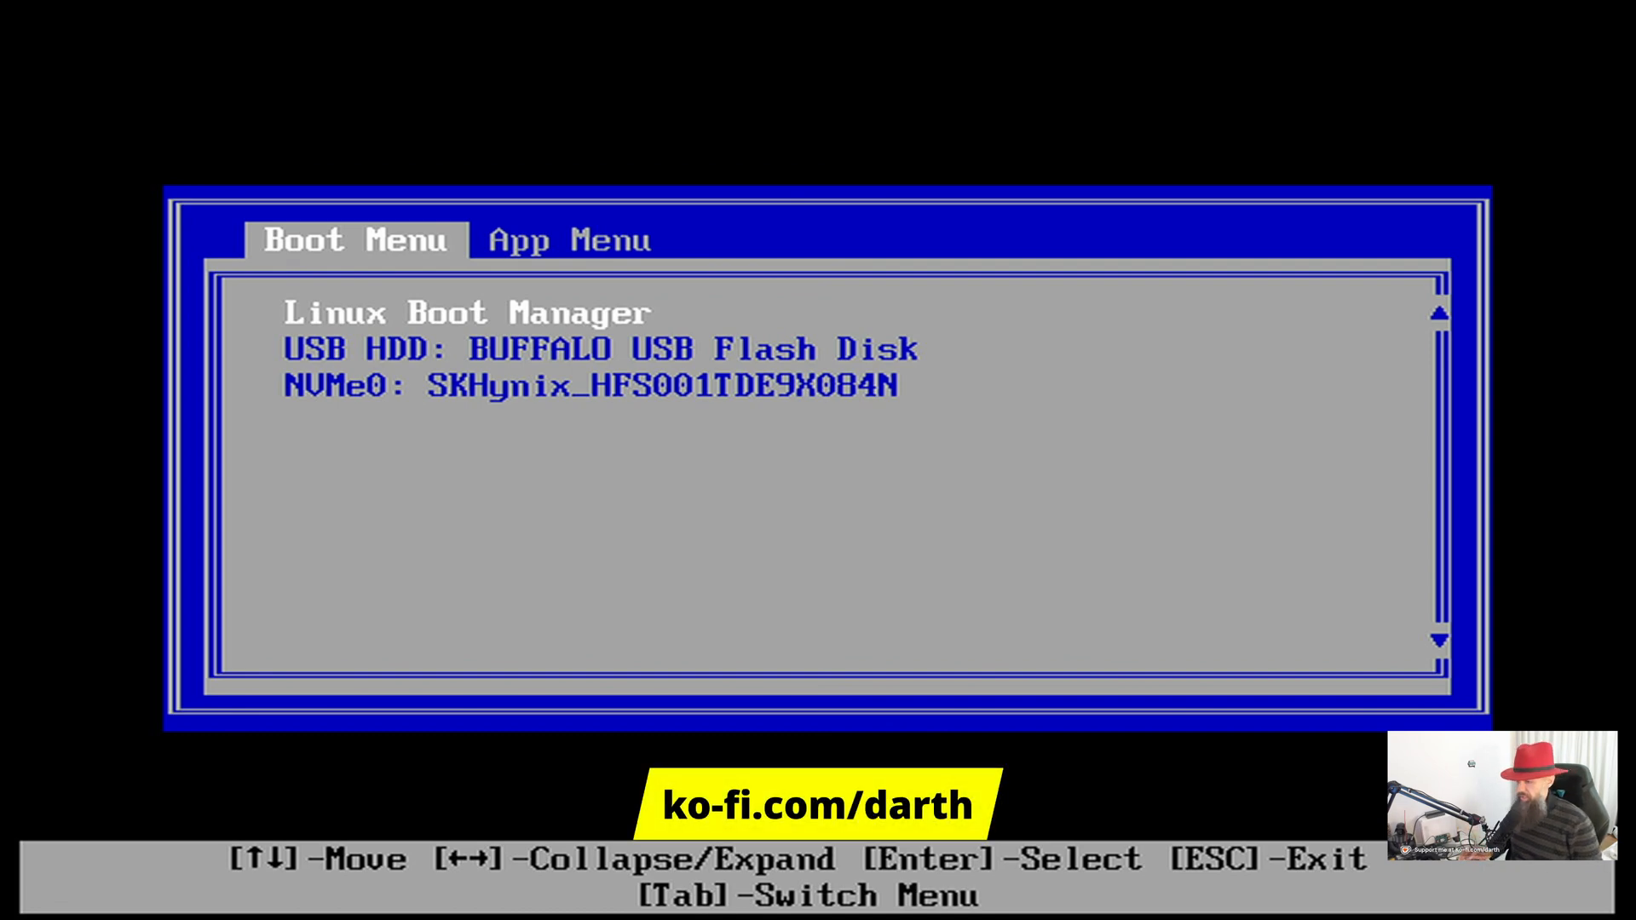
Boot FreeBSD from the BUFFALO USB flash disk in the Lenovo Boot Menu
{"action": "key", "text": "Return"}
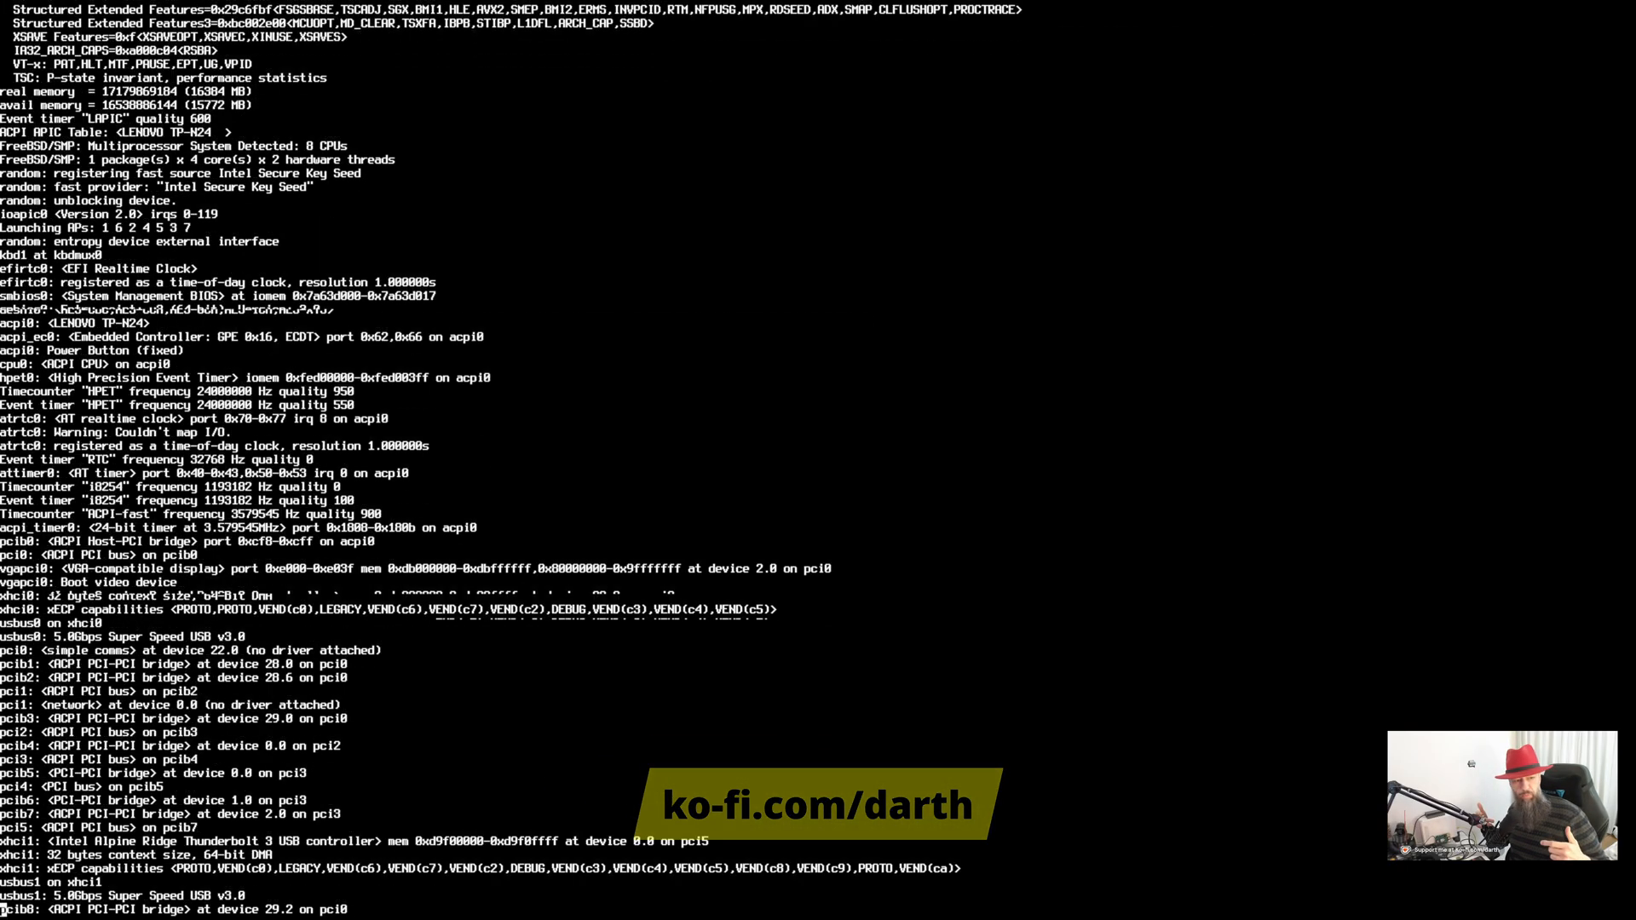
Wait through the kernel boot messages until the installer welcome dialog appears
{"action": "scroll", "scroll_direction": "down", "scroll_amount": 3}
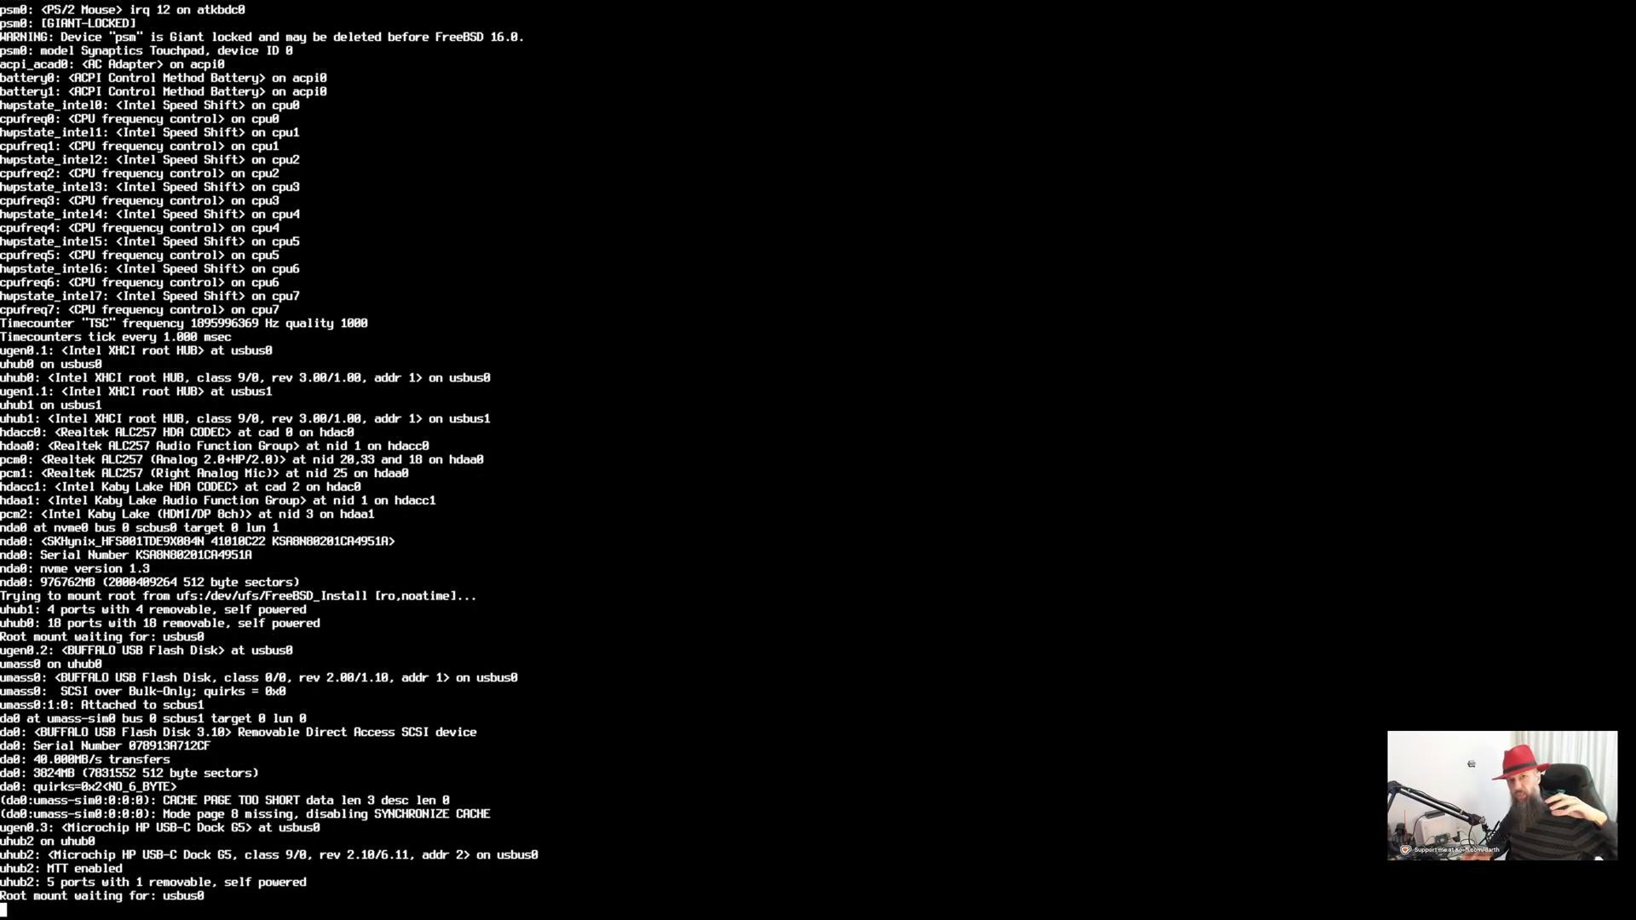
{"action": "scroll", "scroll_direction": "down", "scroll_amount": 3}
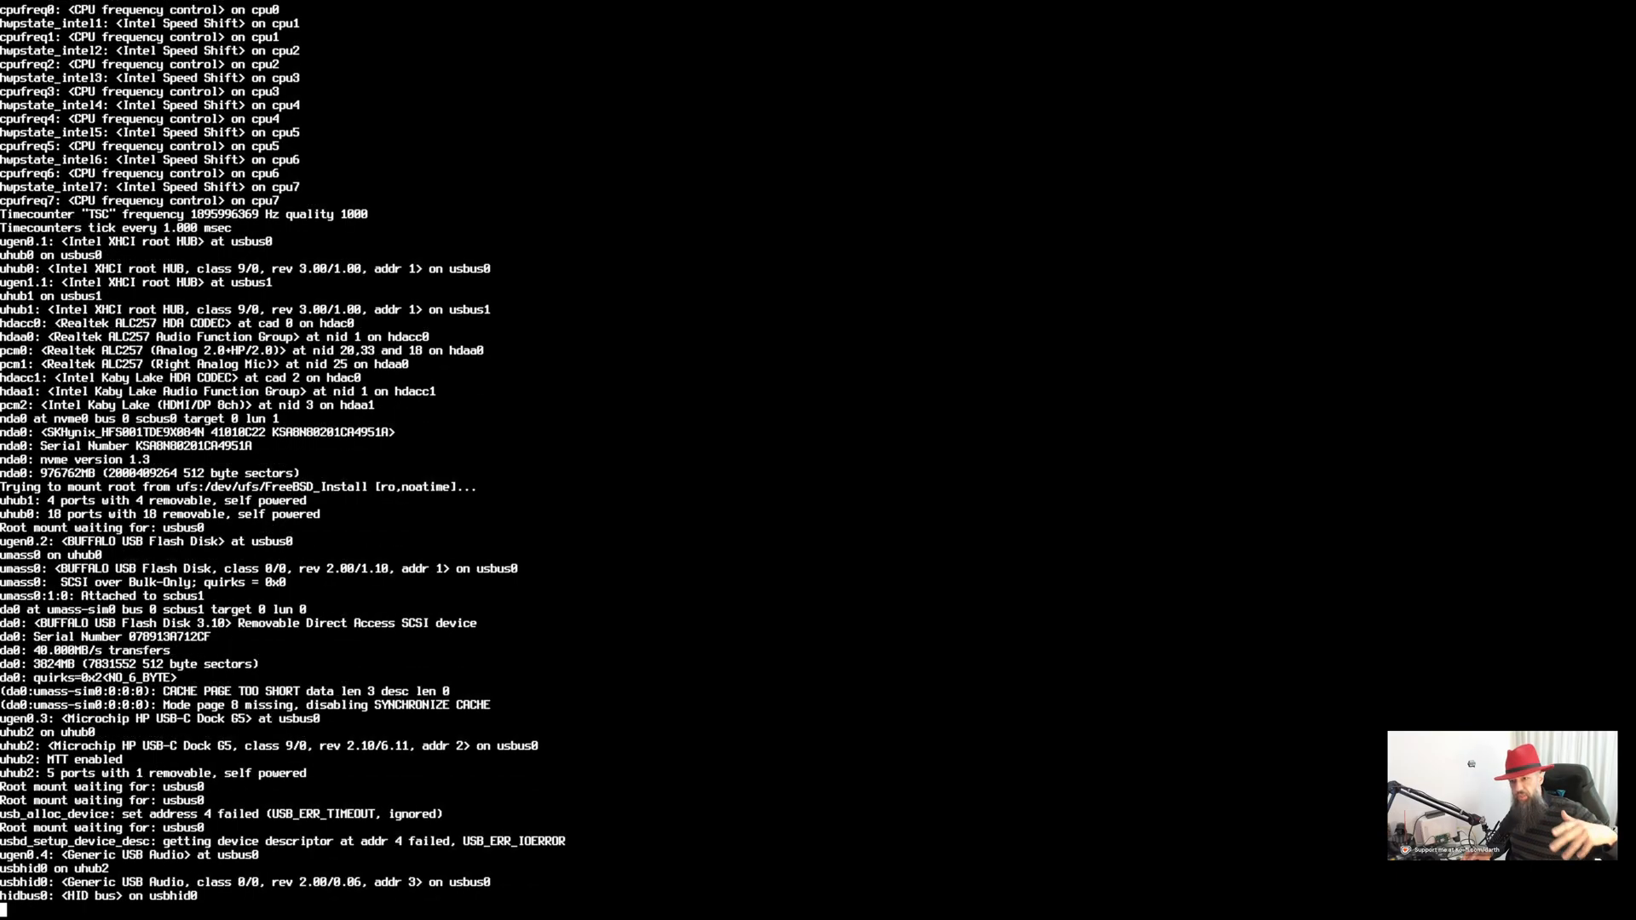
{"action": "scroll", "scroll_direction": "down", "scroll_amount": 3}
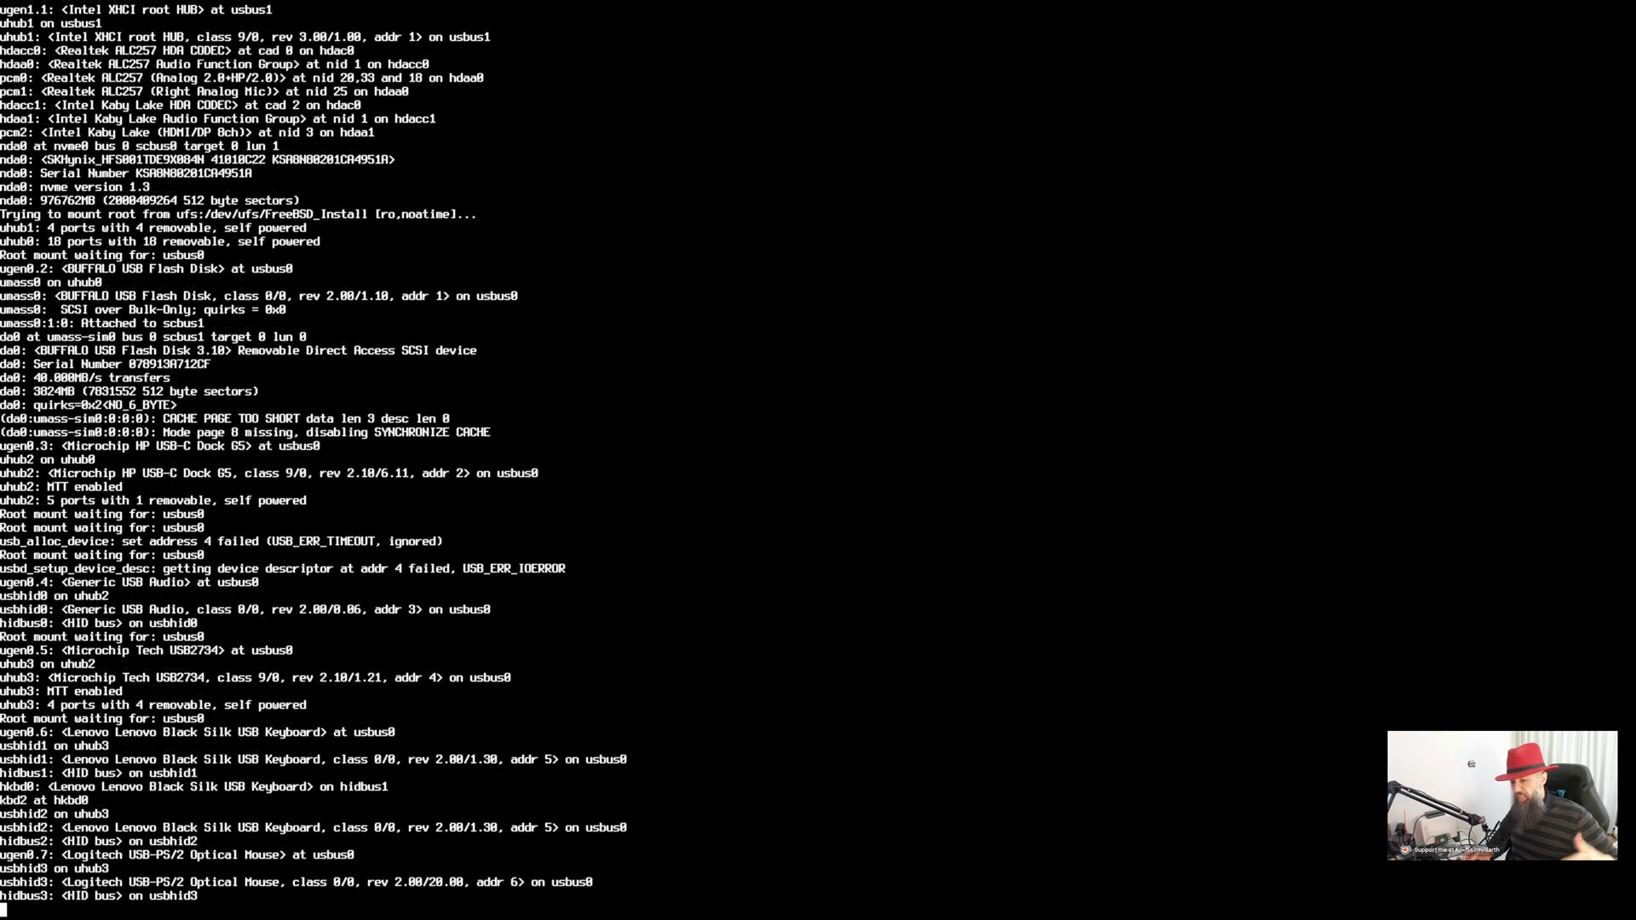
{"action": "scroll", "scroll_direction": "down", "scroll_amount": 3}
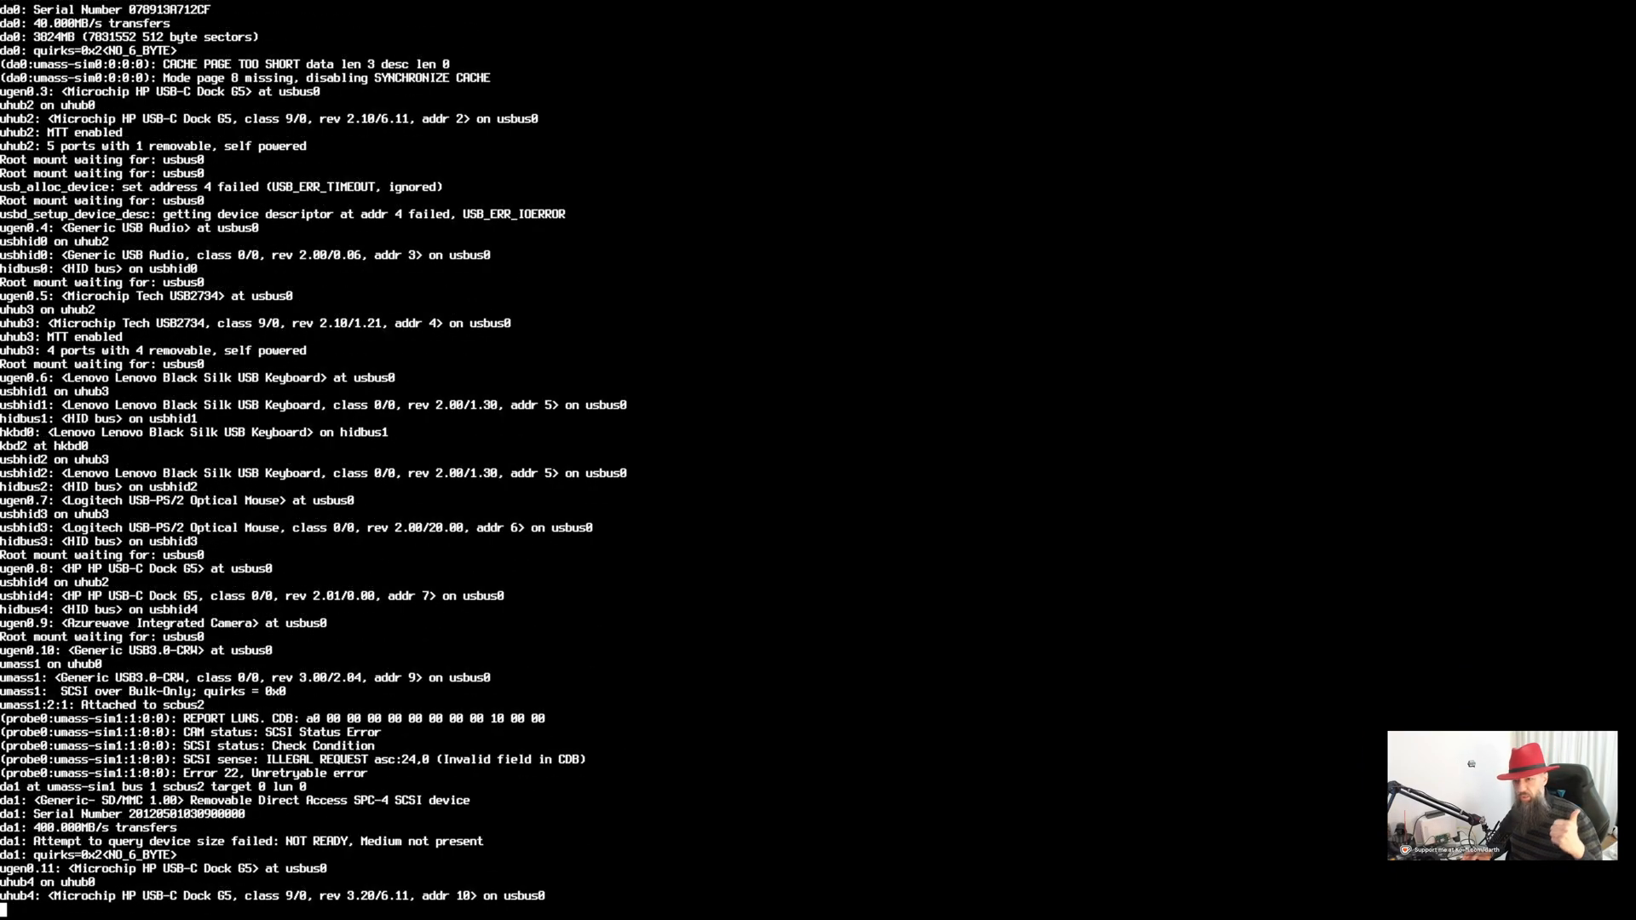
{"action": "scroll", "scroll_direction": "down", "scroll_amount": 3}
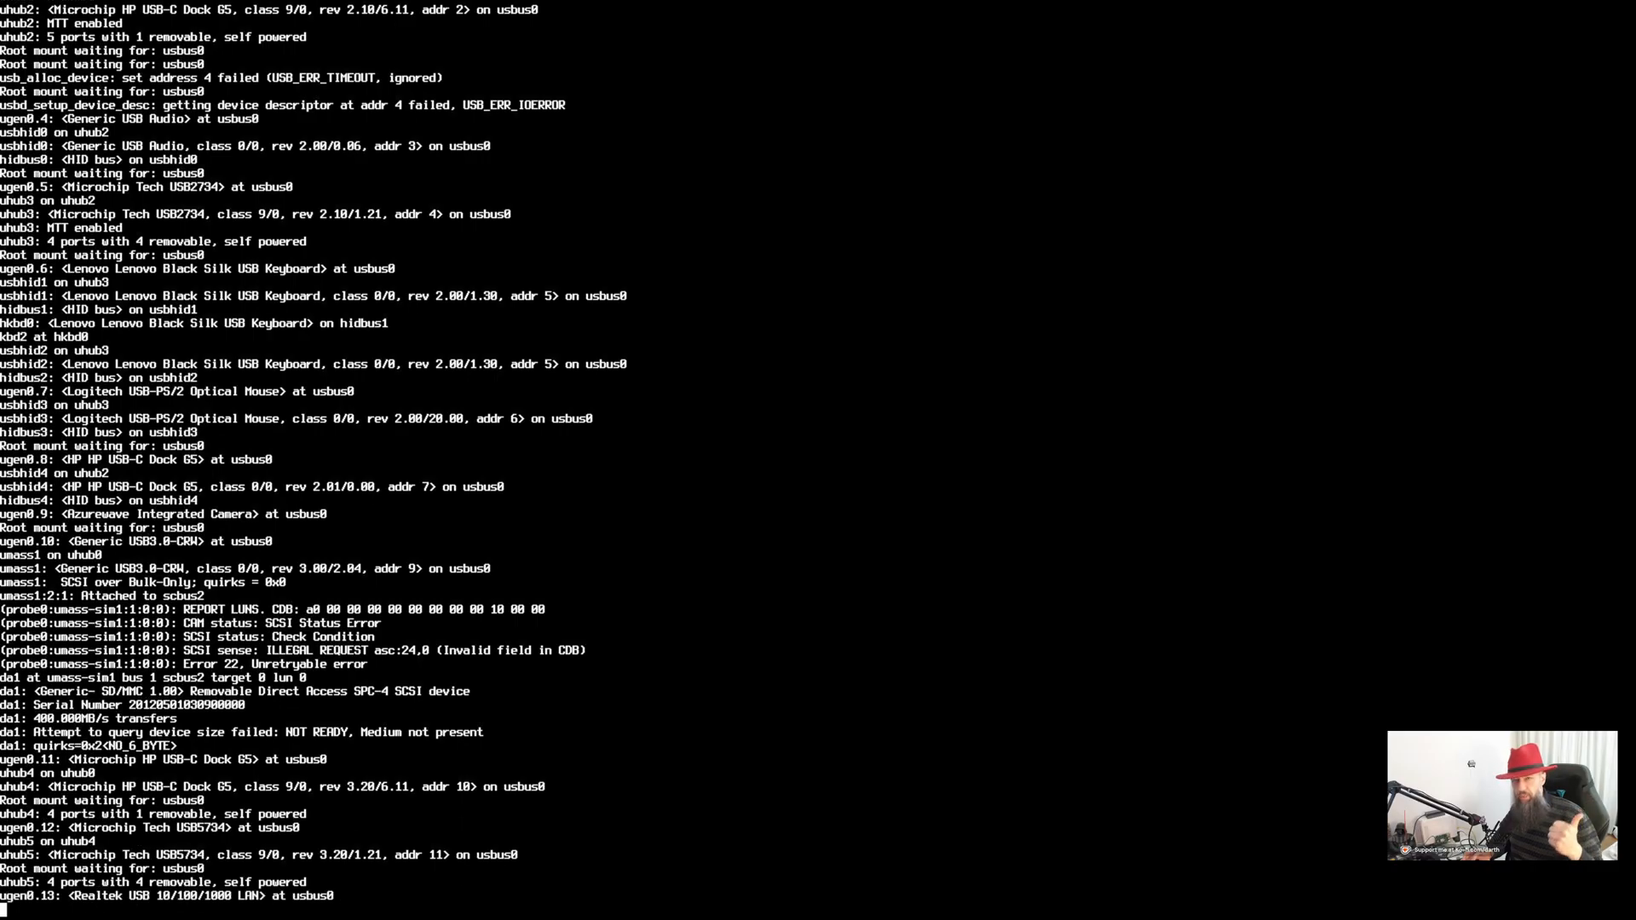
{"action": "scroll", "scroll_direction": "down", "scroll_amount": 3}
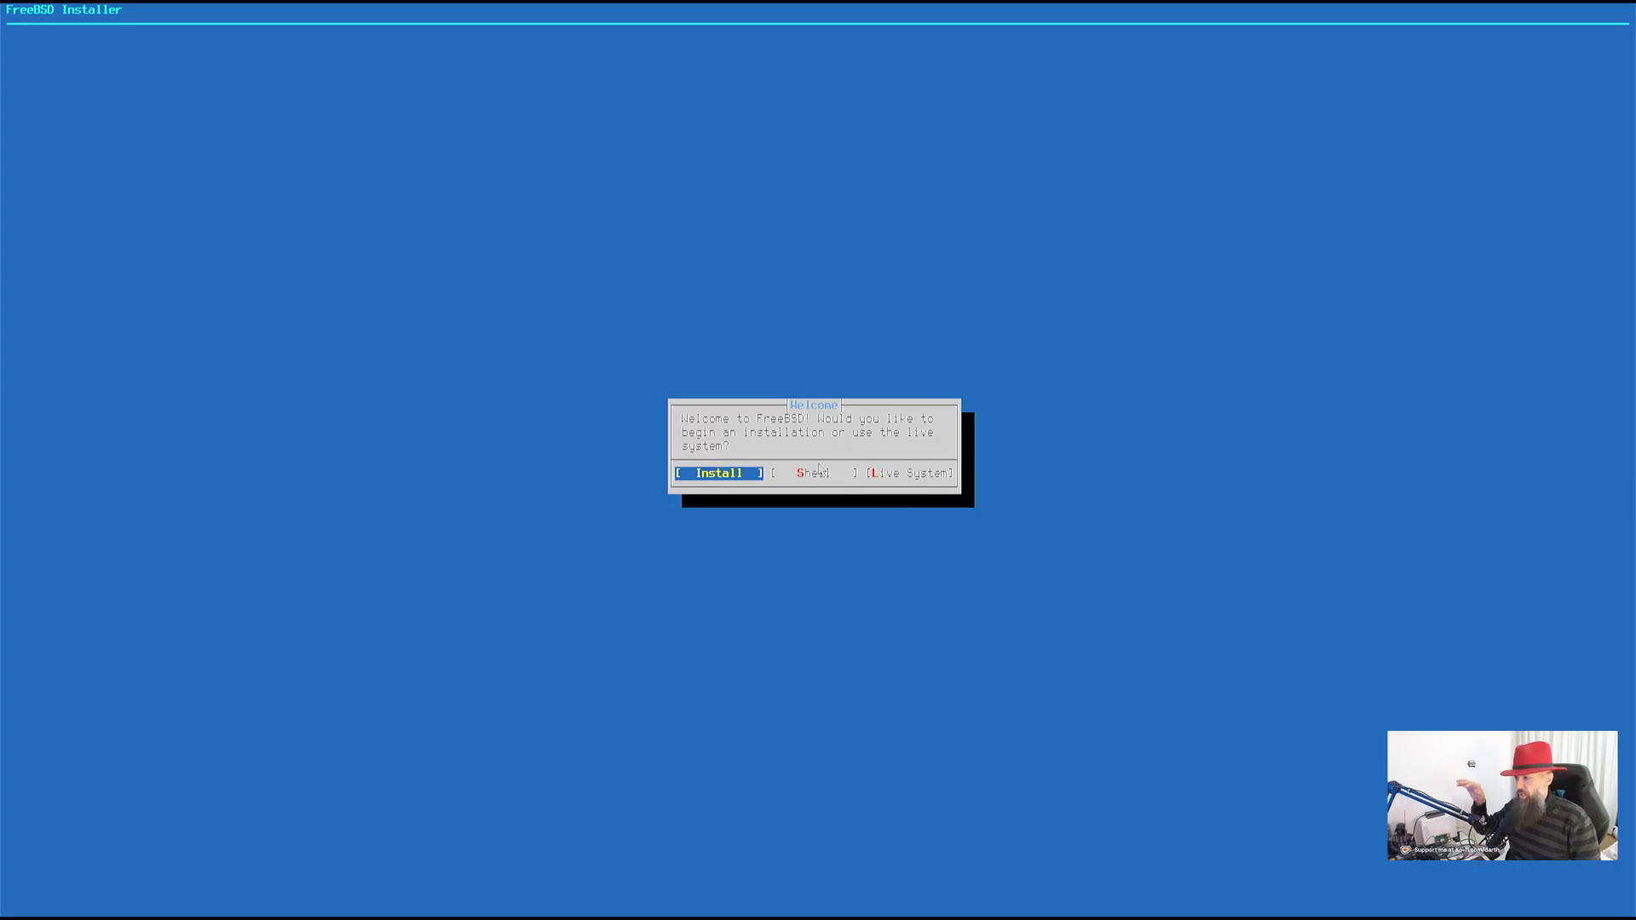
Begin a new installation and set the hostname to 'bunny'
{"action": "left_click", "coordinate": [717, 472]}
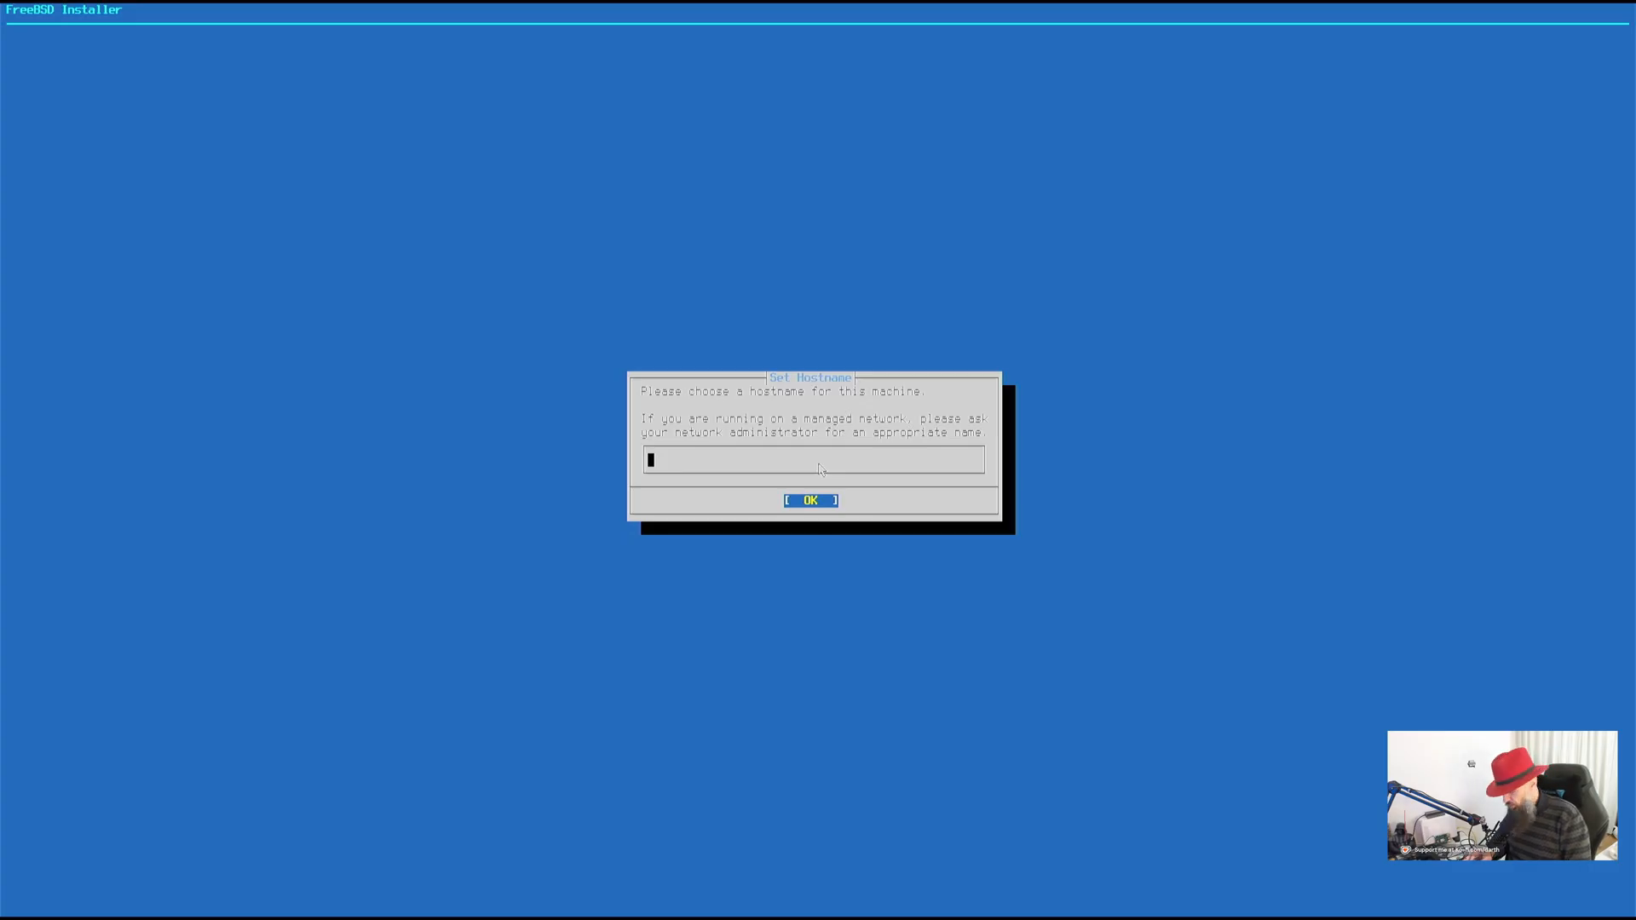
{"action": "type", "text": "bunny"}
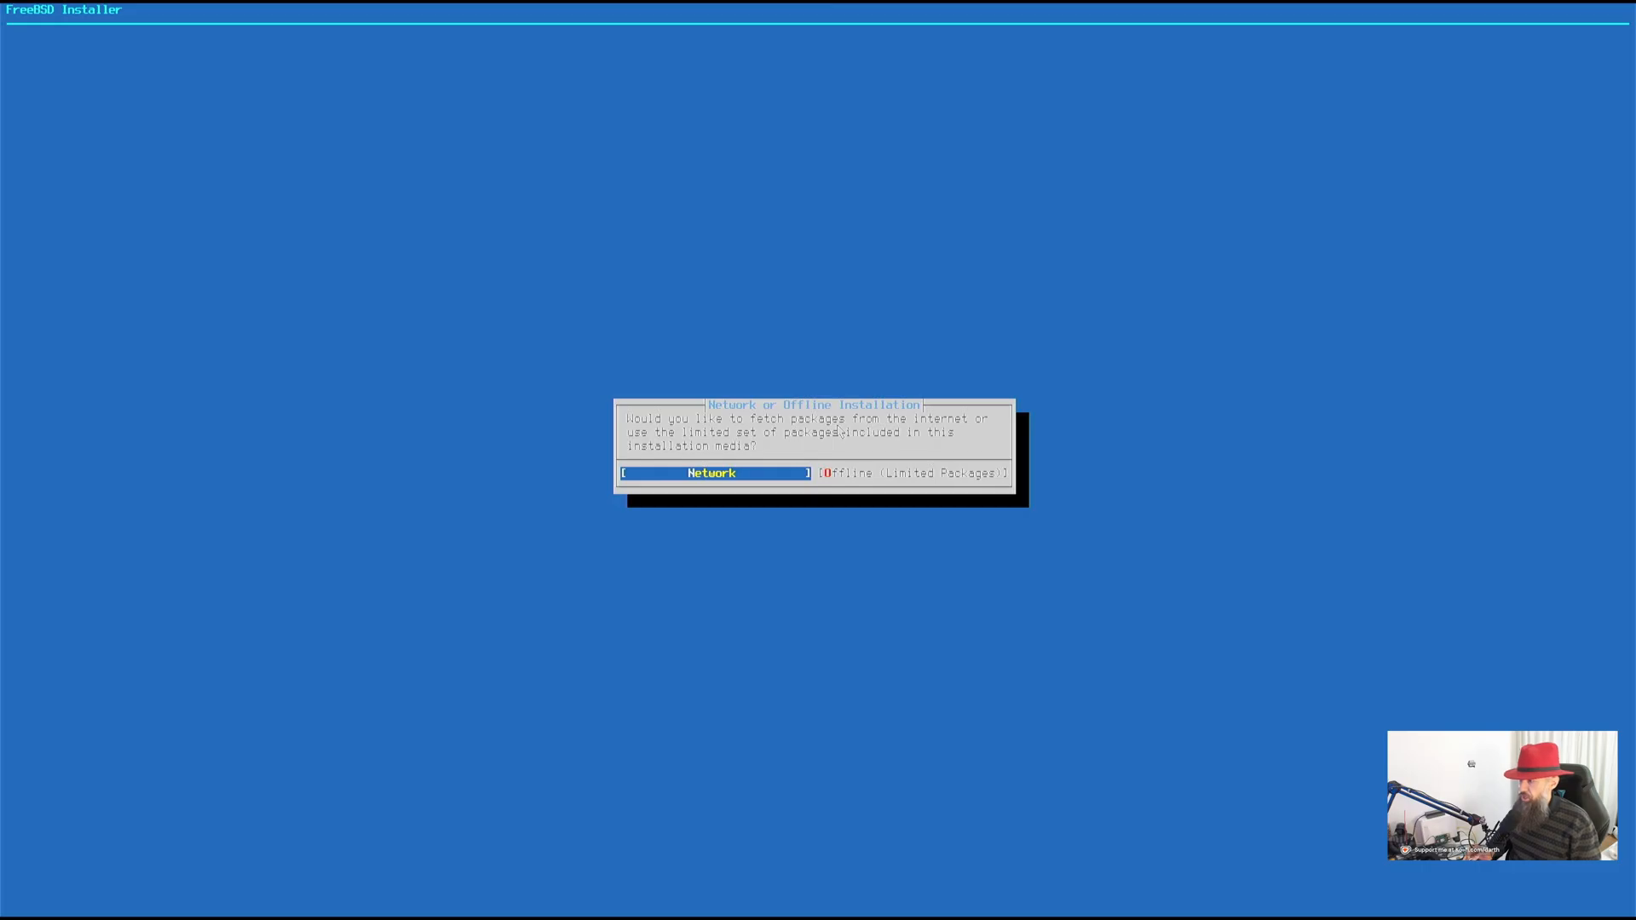
Choose network installation and configure the wlan0 wireless interface automatically
{"action": "key", "text": "Right"}
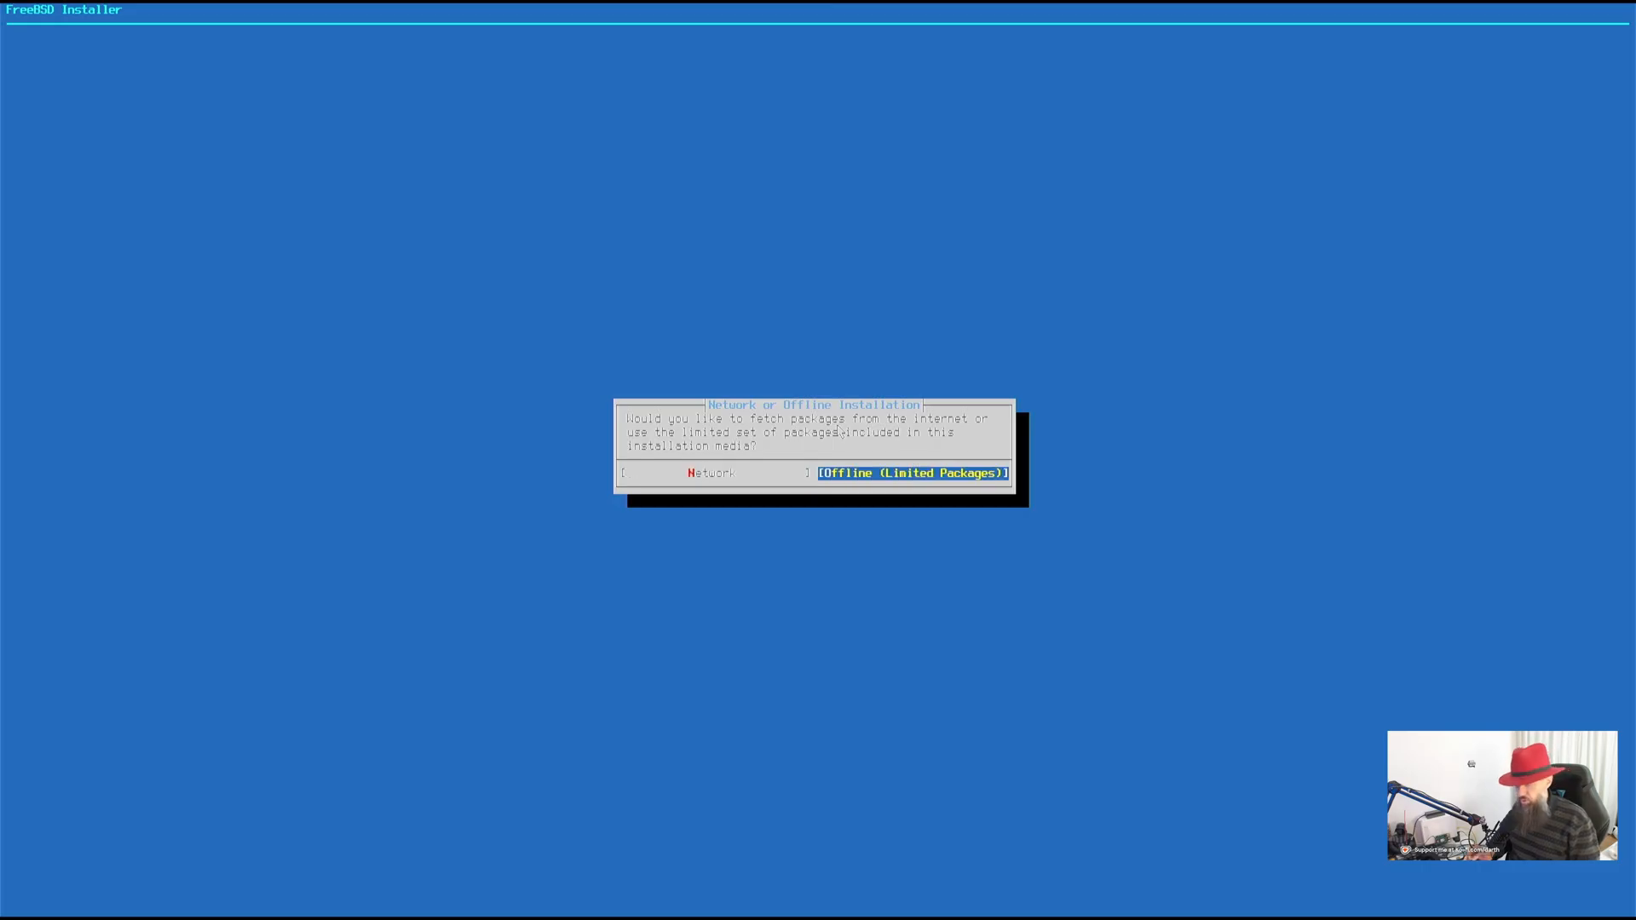
{"action": "key", "text": "Left"}
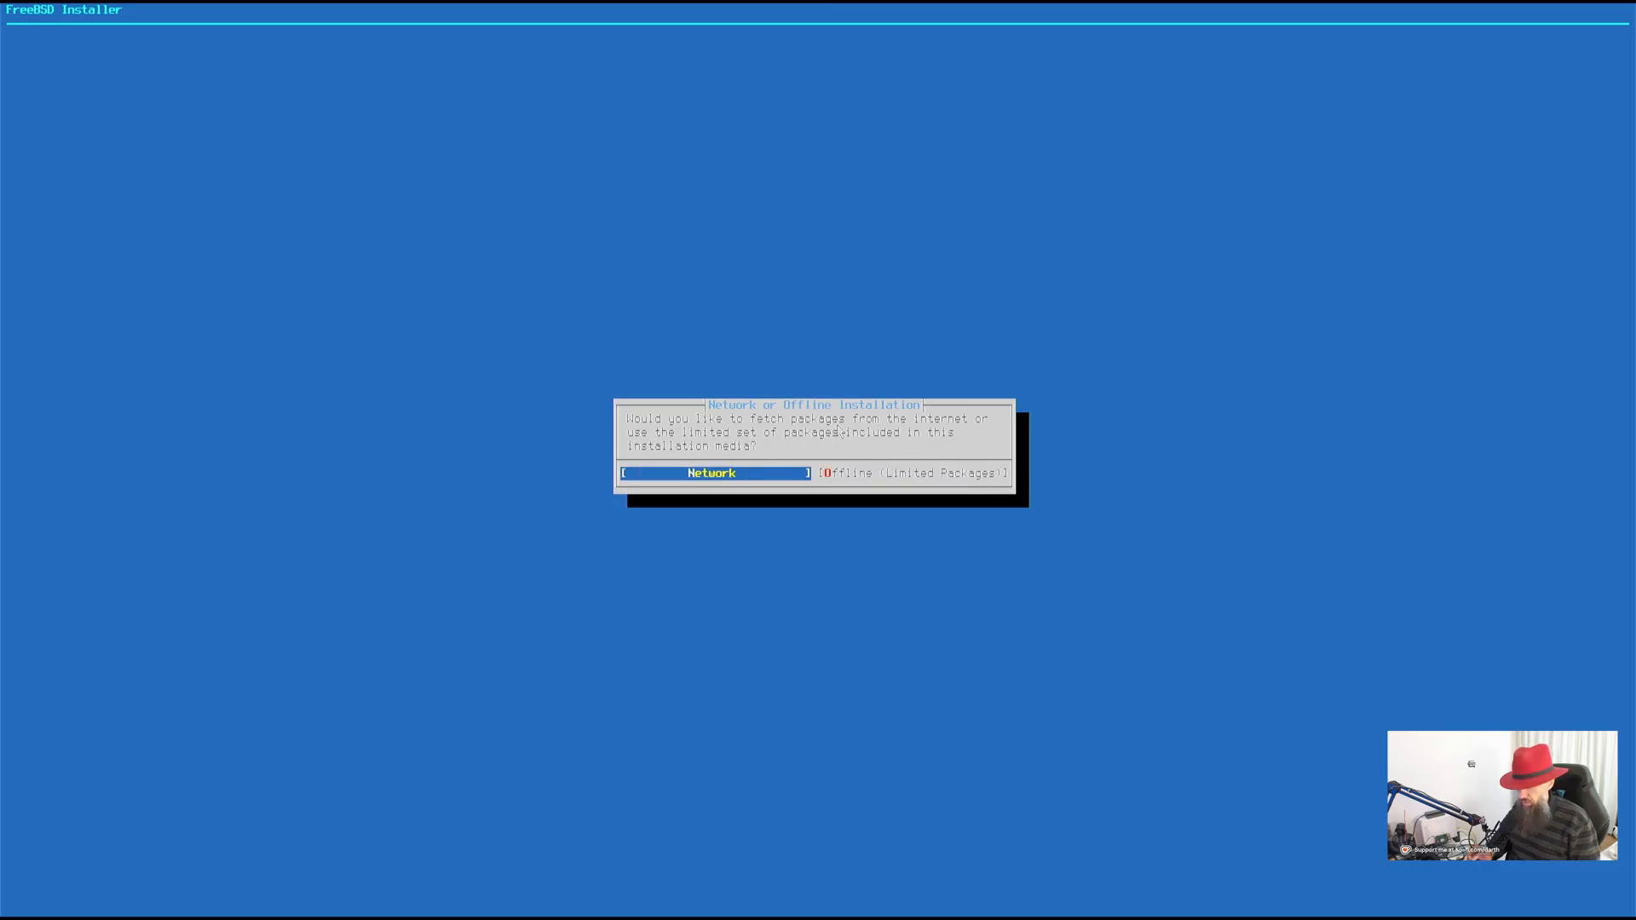
{"action": "left_click", "coordinate": [711, 472]}
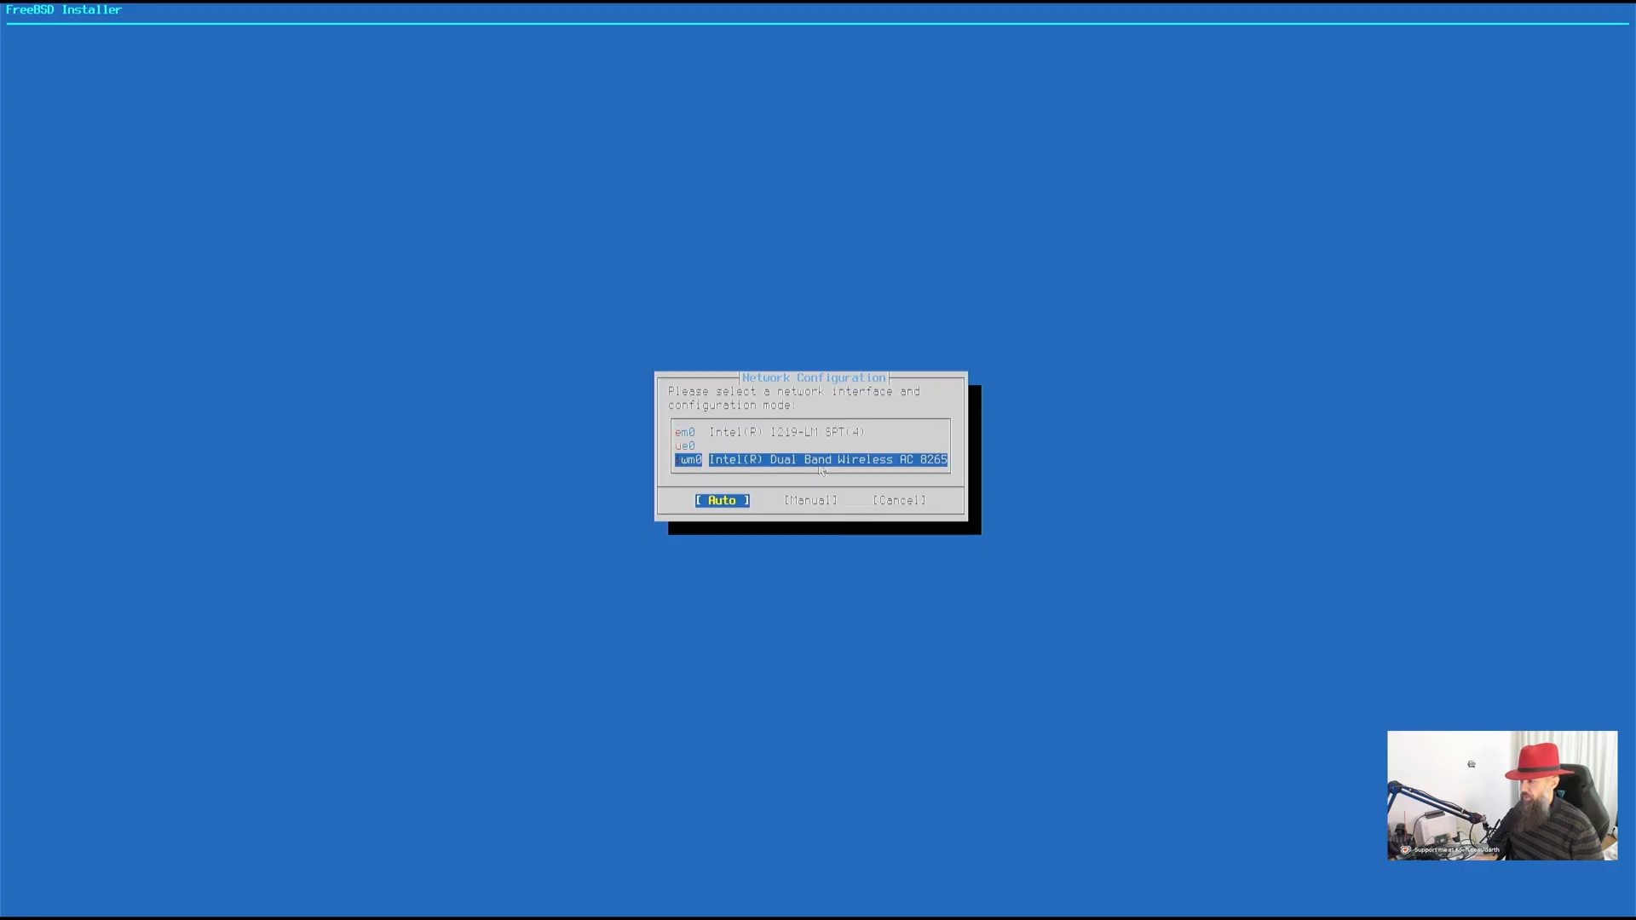
{"action": "left_click", "coordinate": [719, 499]}
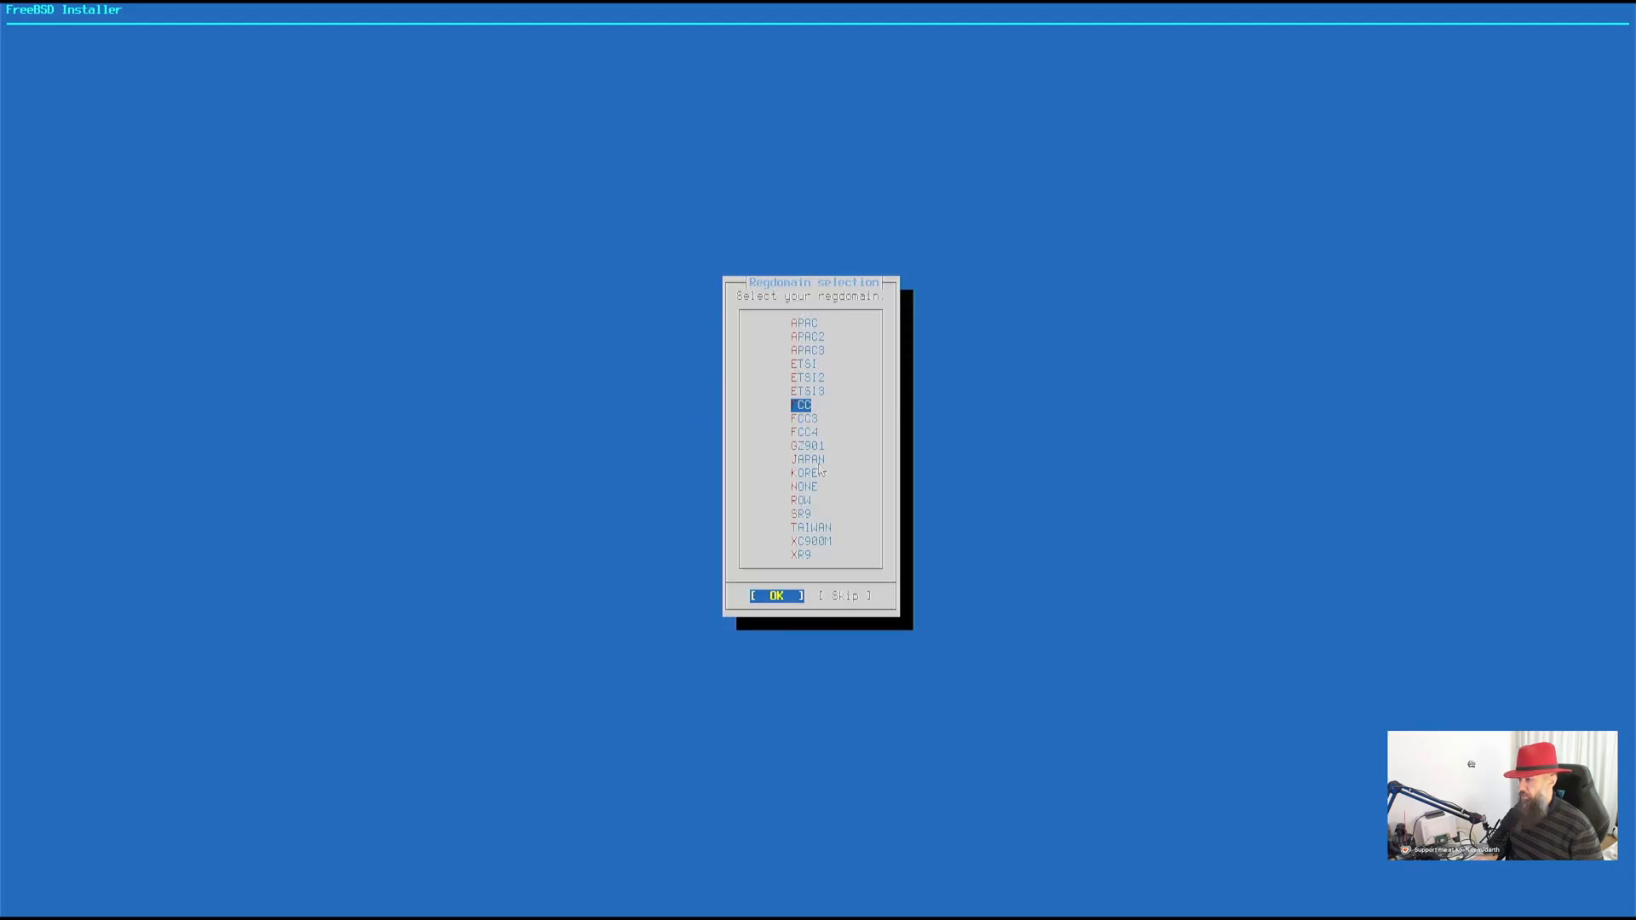
Accept the FCC regdomain with EG Egypt as the country
{"action": "left_click", "coordinate": [777, 595]}
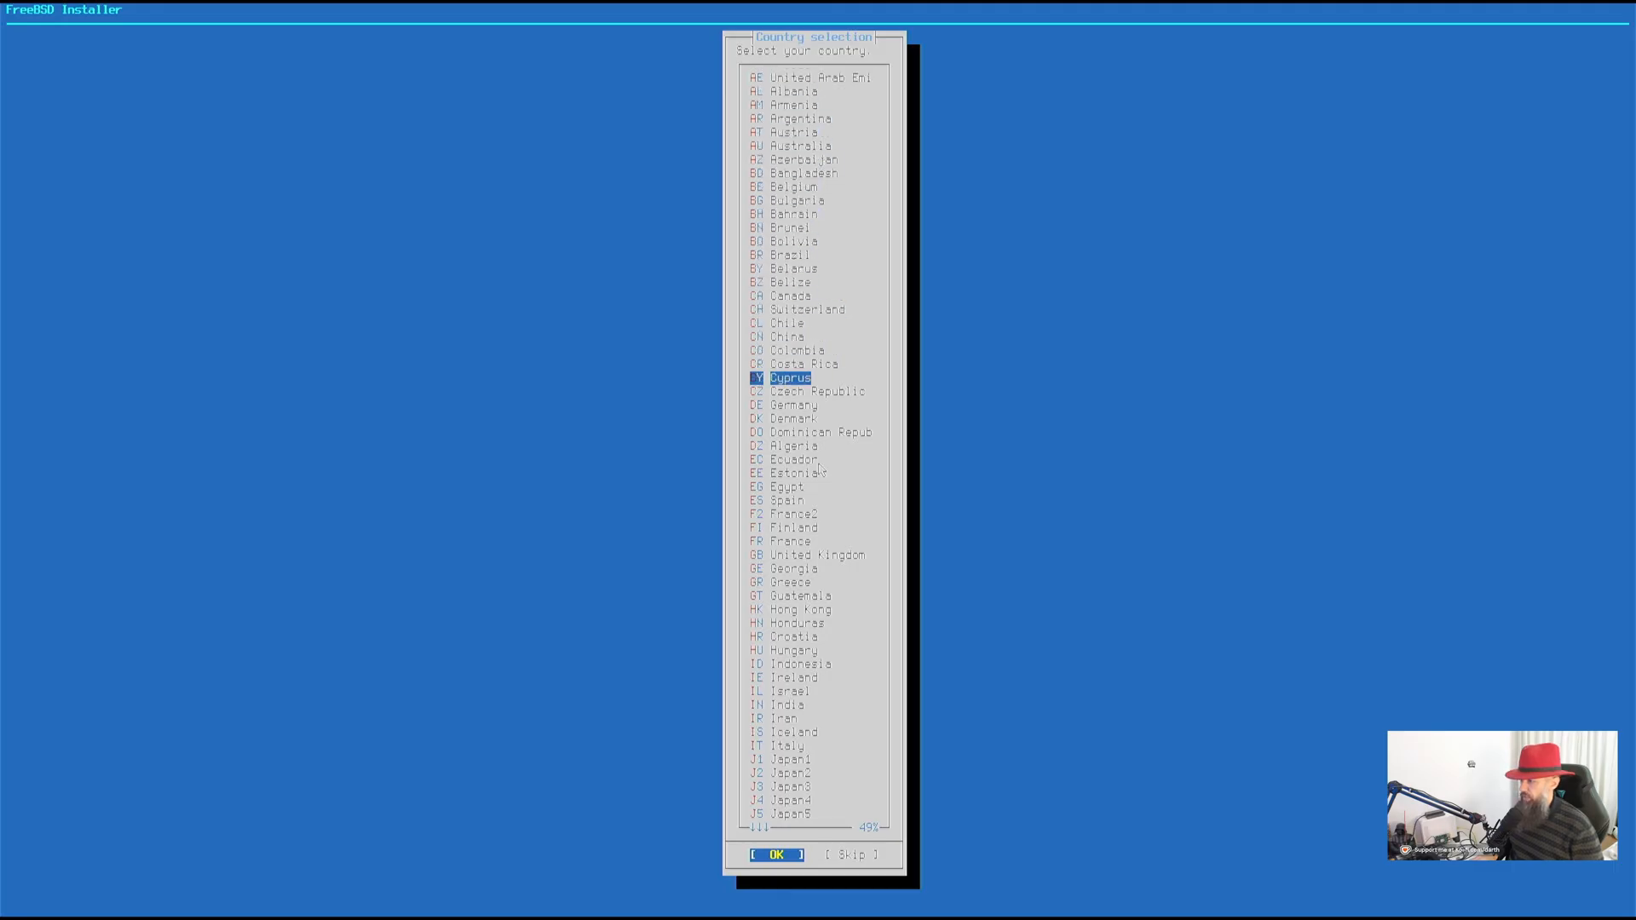
{"action": "key", "text": "Up"}
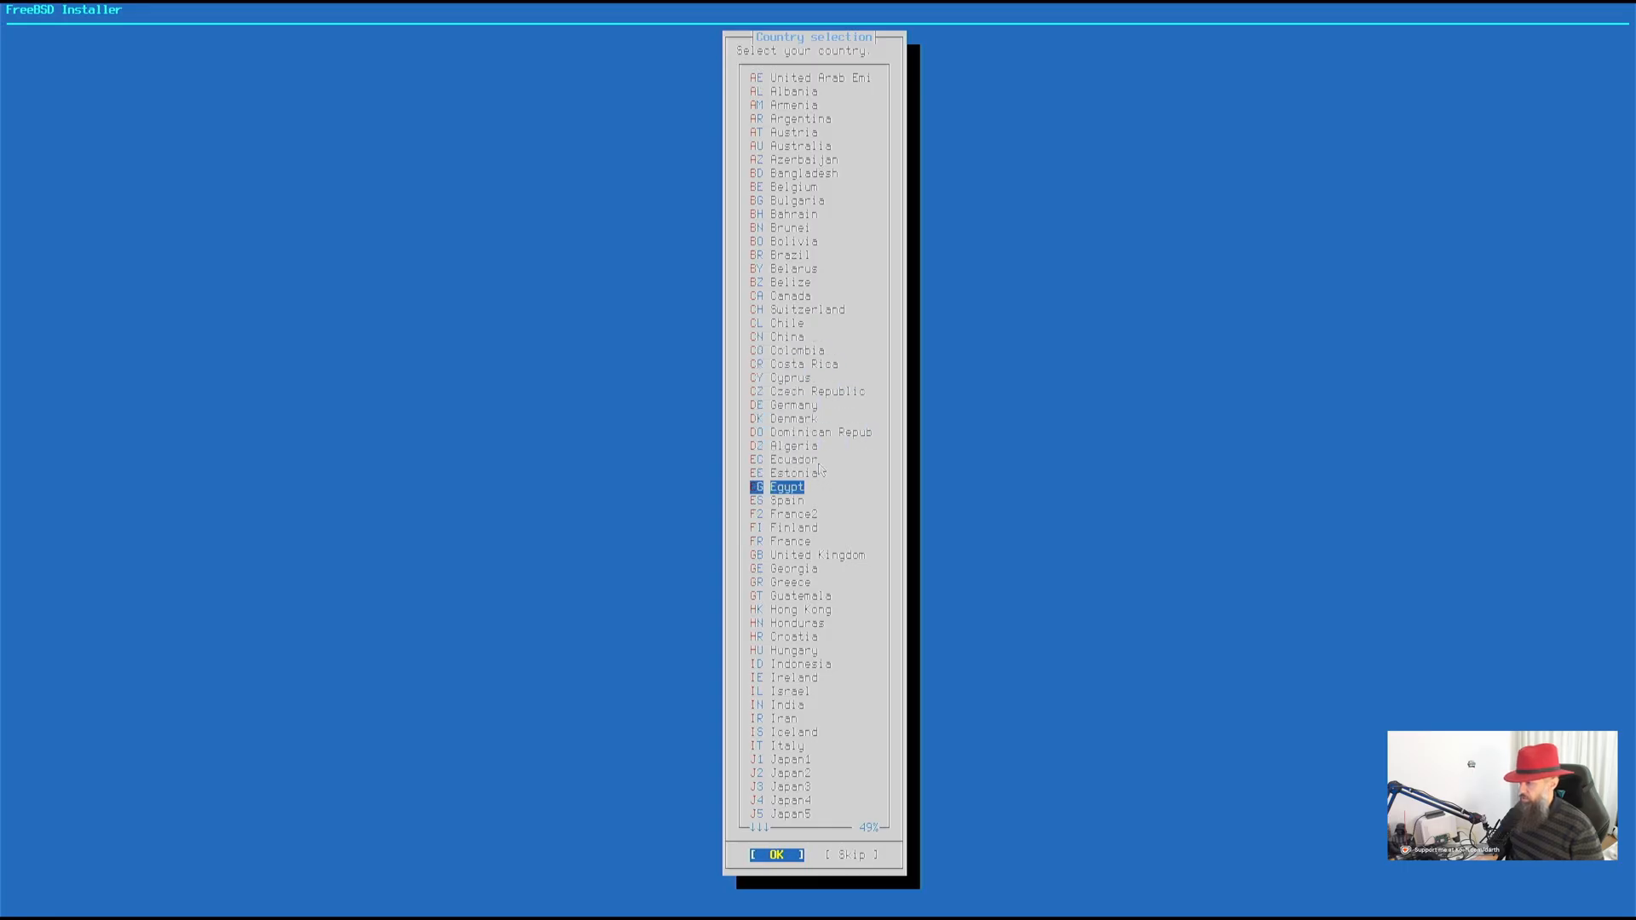
{"action": "left_click", "coordinate": [776, 854]}
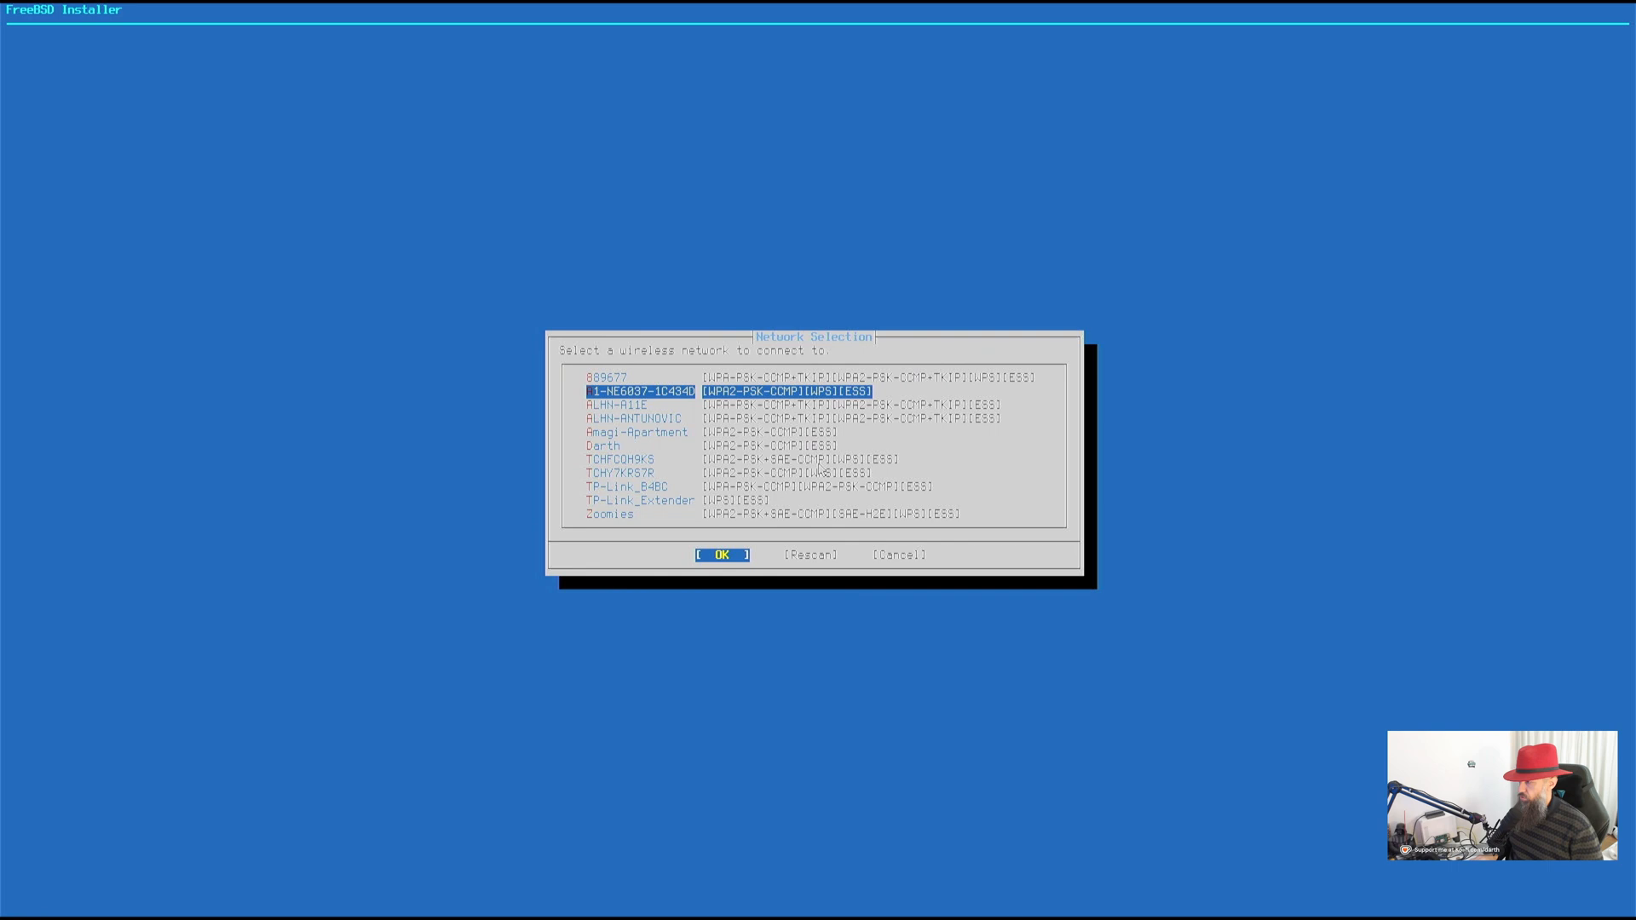
Join the chosen Wi-Fi network with its WPA password
{"action": "left_click", "coordinate": [721, 554]}
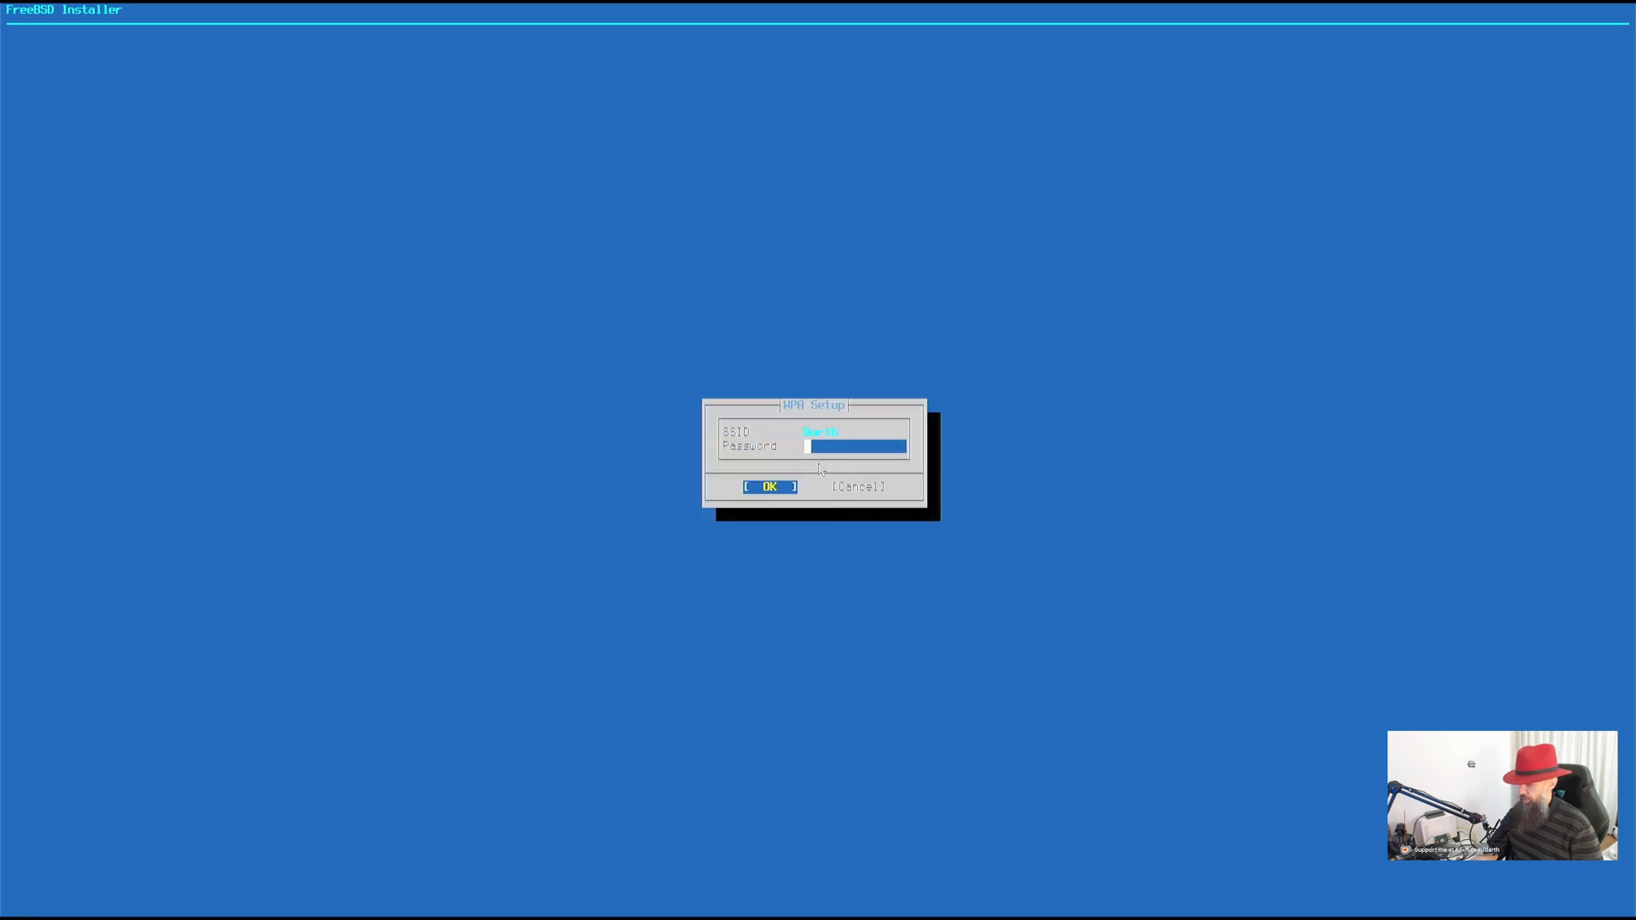
{"action": "type", "text": "****"}
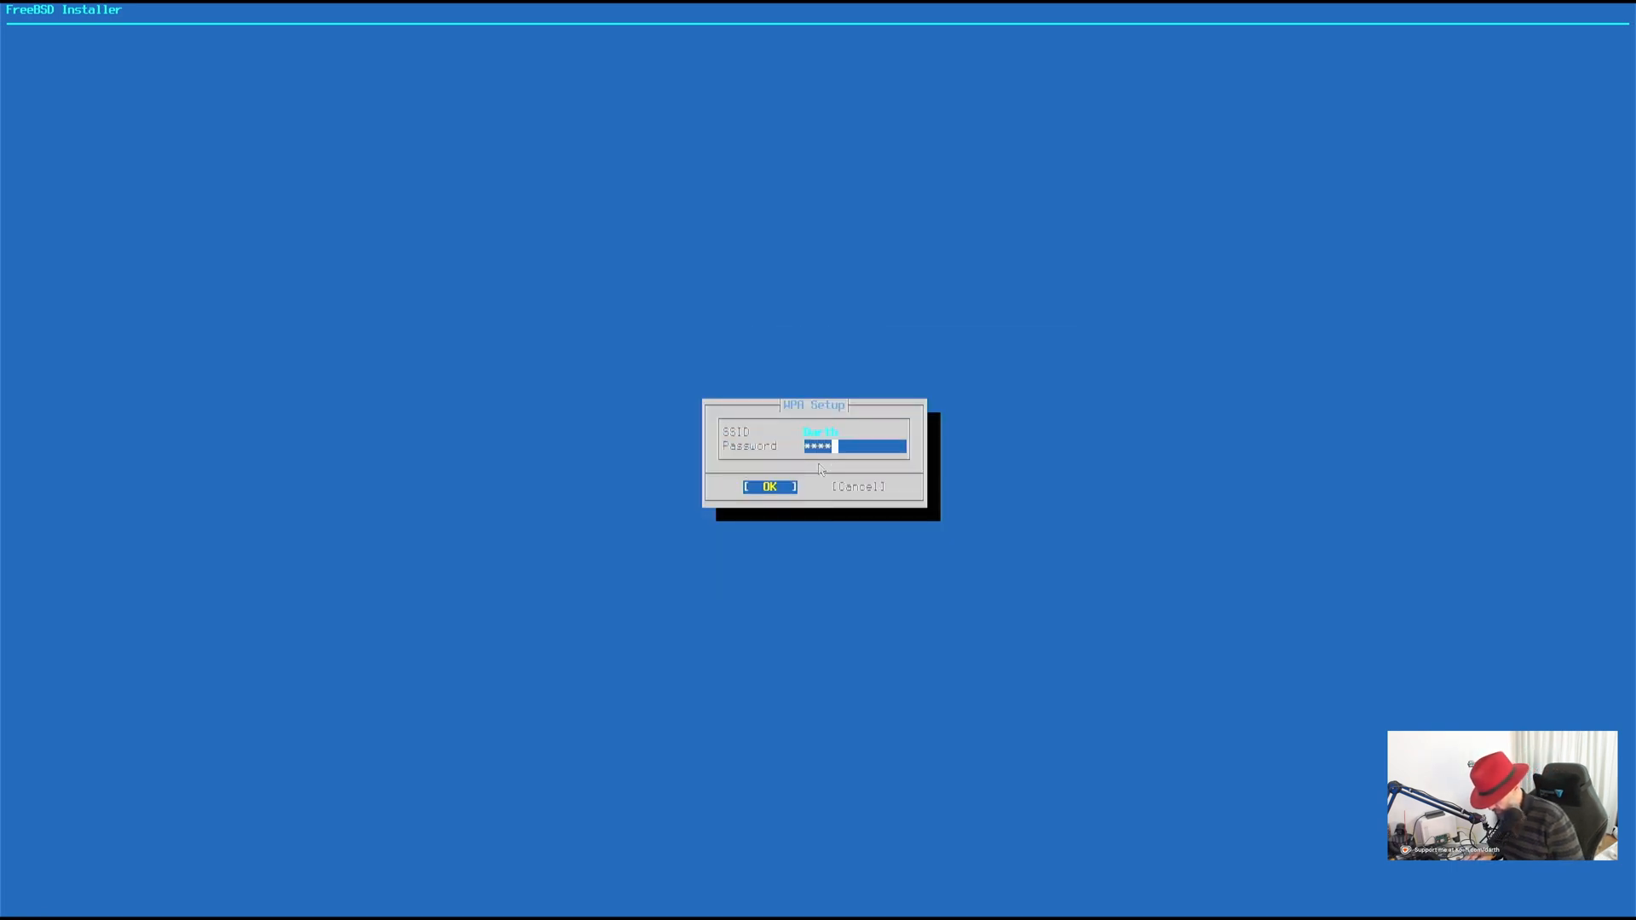
{"action": "left_click", "coordinate": [768, 485]}
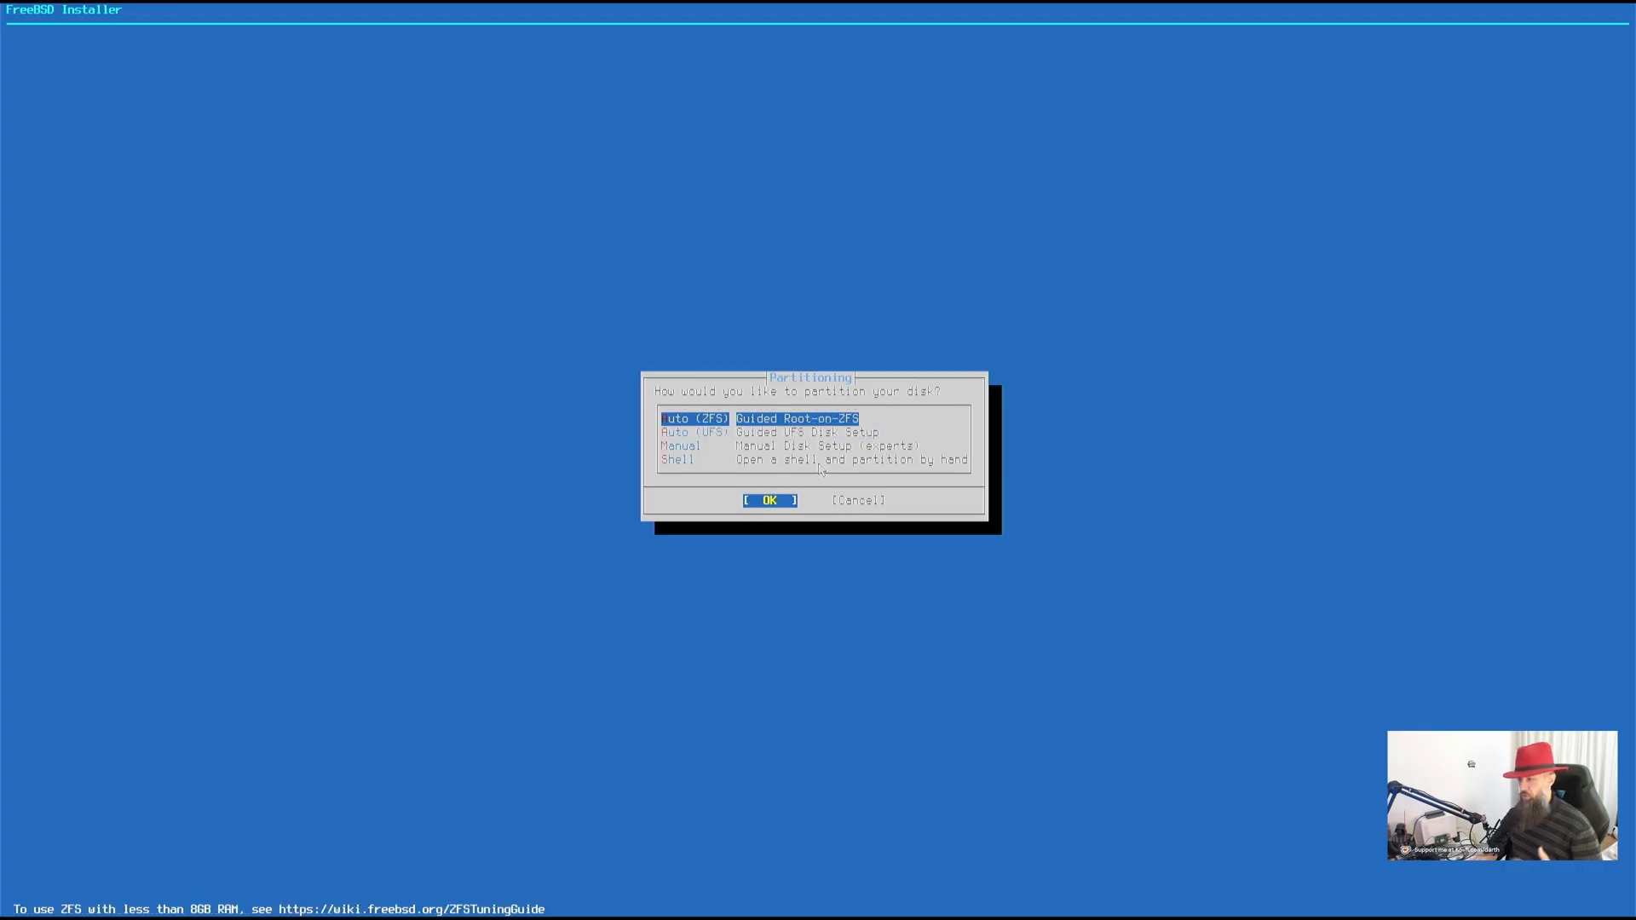
Use guided Root-on-ZFS partitioning with a stripe pool, no redundancy
{"action": "left_click", "coordinate": [769, 499]}
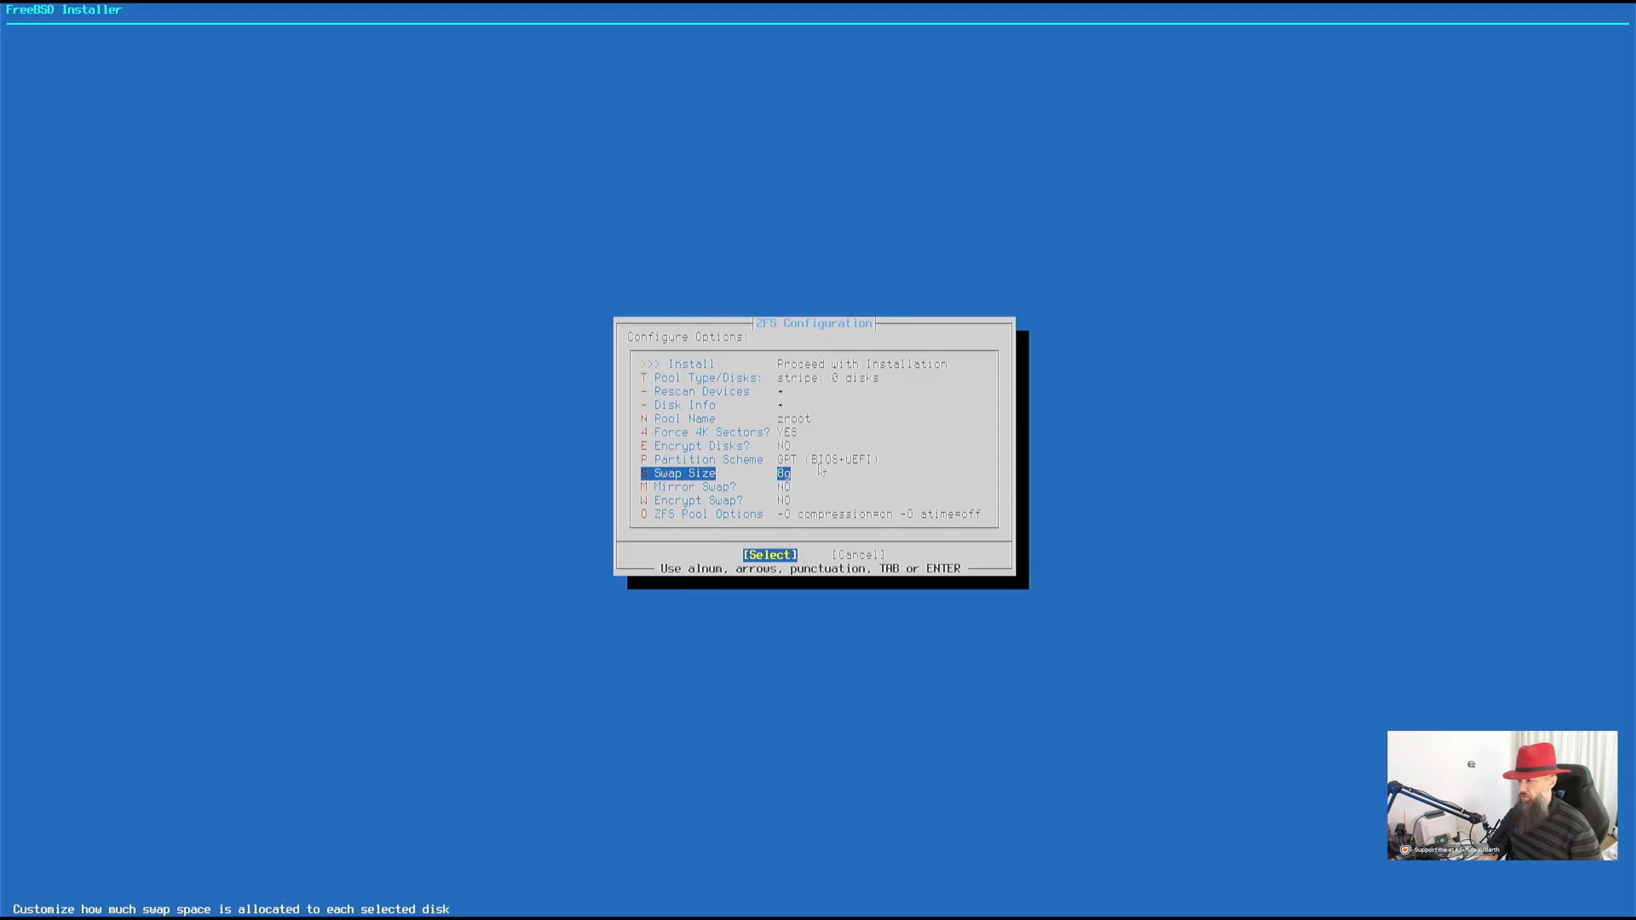
{"action": "key", "text": "up"}
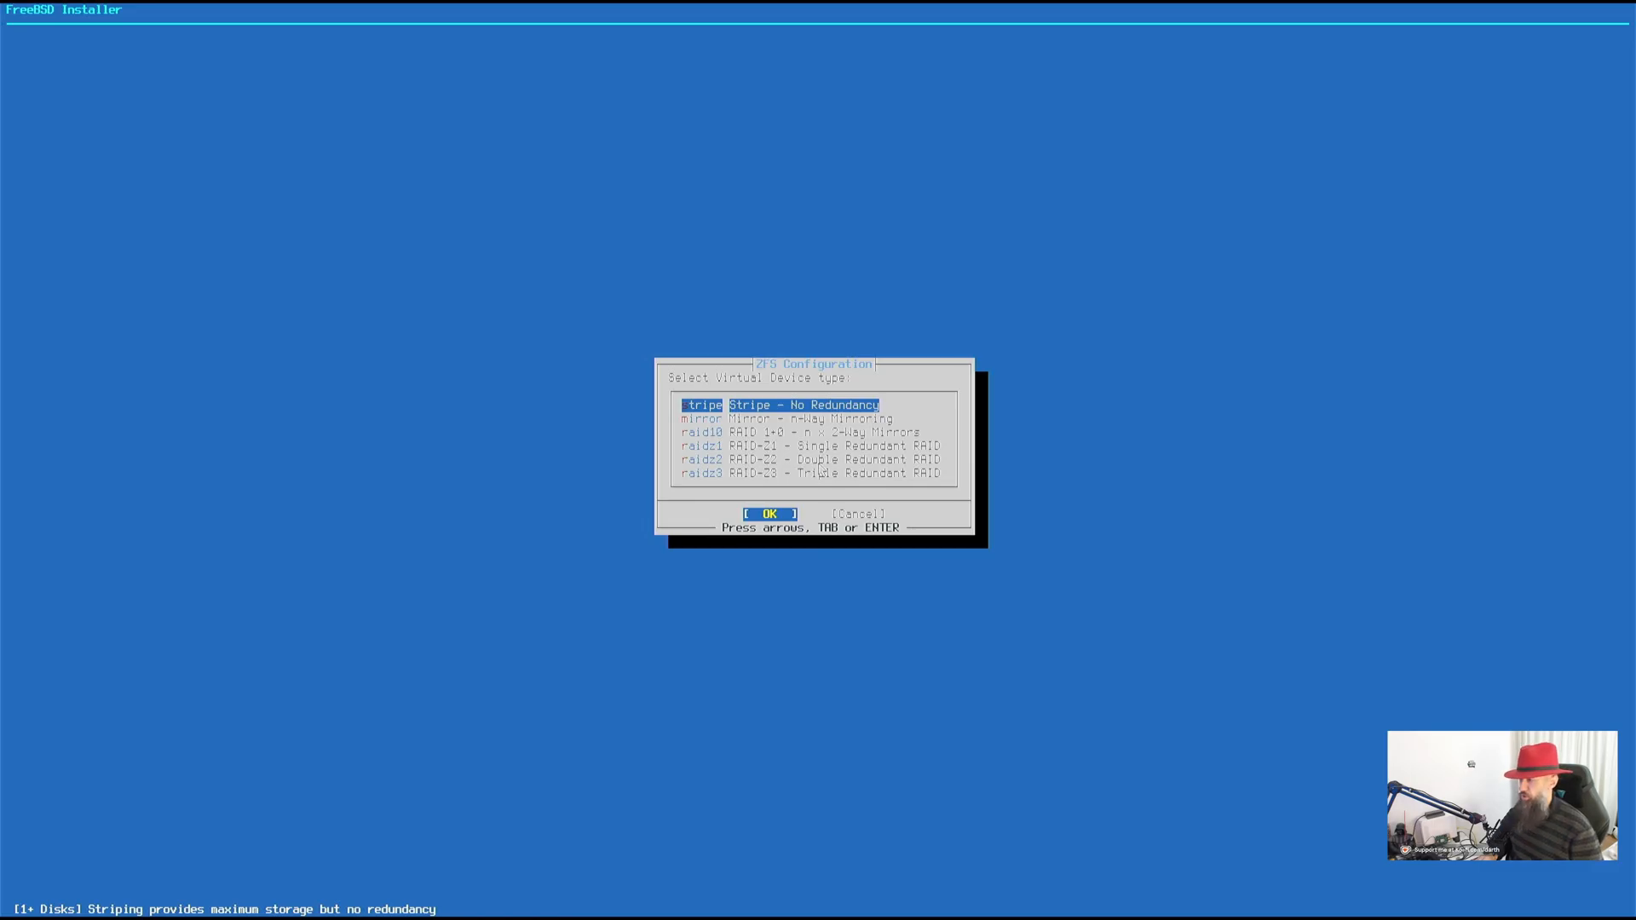
{"action": "left_click", "coordinate": [768, 513]}
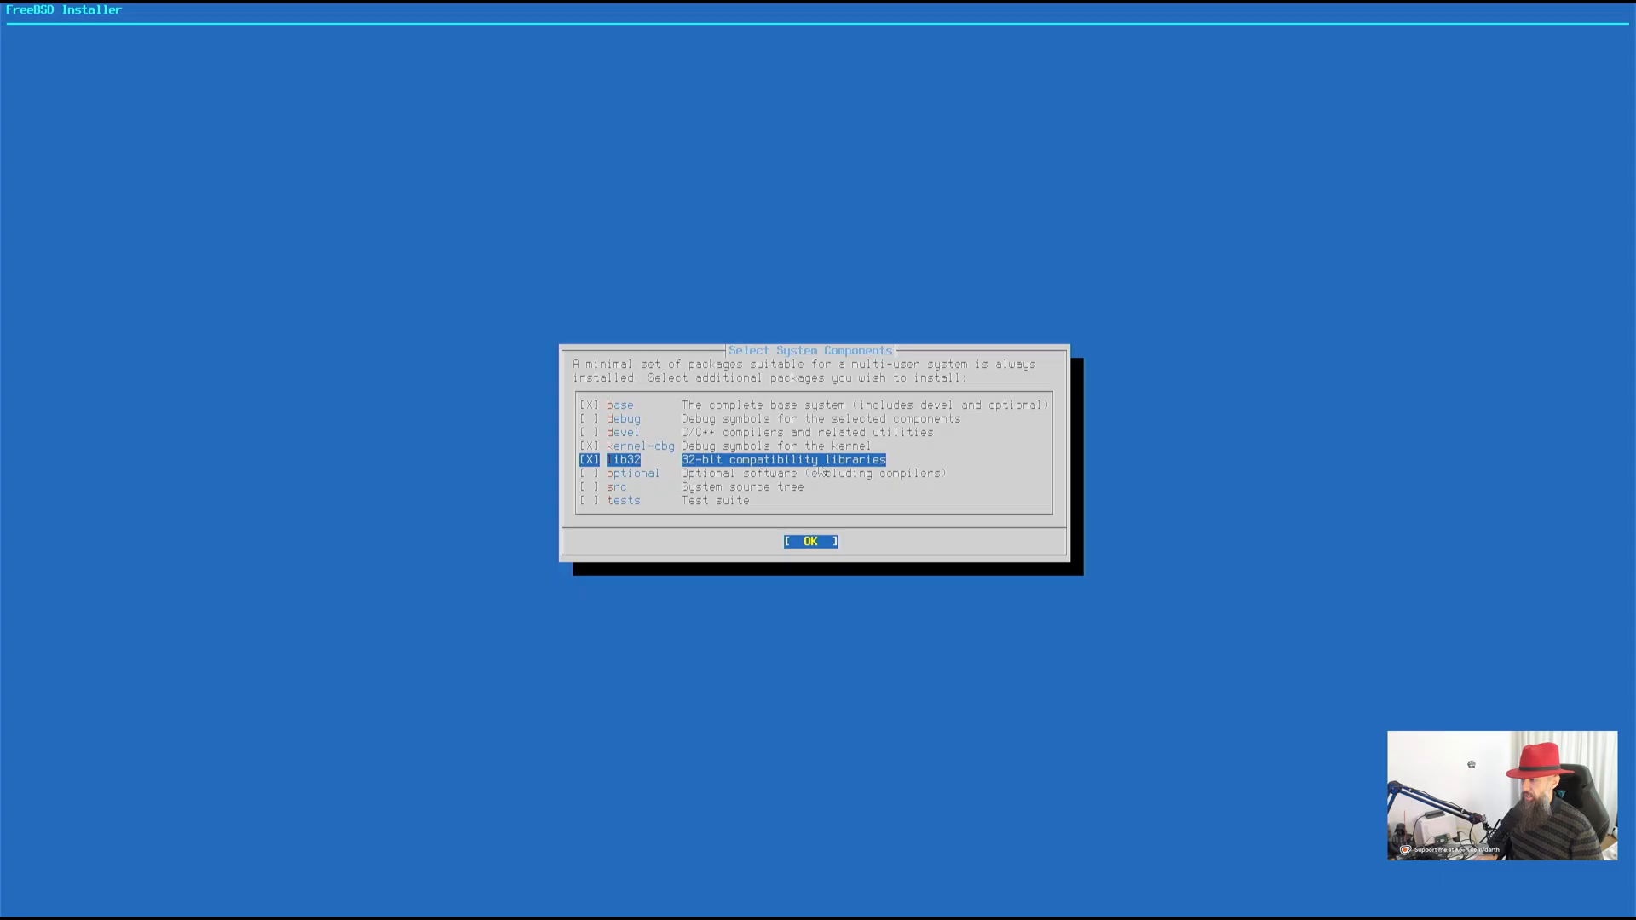
Confirm the system components and set the root password in both fields
{"action": "left_click", "coordinate": [807, 540]}
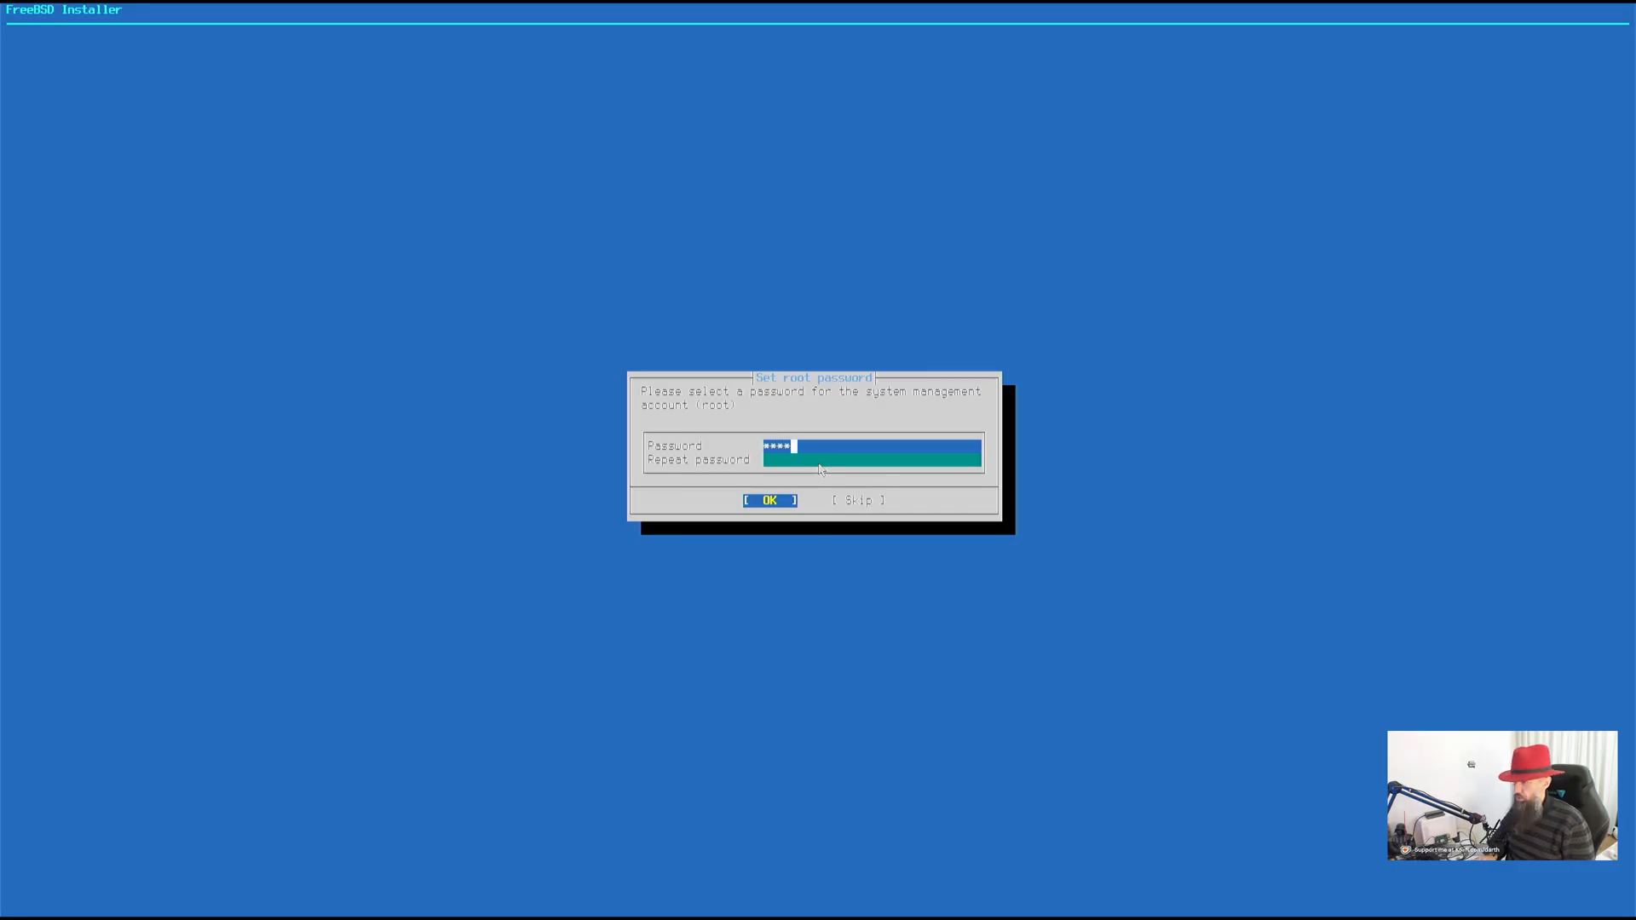
{"action": "key", "text": "Tab"}
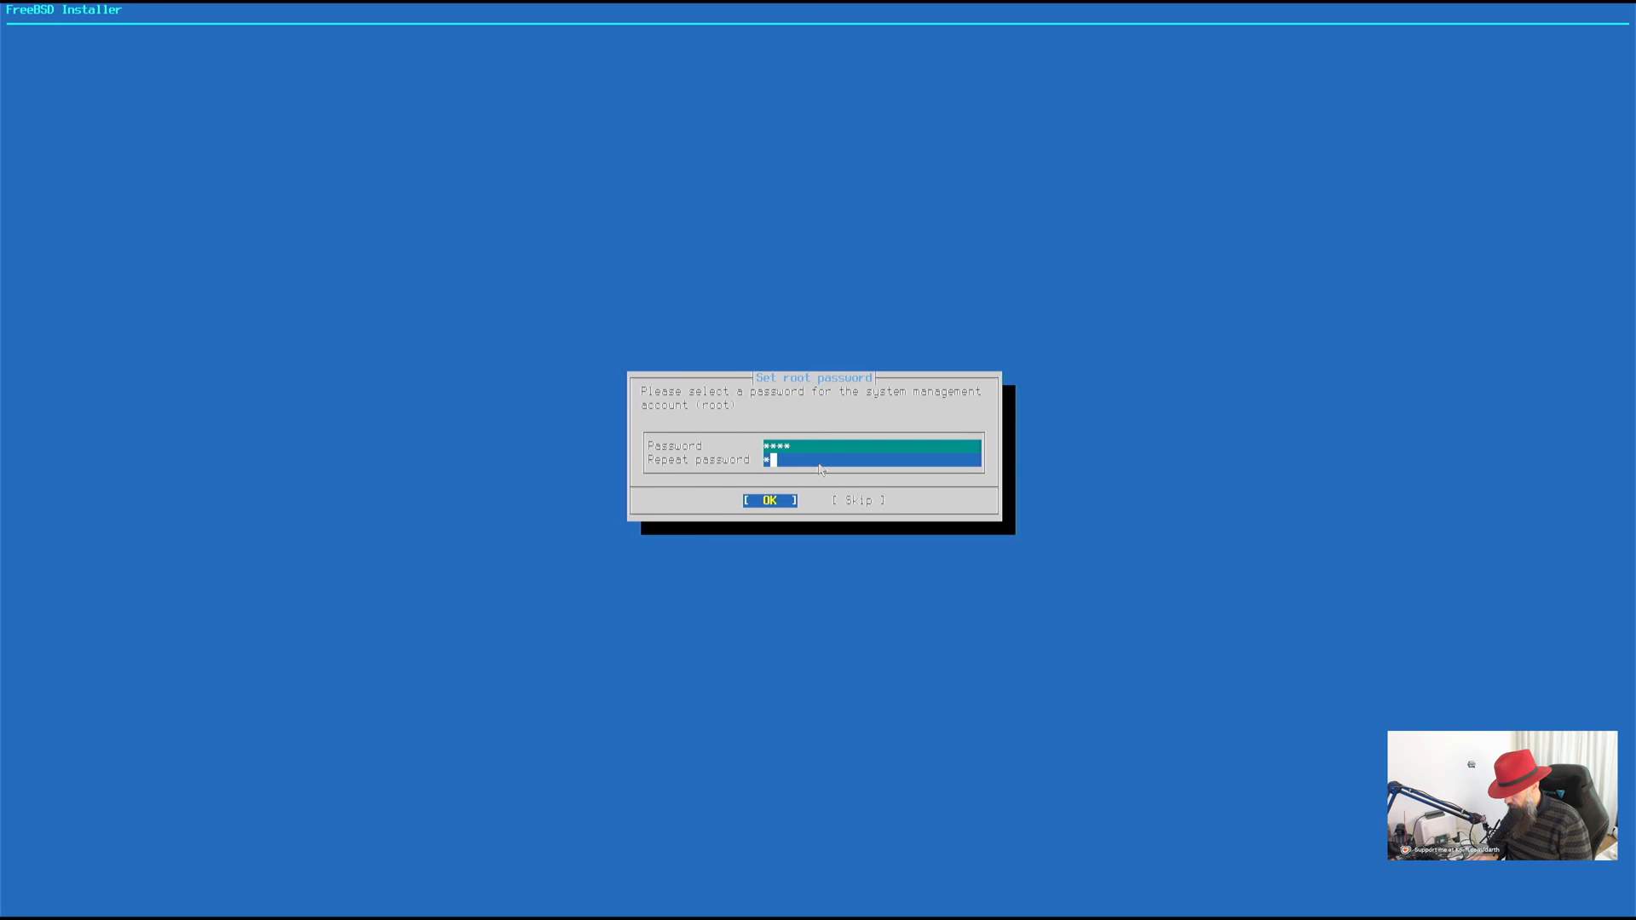
{"action": "left_click", "coordinate": [768, 499]}
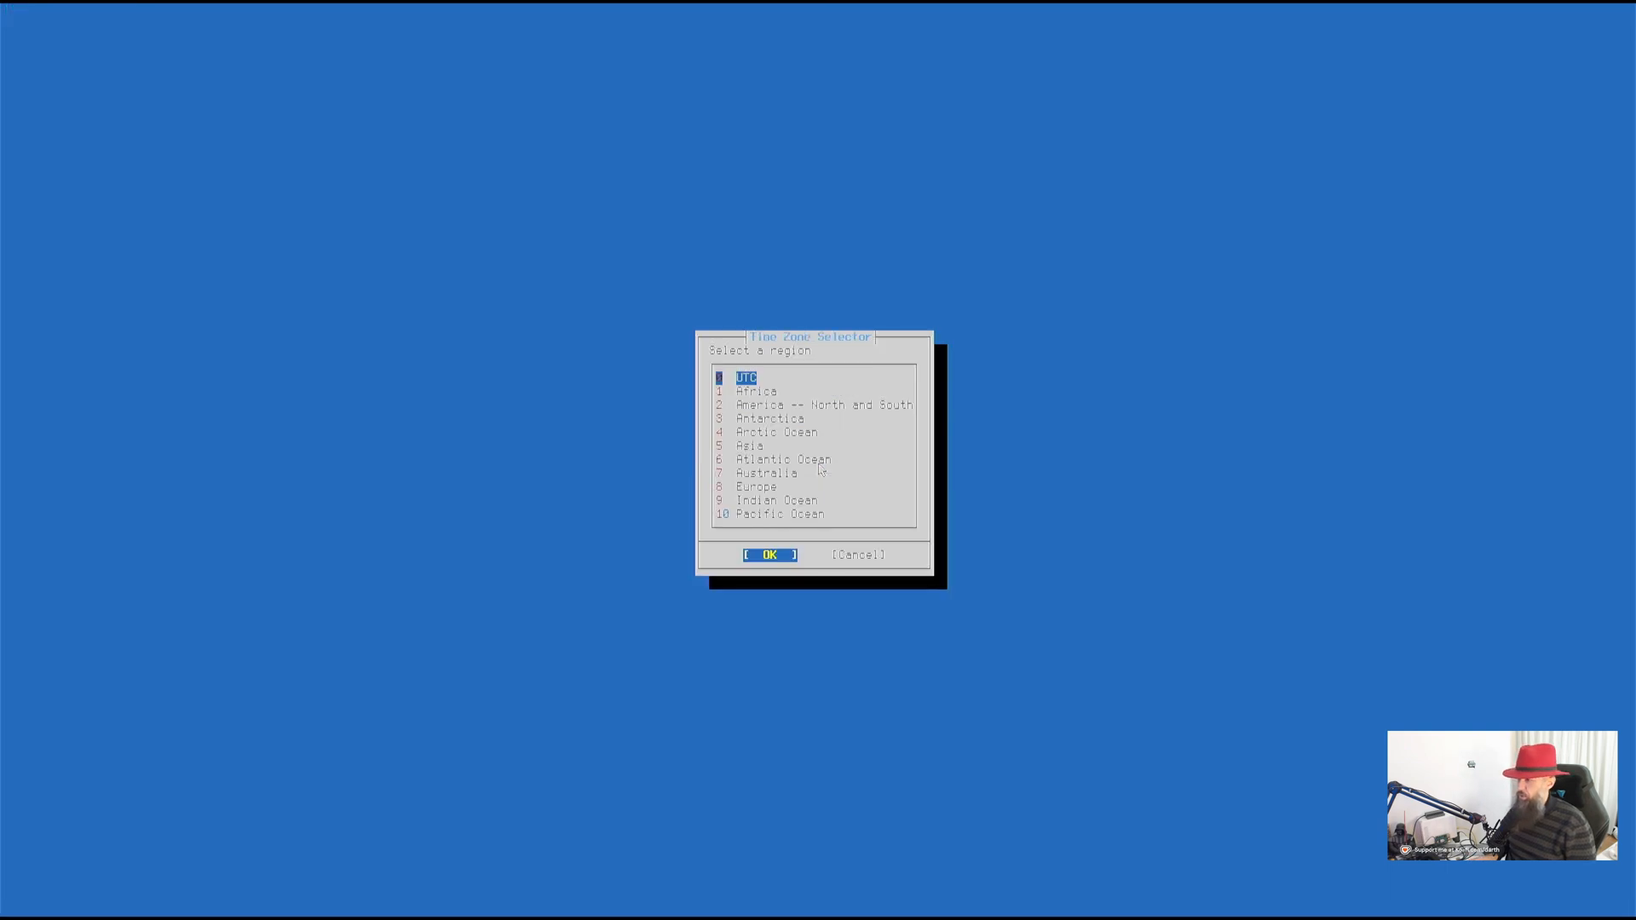
Set the time zone to Europe/Croatia with CET and leave the date unchanged
{"action": "left_click", "coordinate": [766, 472]}
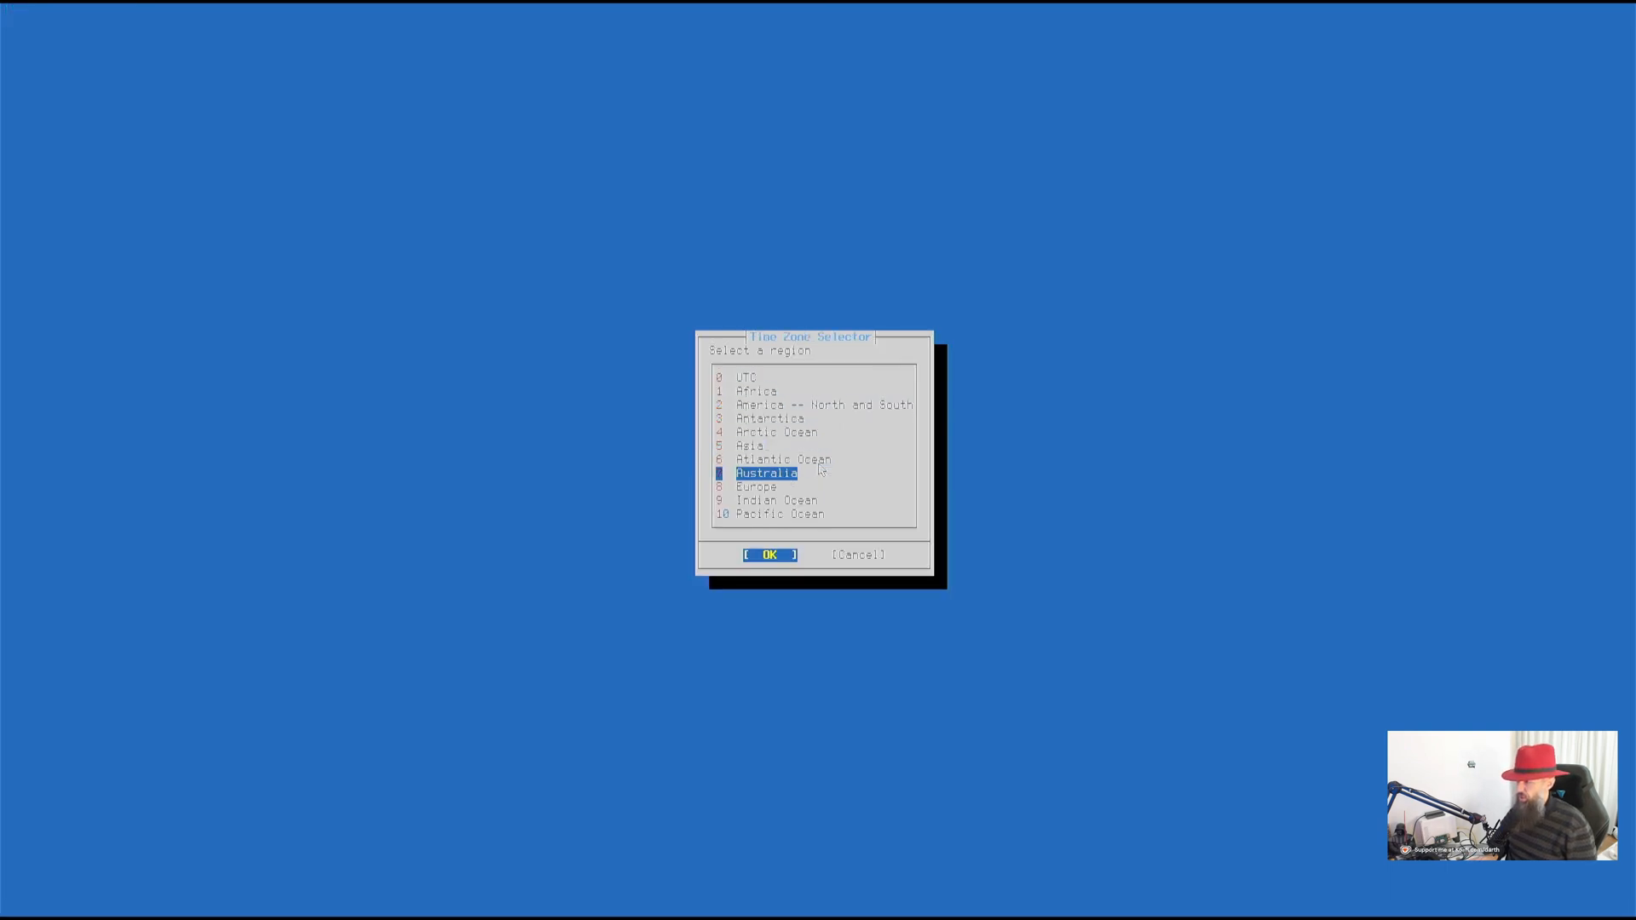
{"action": "left_click", "coordinate": [769, 554]}
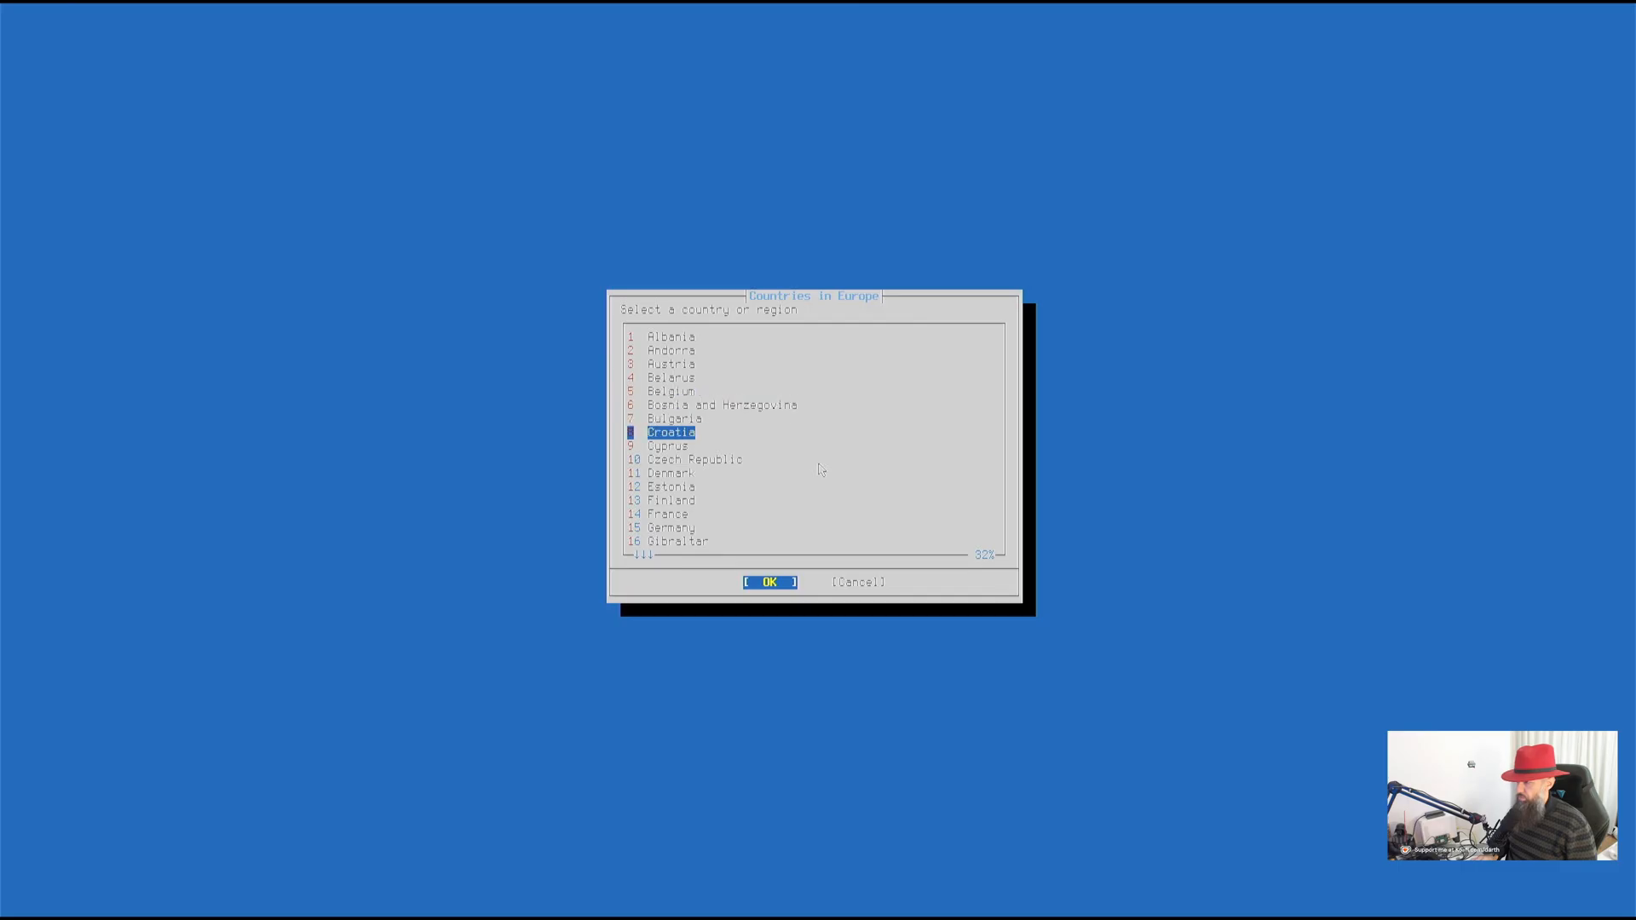
{"action": "left_click", "coordinate": [769, 583]}
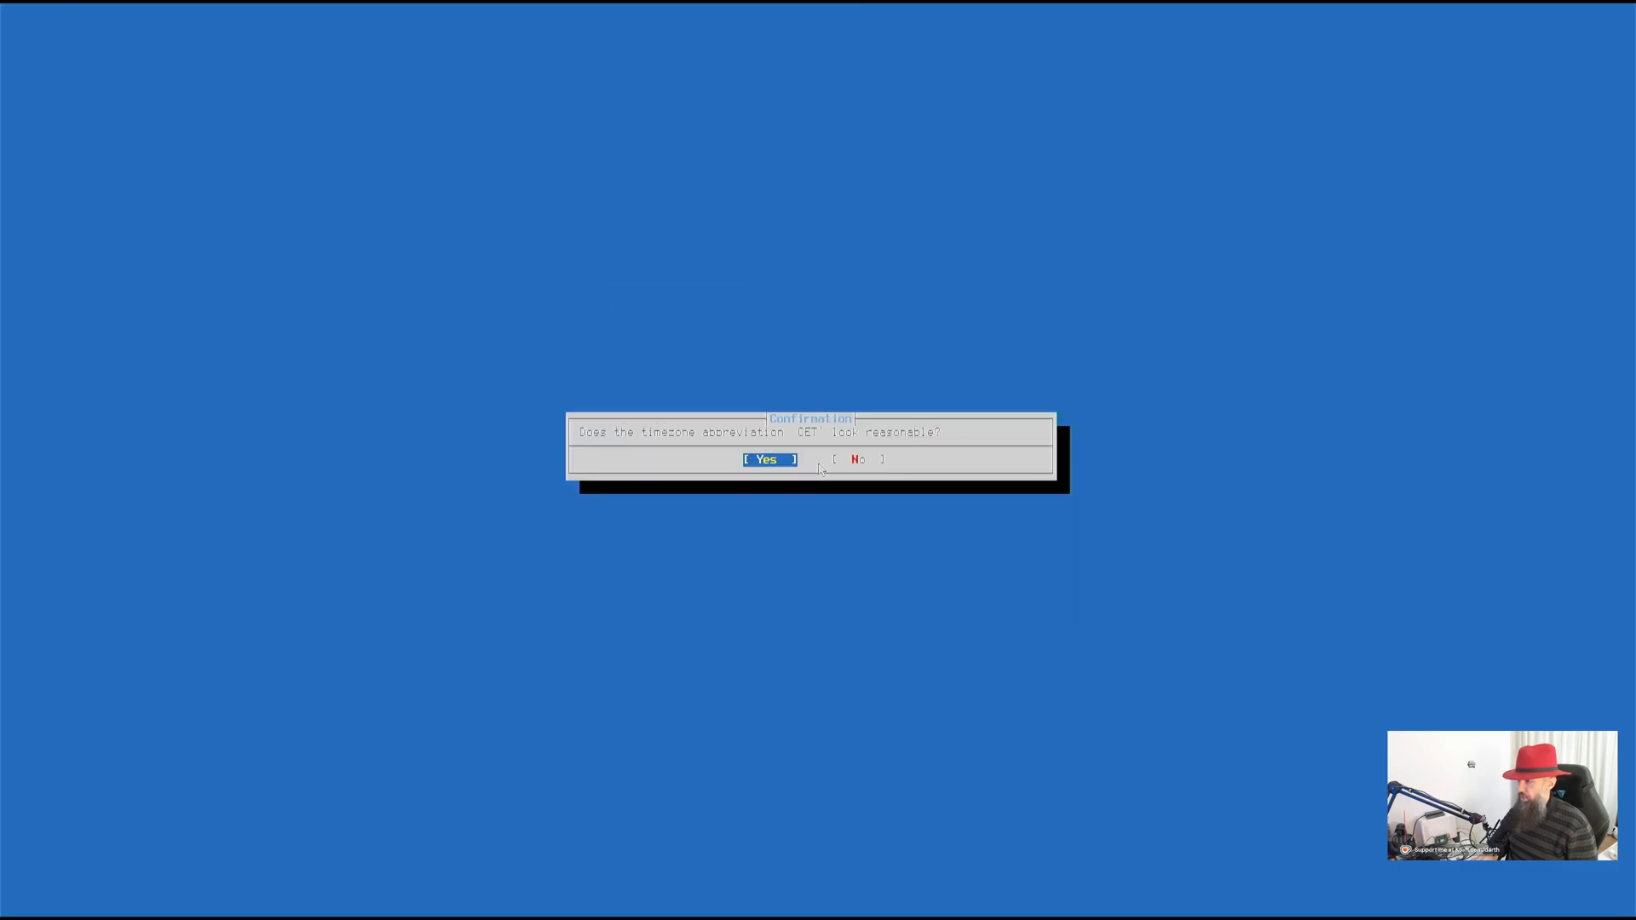
{"action": "left_click", "coordinate": [768, 458]}
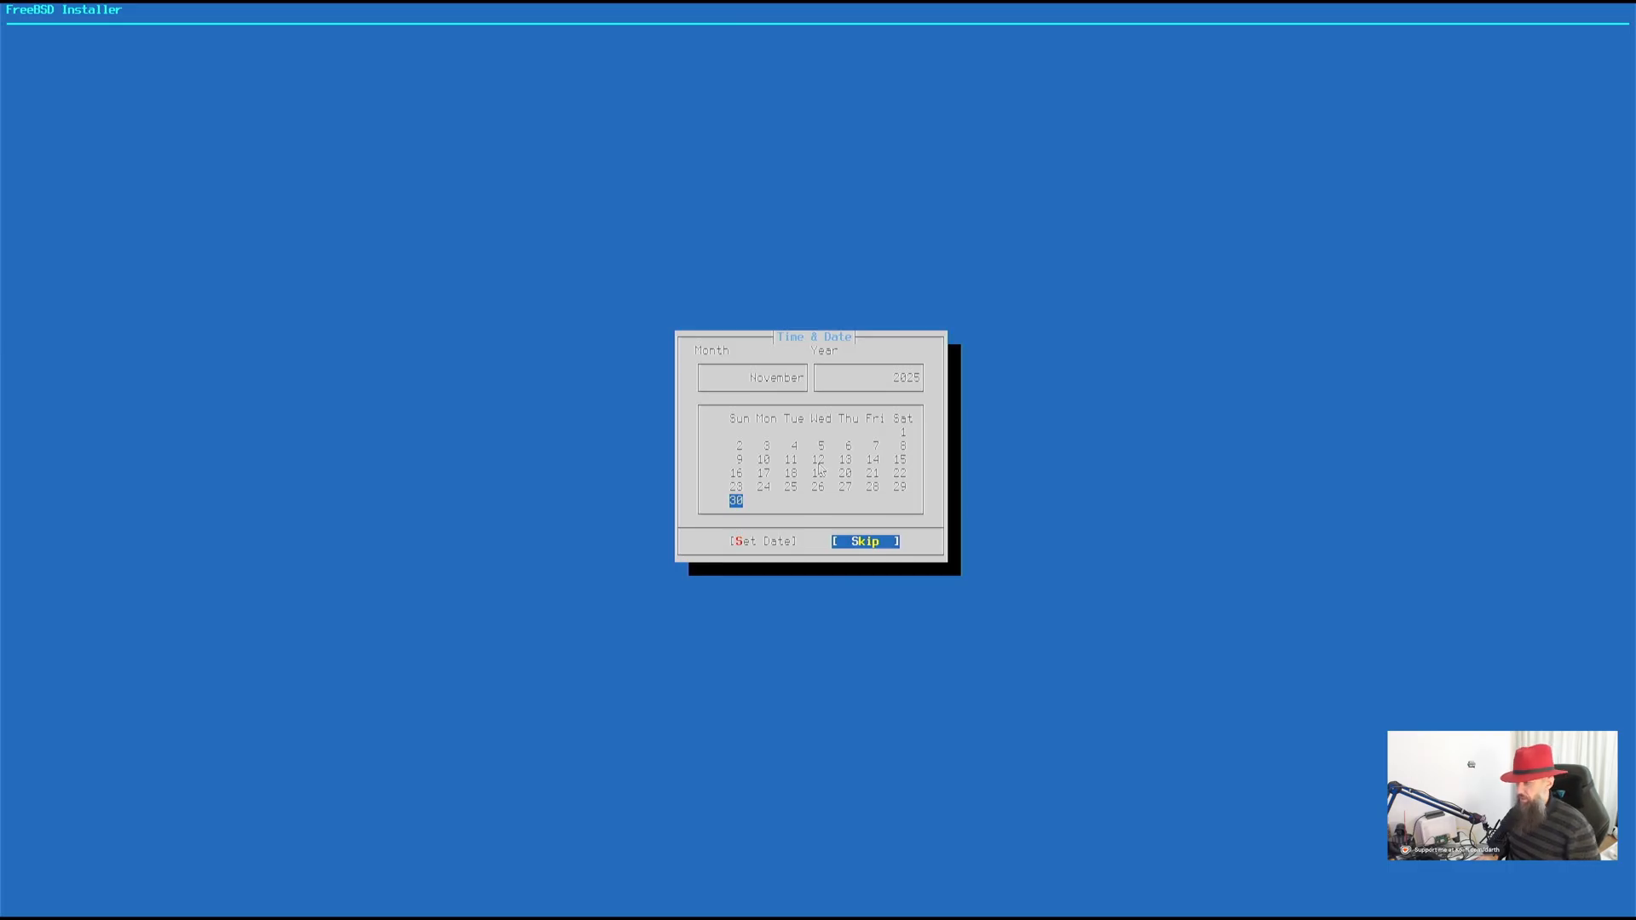
{"action": "left_click", "coordinate": [862, 541]}
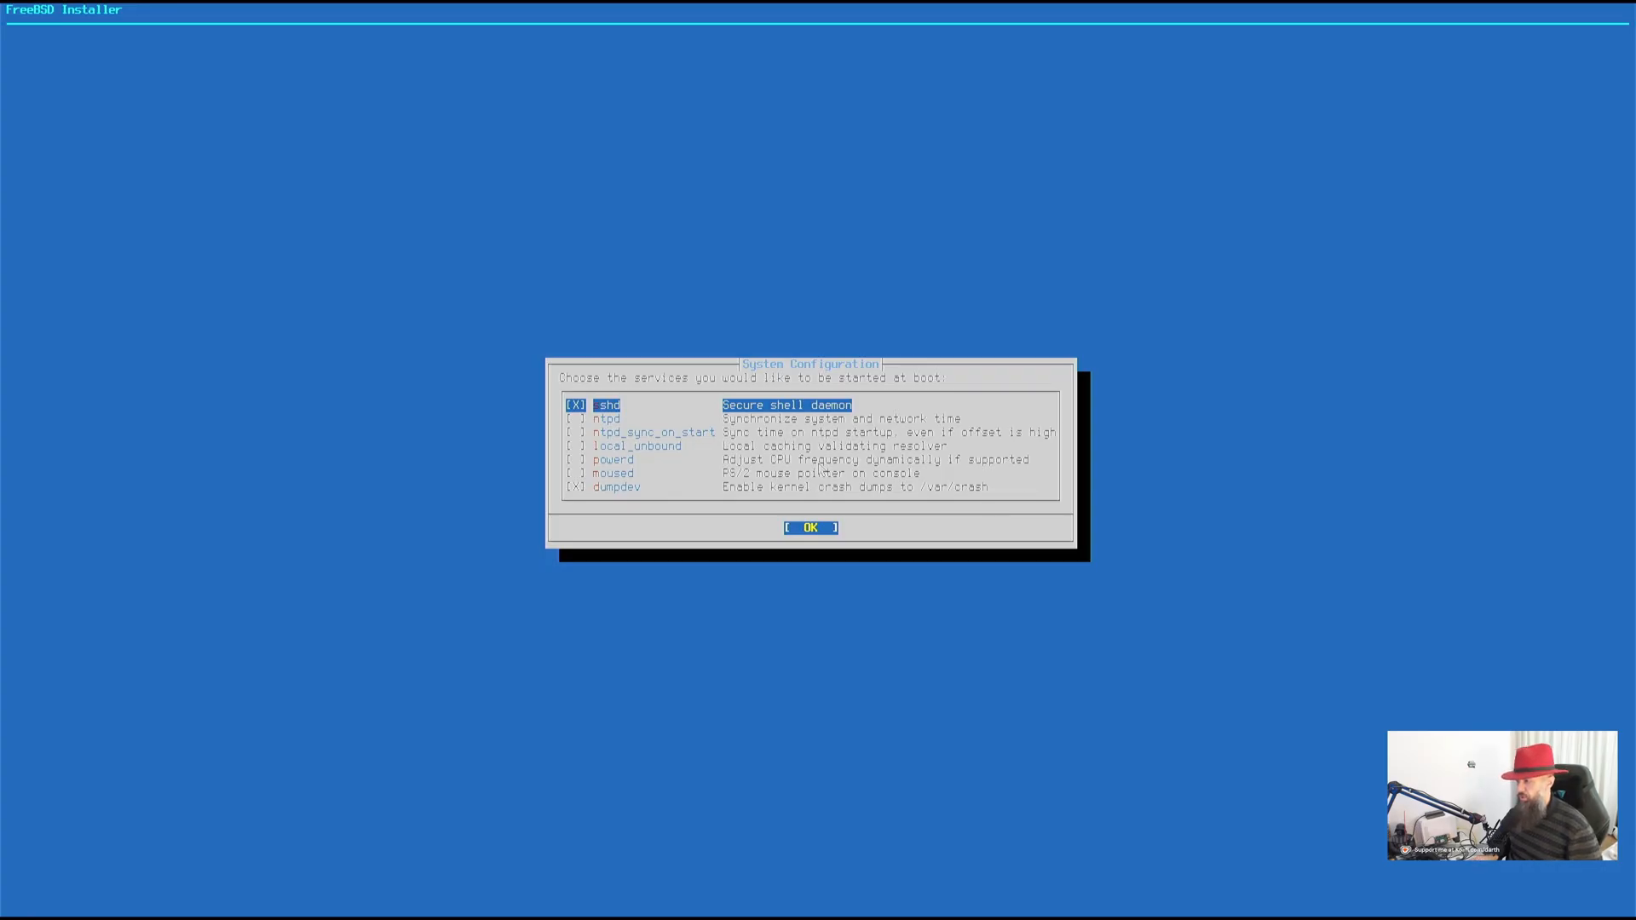
Enable ntpd, ntpd_sync_on_start and powerd at boot, keeping sshd and dumpdev, and confirm
{"action": "key", "text": "Down"}
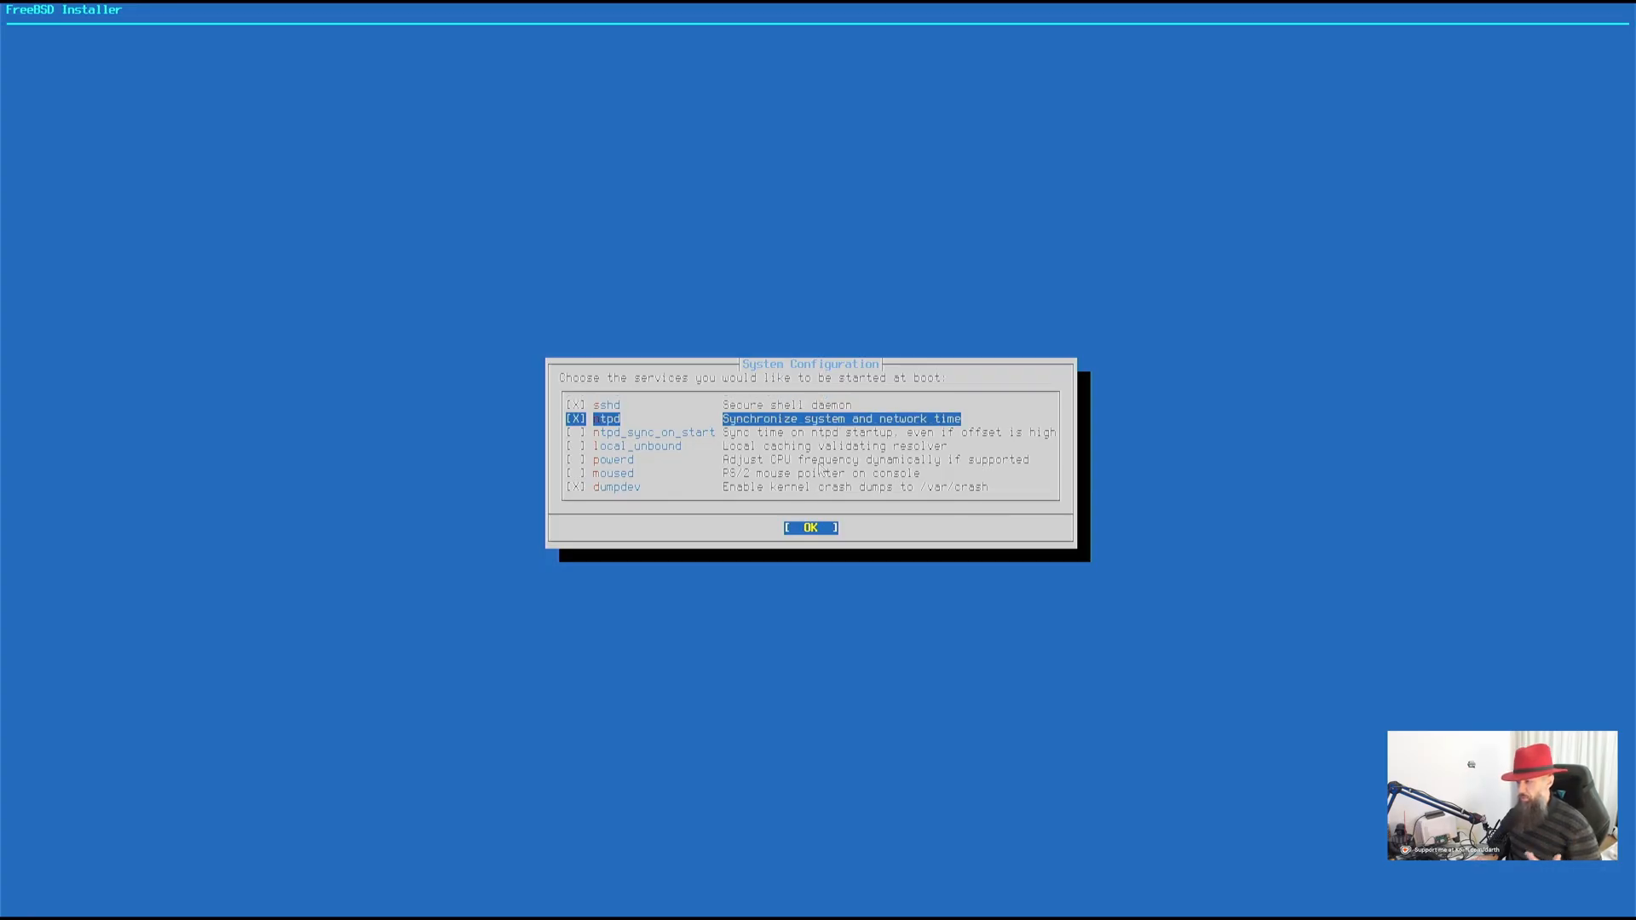
{"action": "key", "text": "Down"}
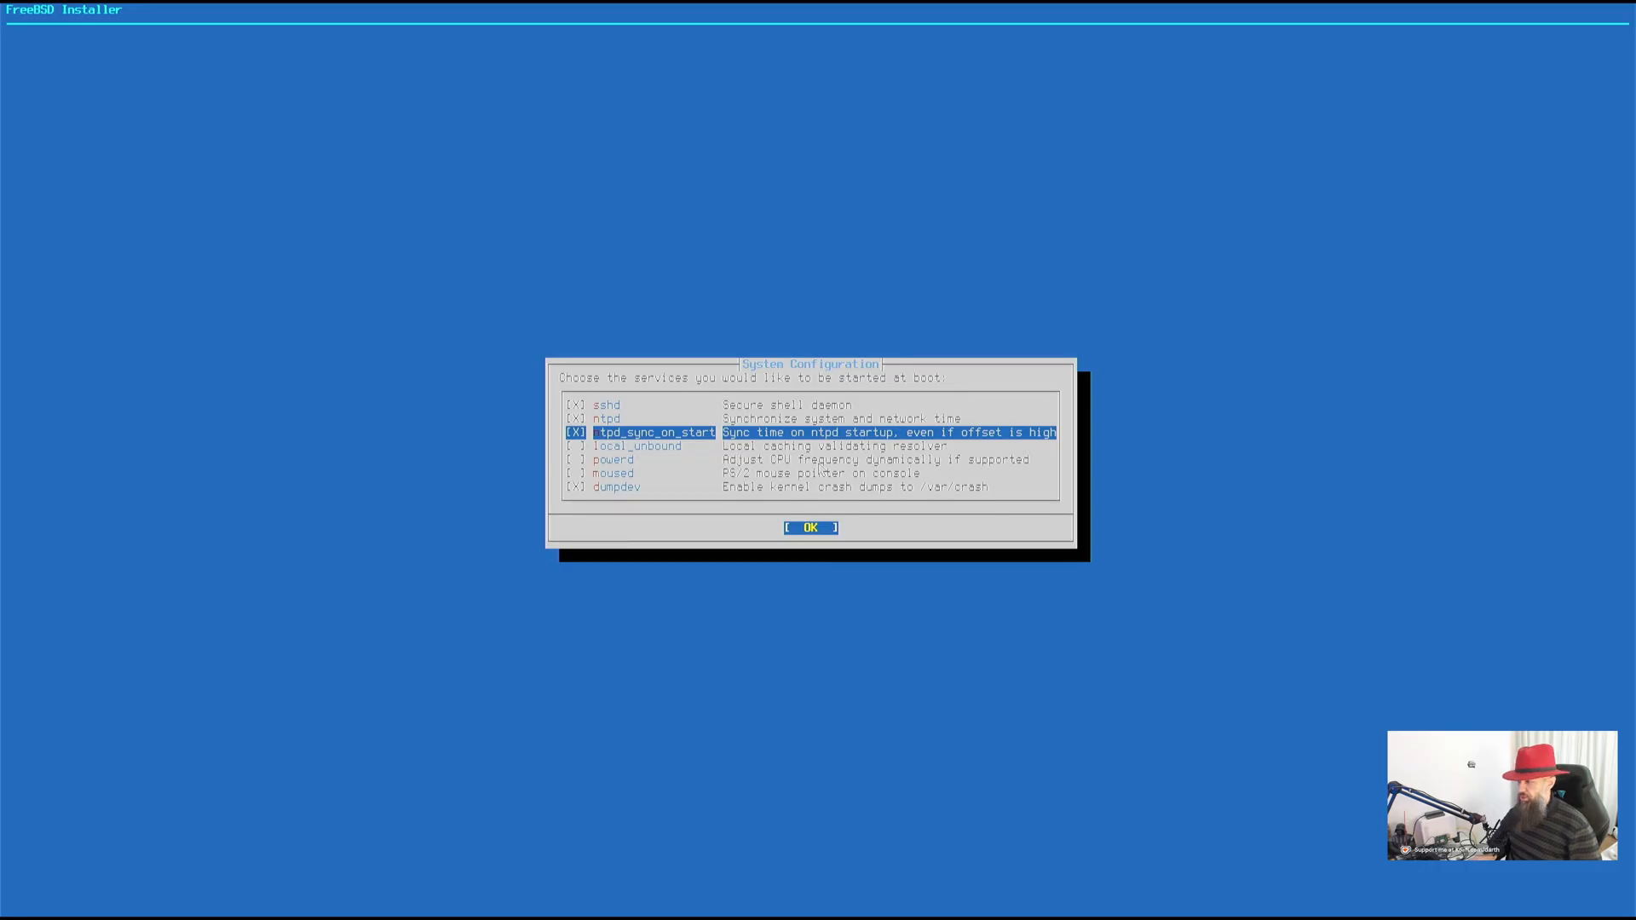
{"action": "key", "text": "Down"}
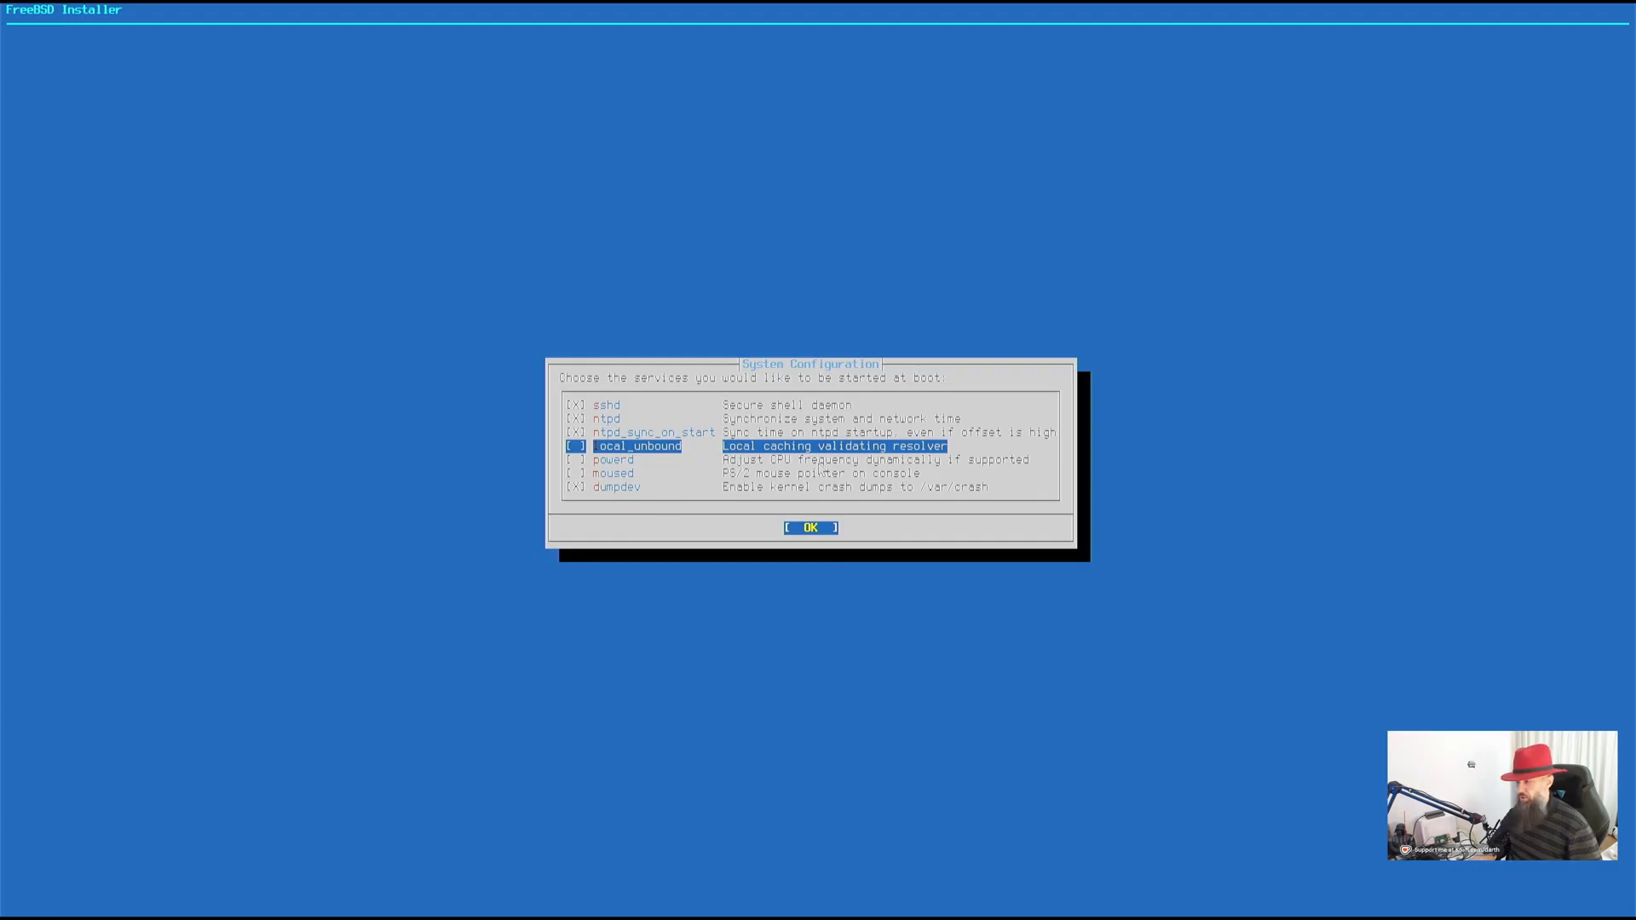
{"action": "key", "text": "Down"}
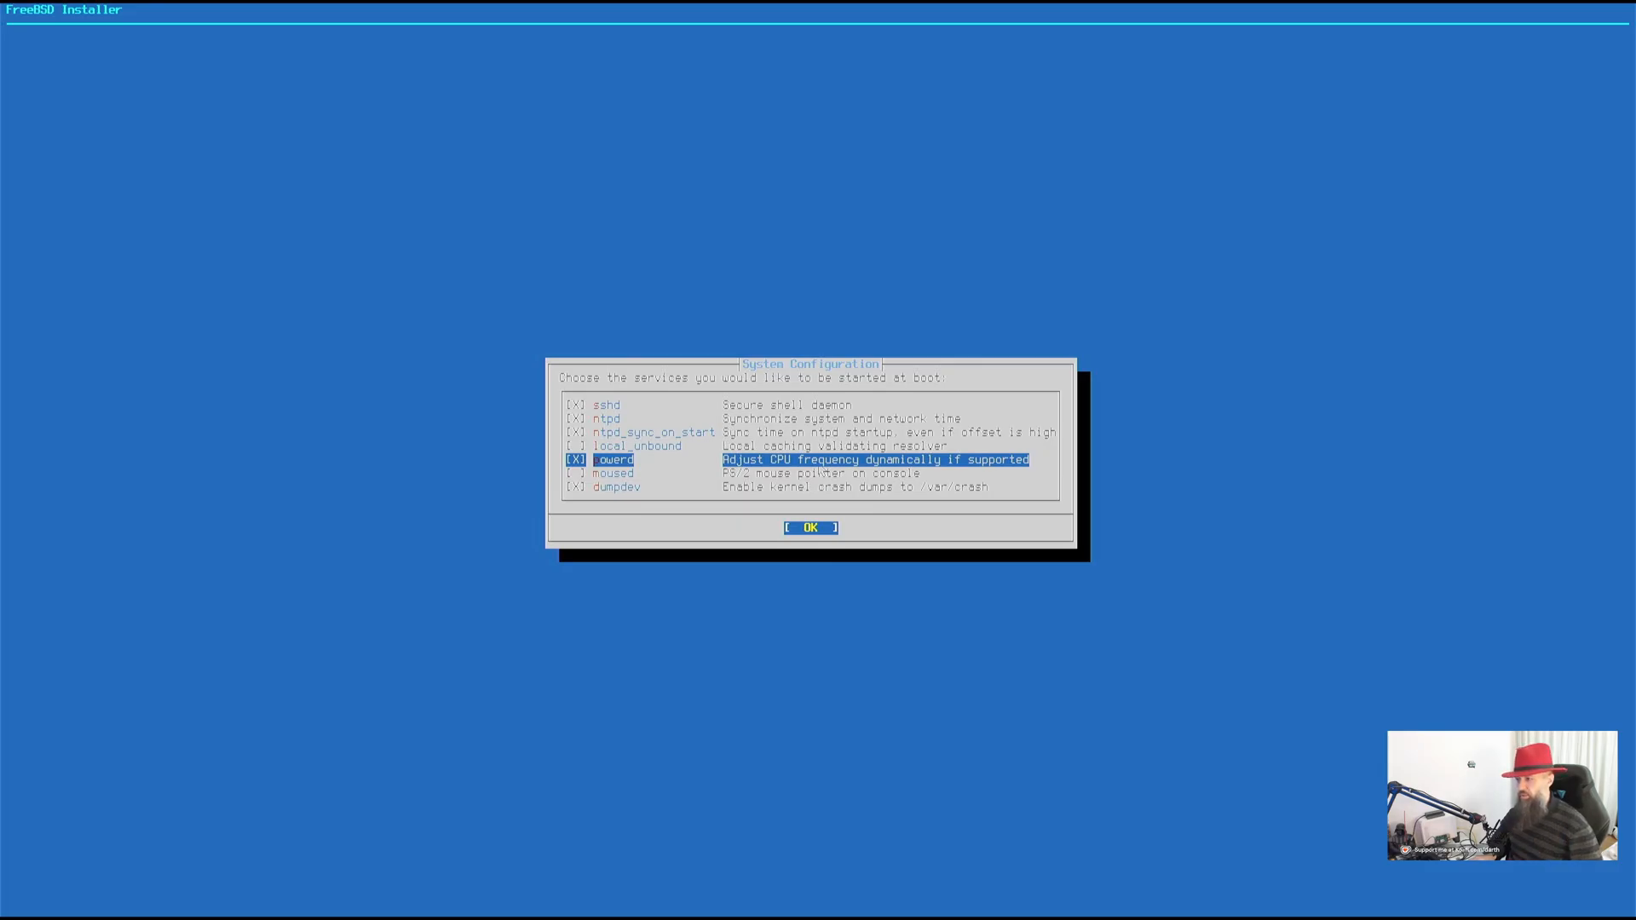
{"action": "key", "text": "Down"}
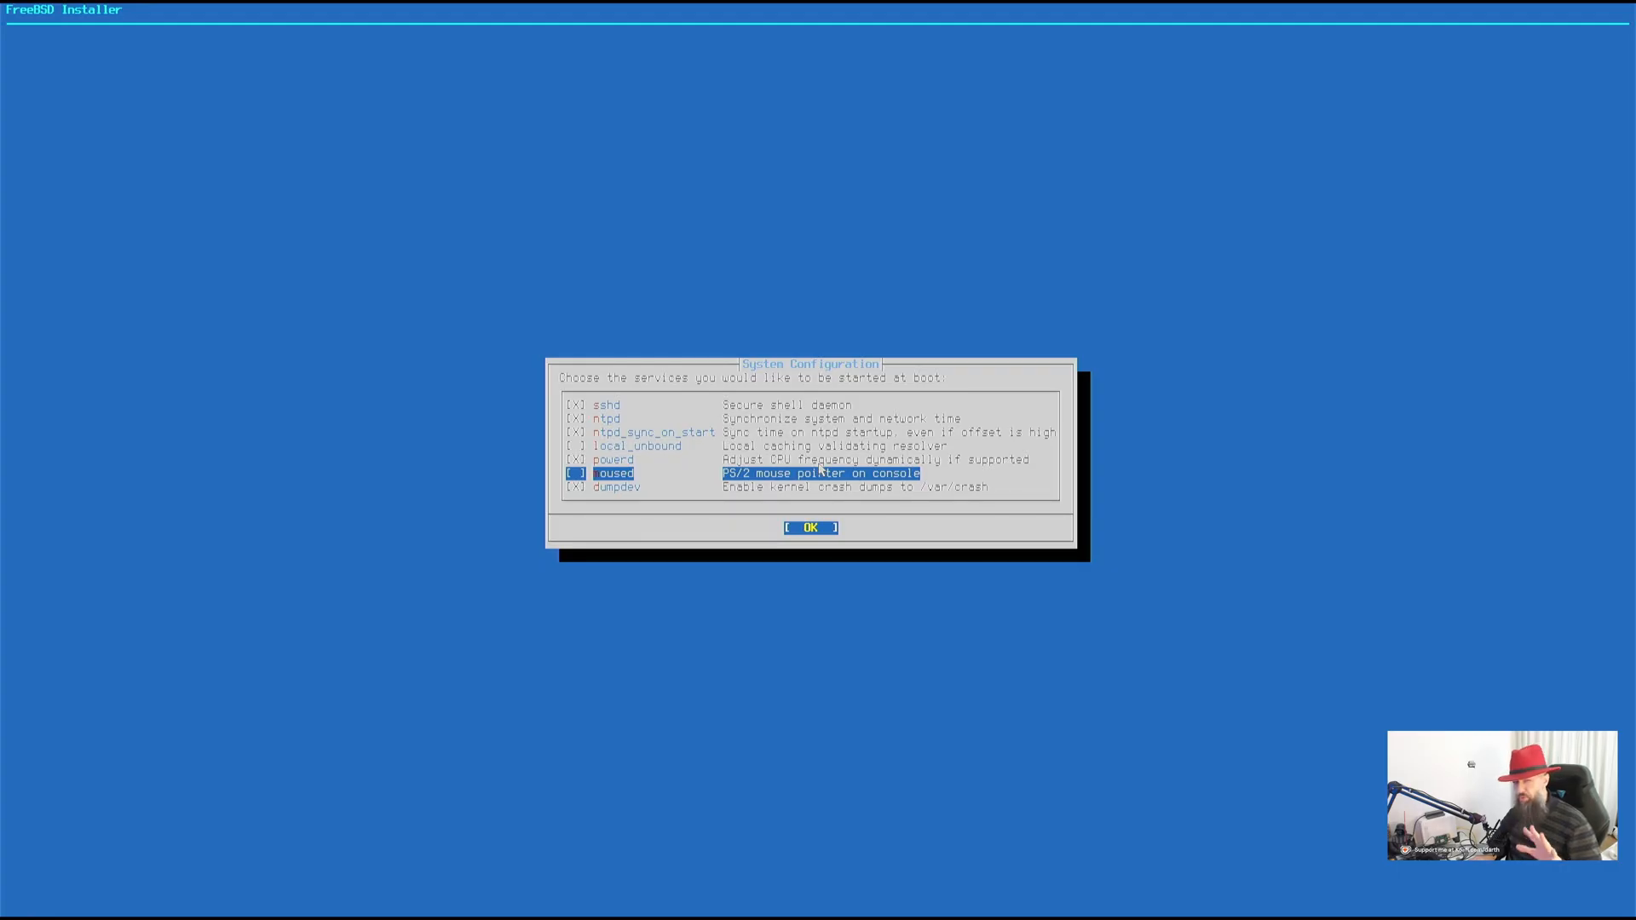
{"action": "key", "text": "Down"}
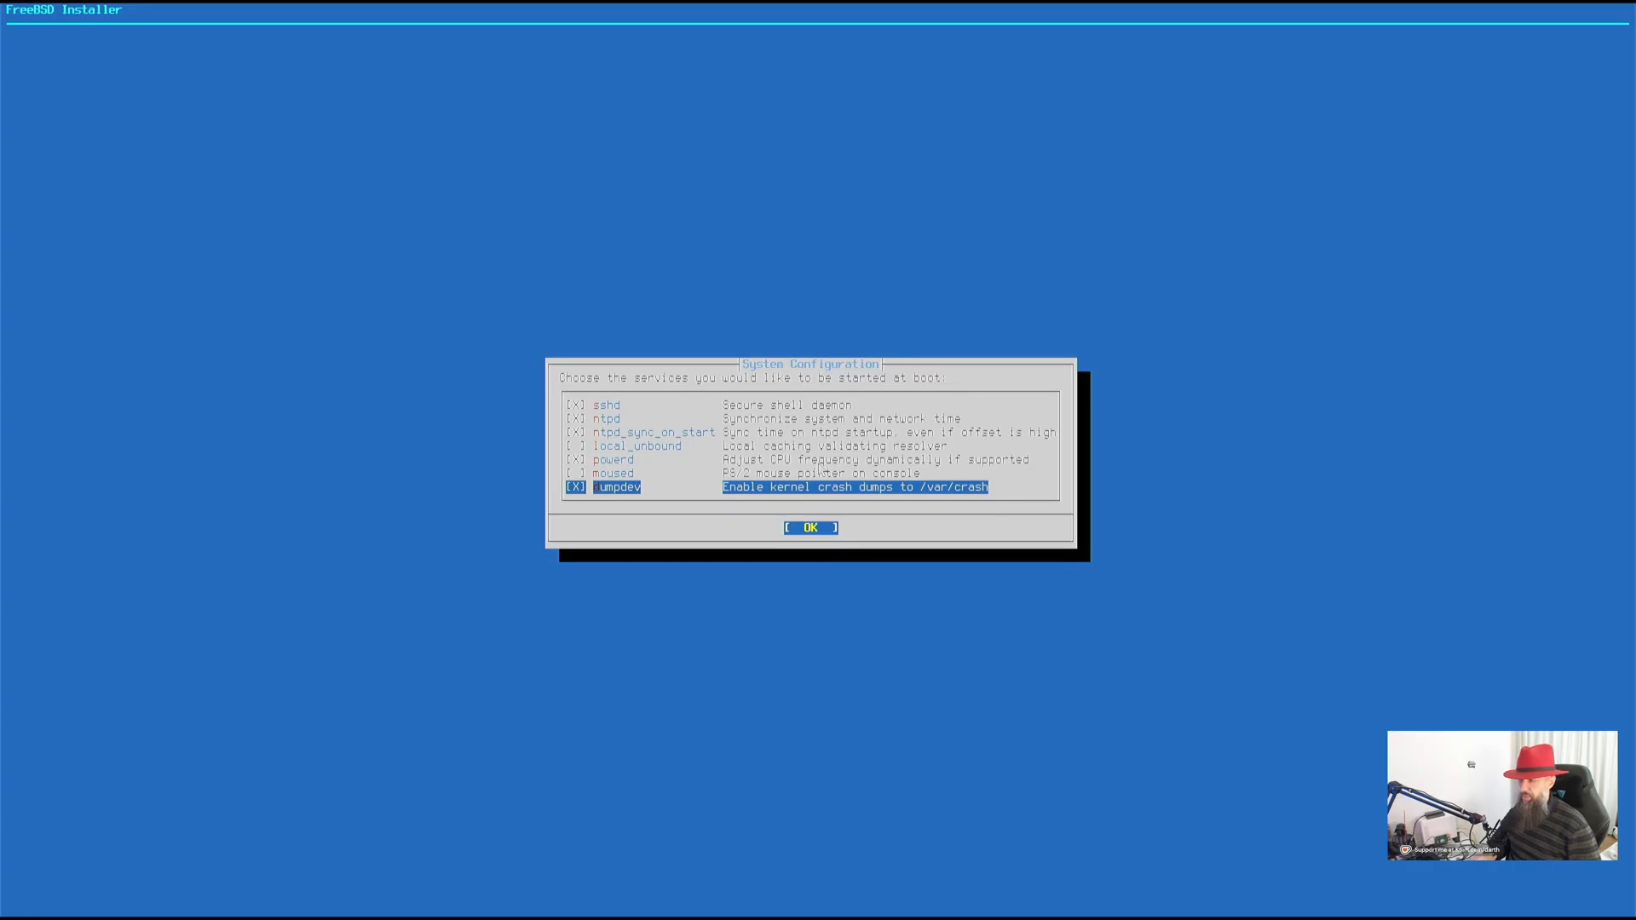
{"action": "left_click", "coordinate": [811, 527]}
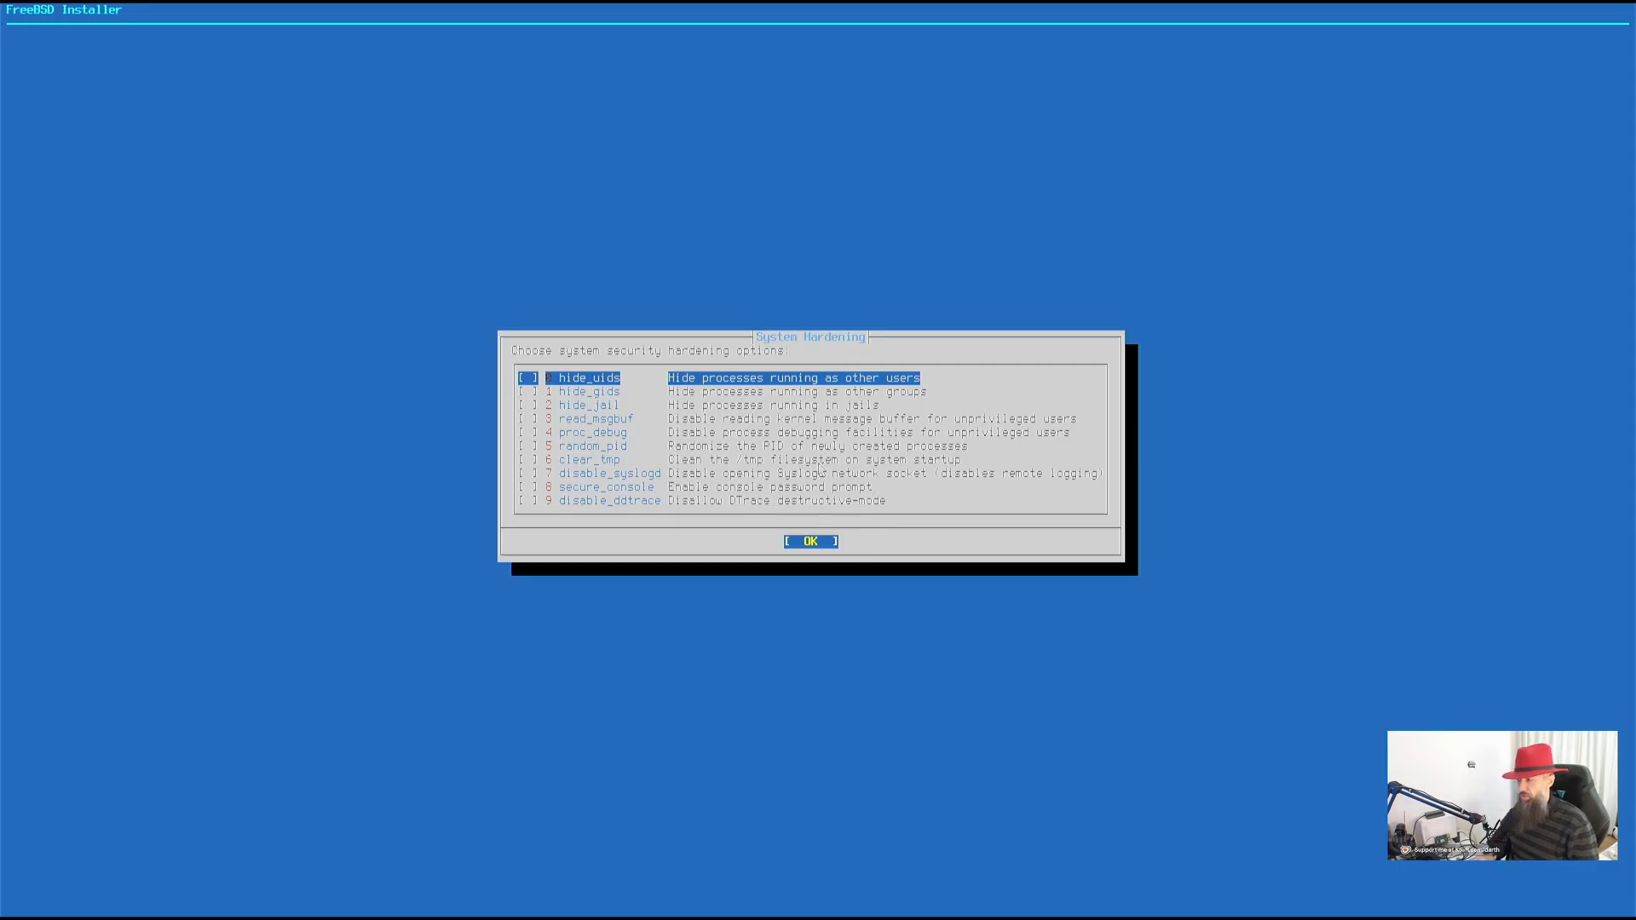
Accept the System Hardening options with nothing enabled
{"action": "left_click", "coordinate": [809, 540]}
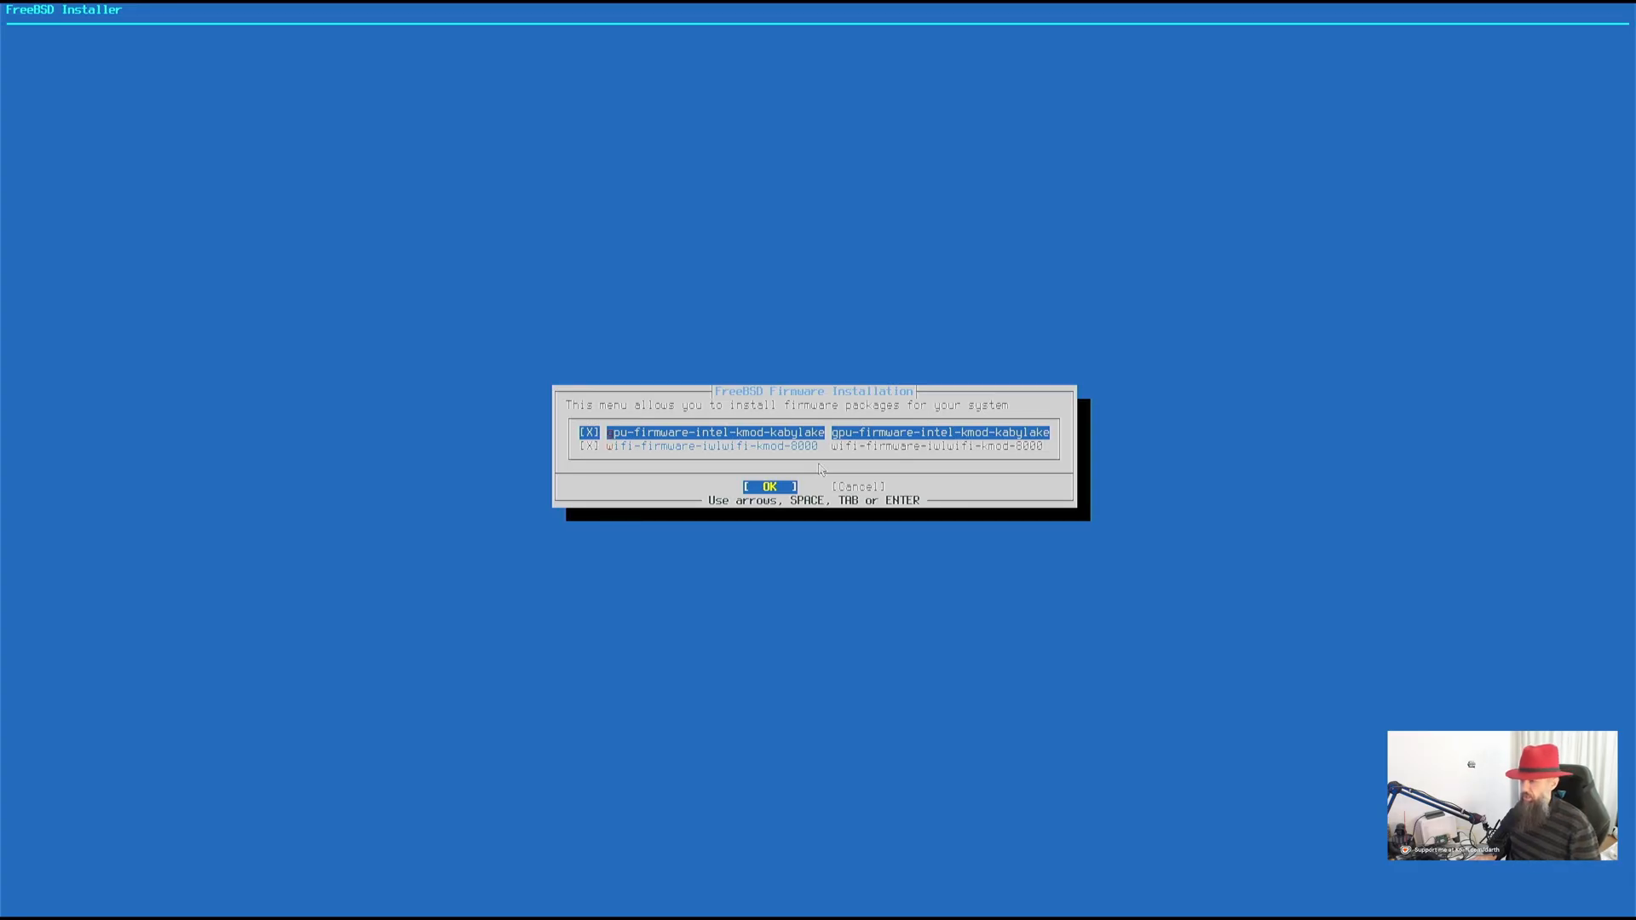
Accept the Intel GPU and wifi firmware packages for installation
{"action": "left_click", "coordinate": [769, 486]}
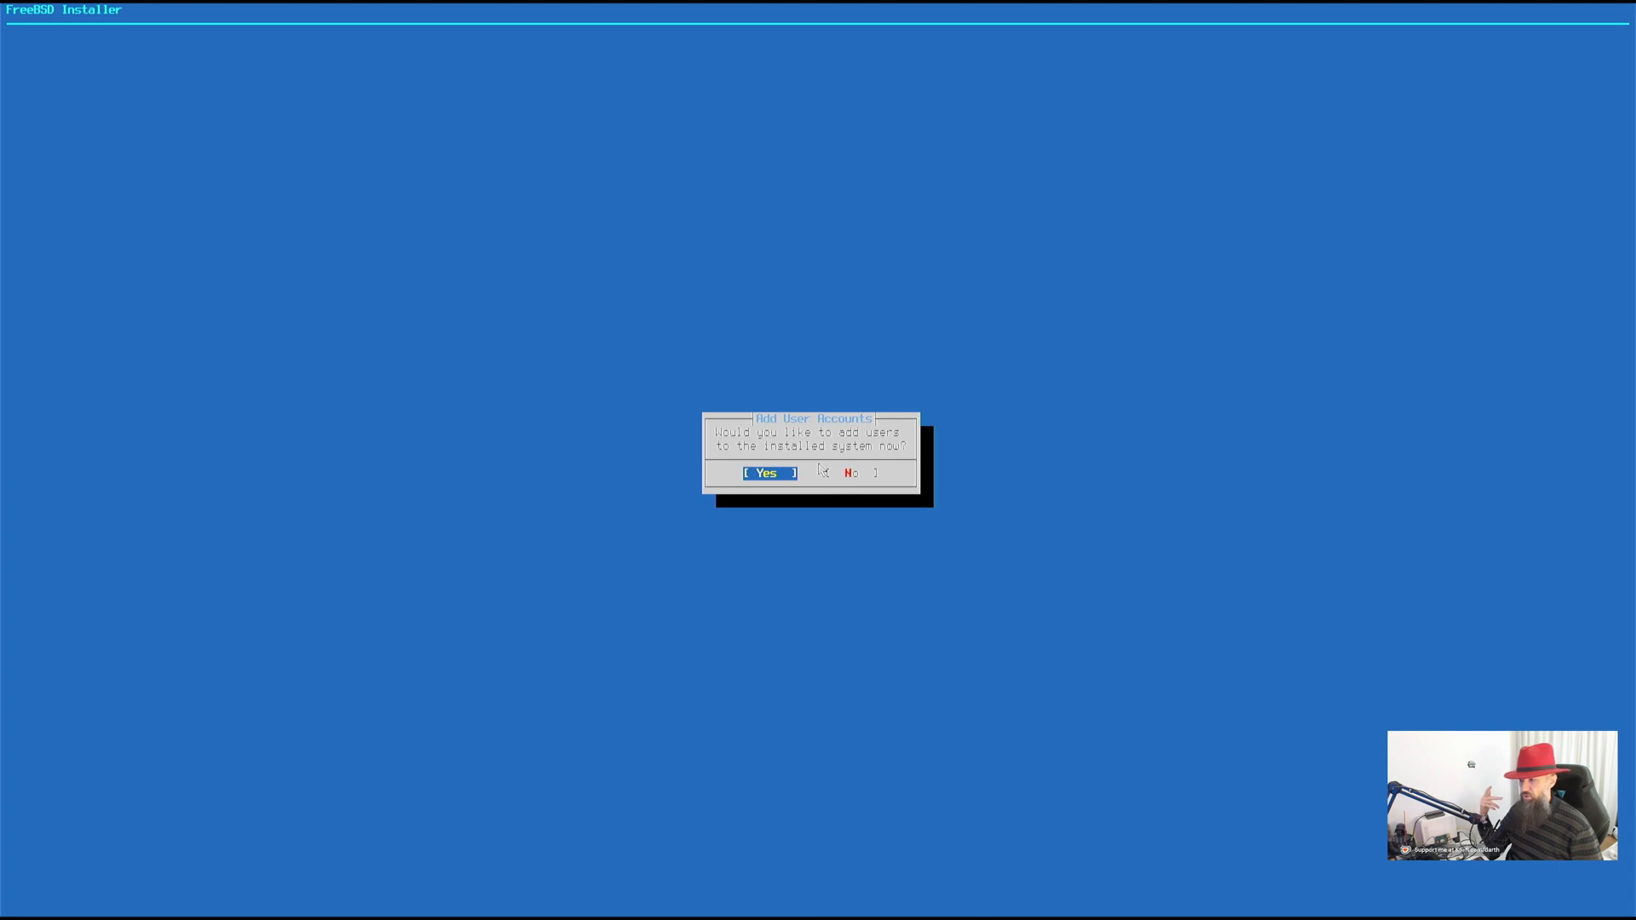
Agree to add a user account so darth can be created
{"action": "left_click", "coordinate": [768, 472]}
{"action": "type", "text": "Linux Renaissance"}
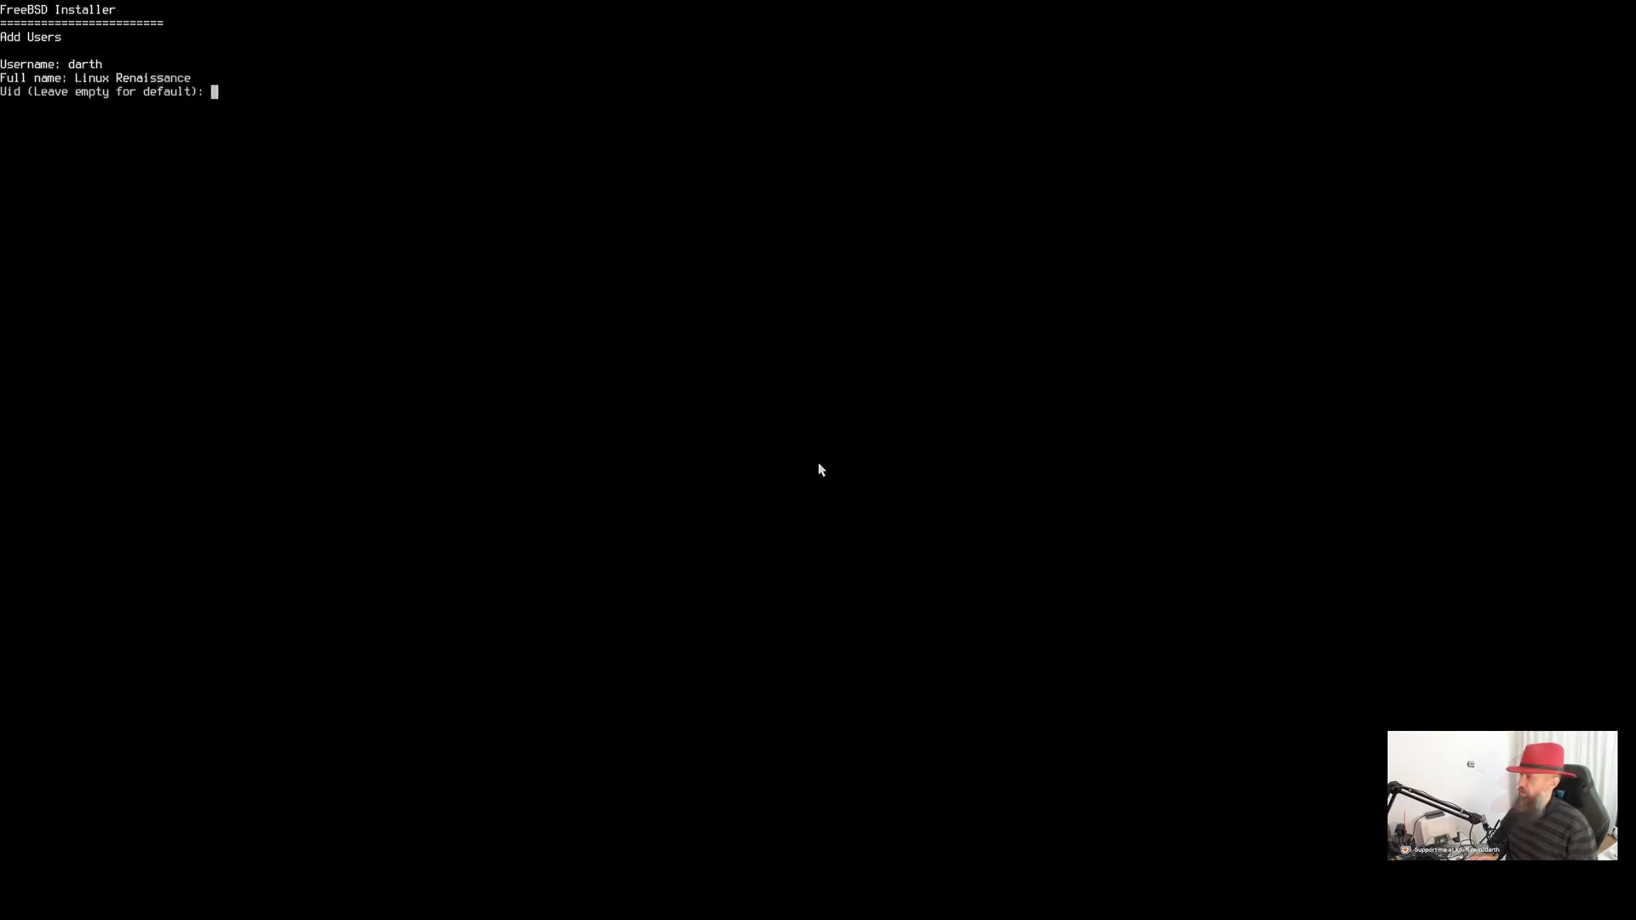
Keep the default uid and login group darth, and add video as an extra group
{"action": "key", "text": "Return"}
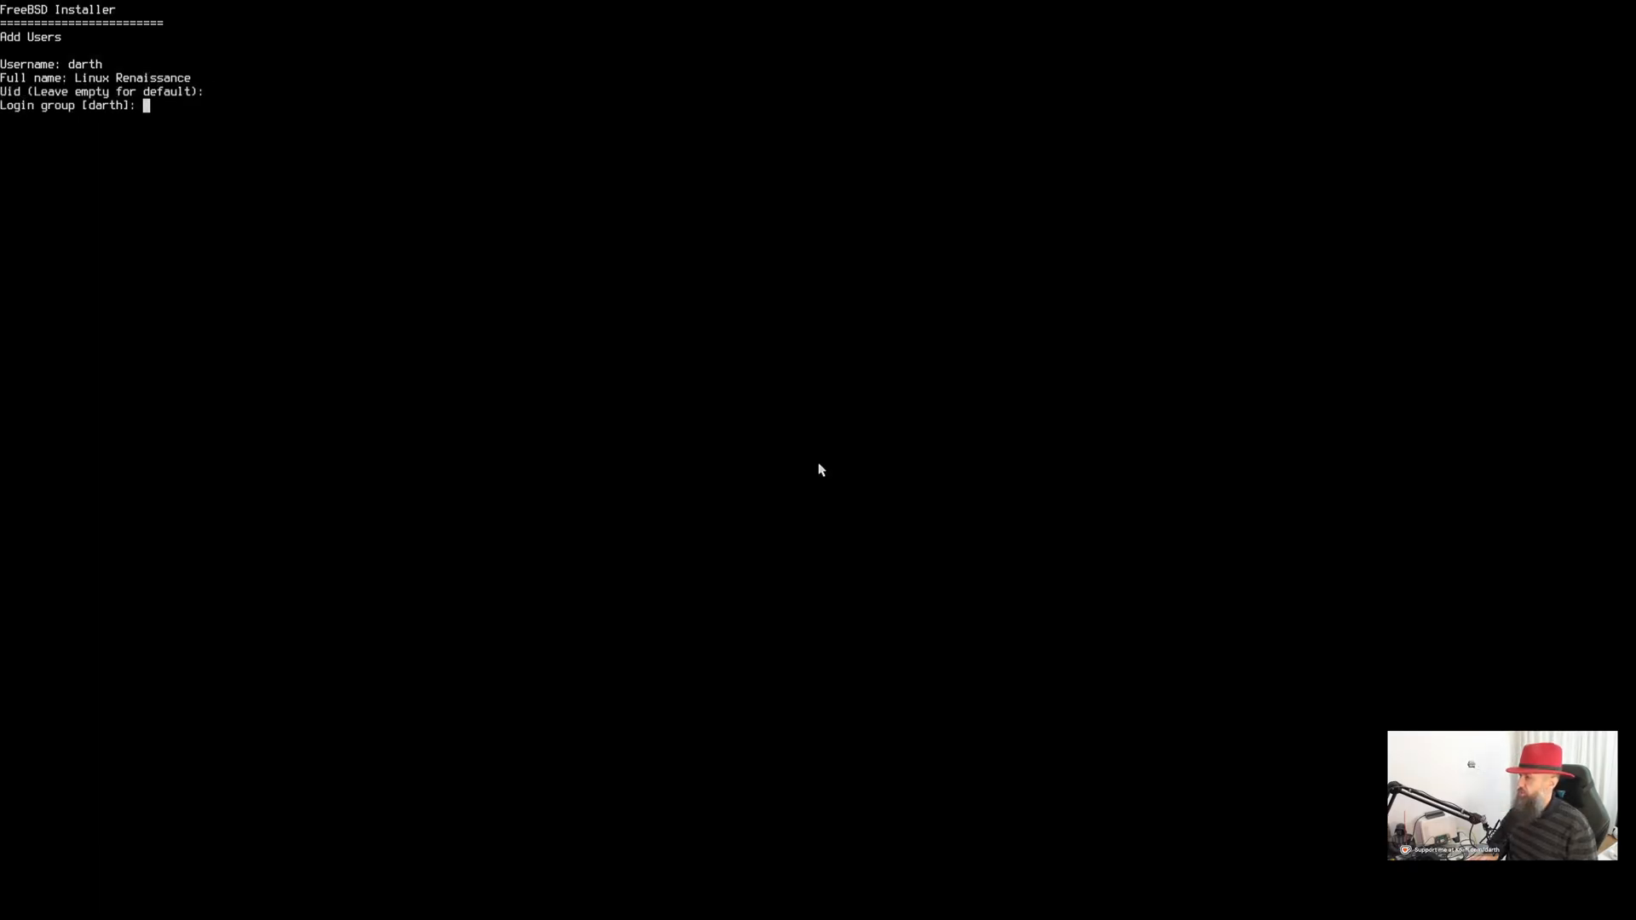
{"action": "key", "text": "Return"}
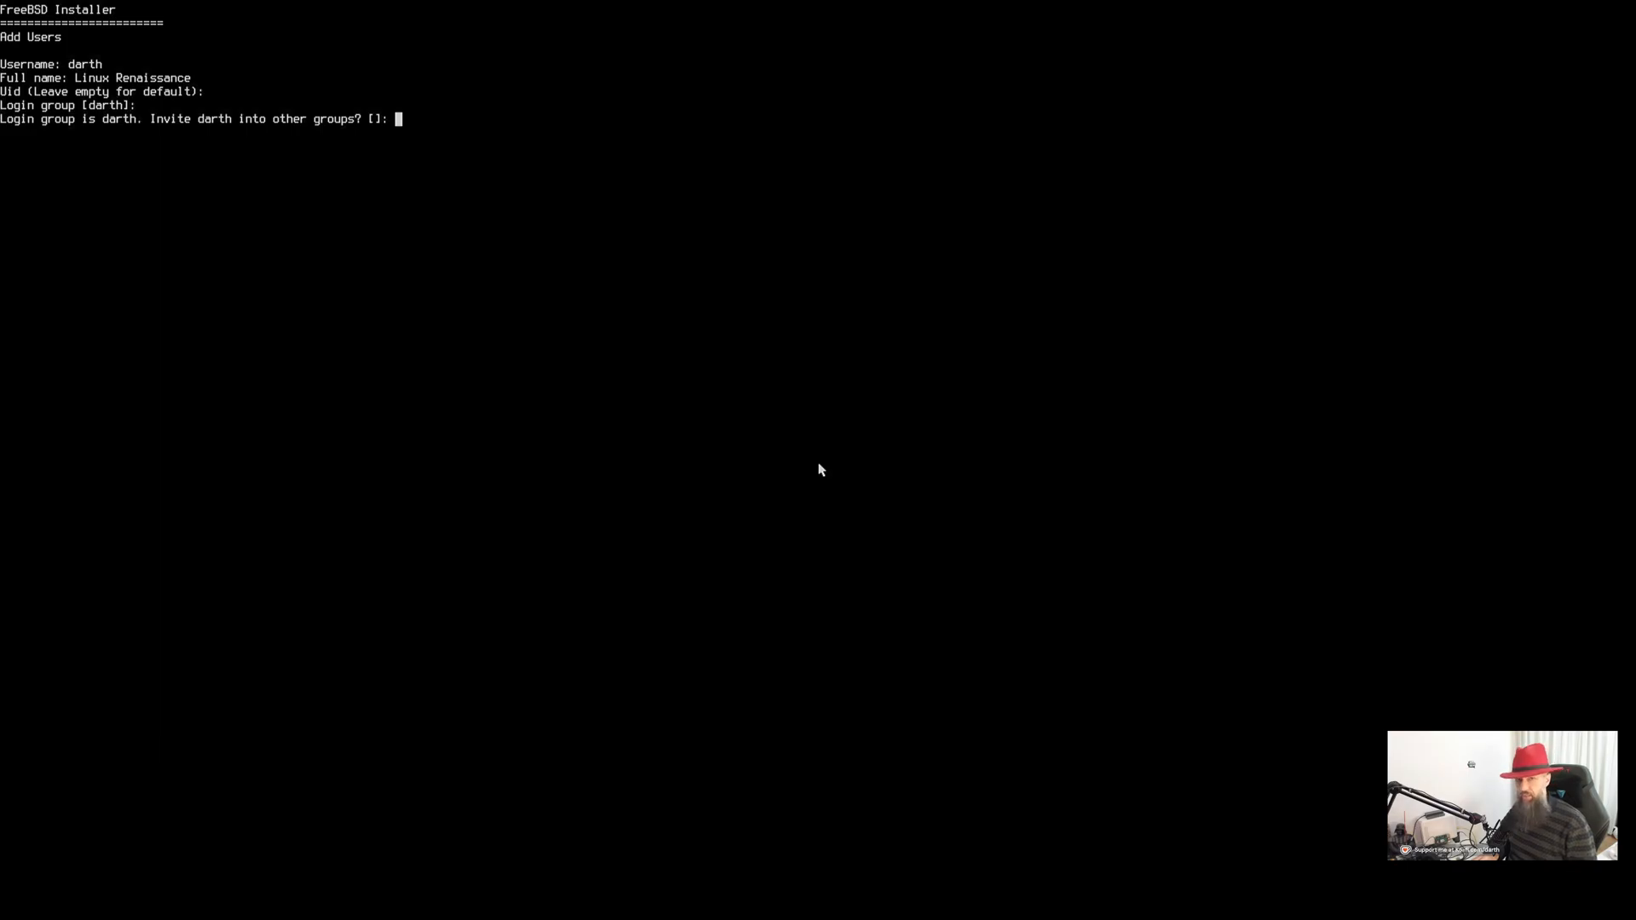
{"action": "type", "text": "y"}
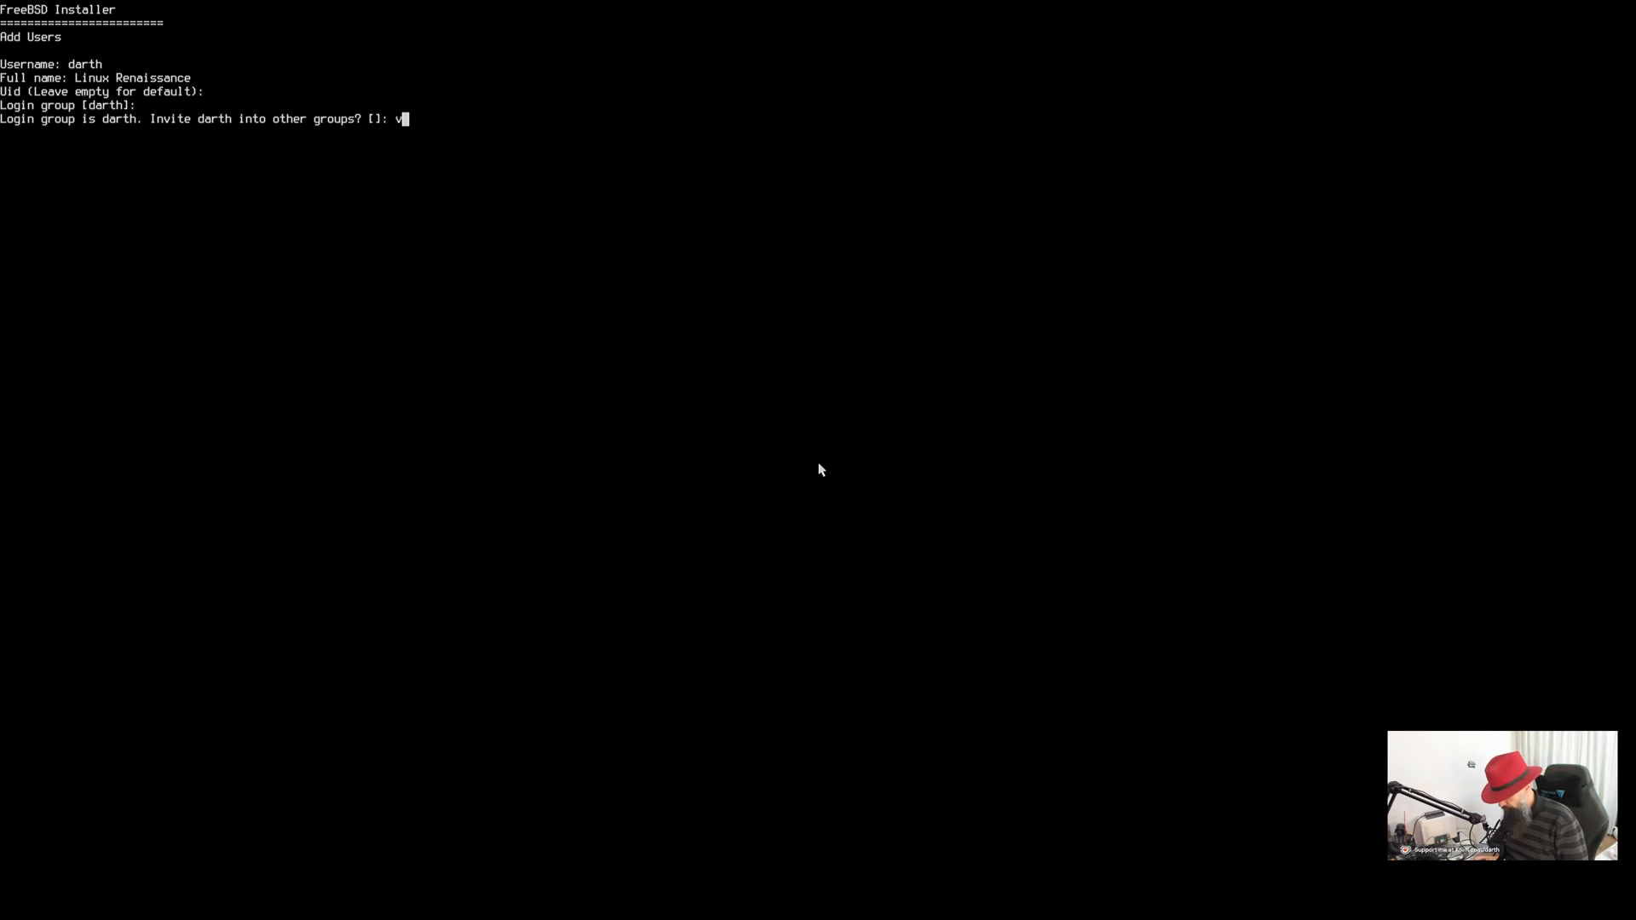
{"action": "type", "text": "ideo"}
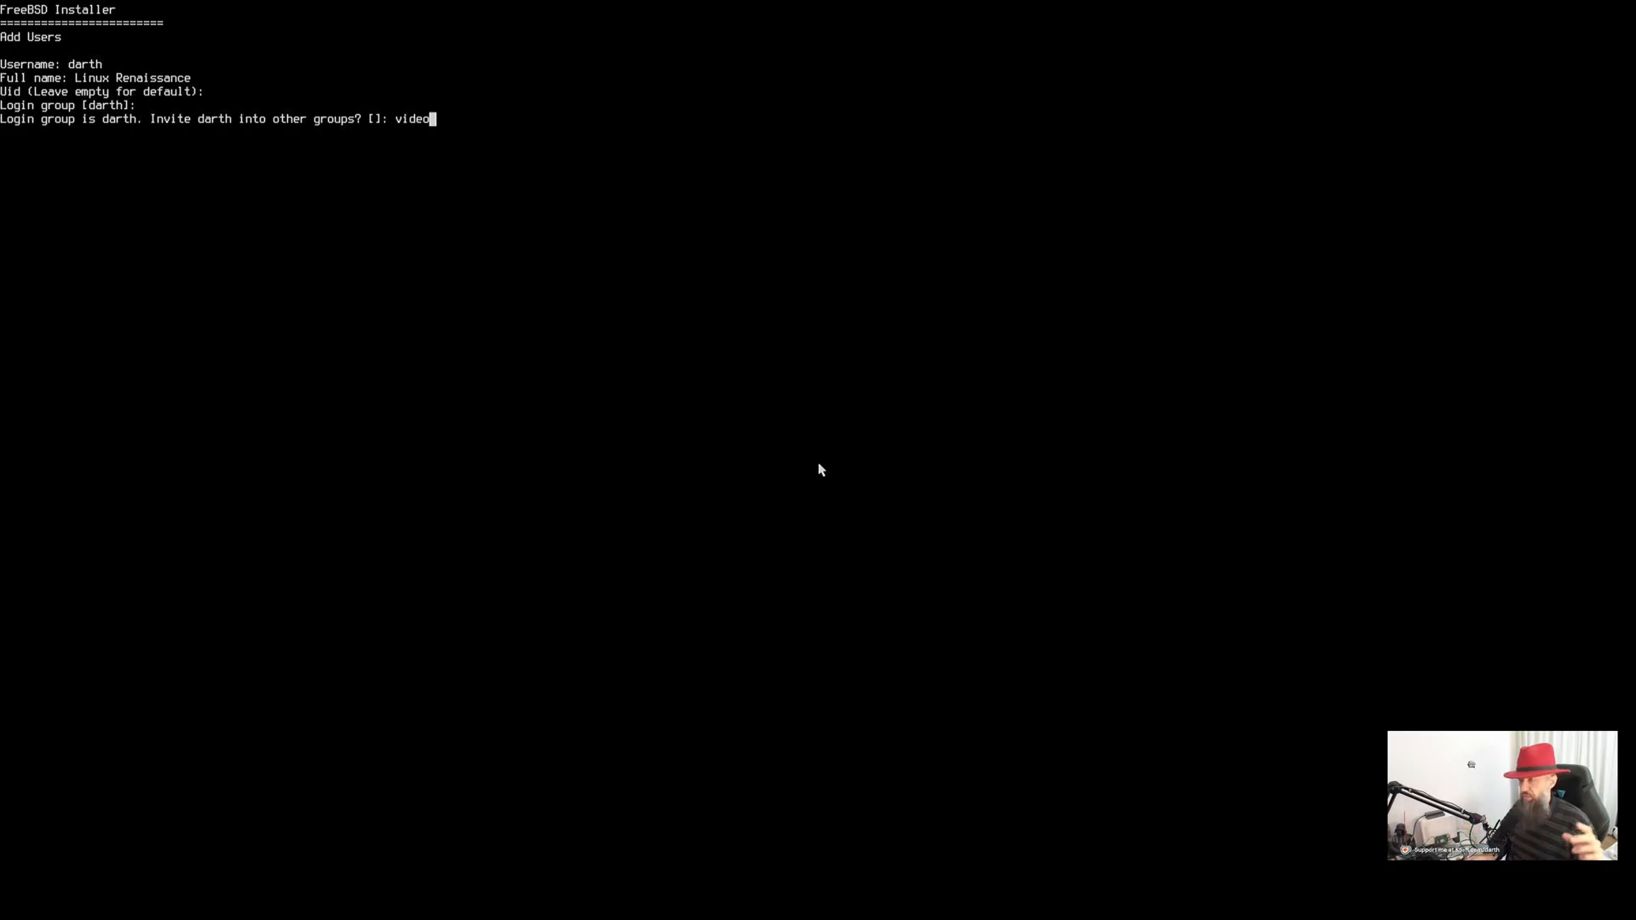
{"action": "key", "text": "Return"}
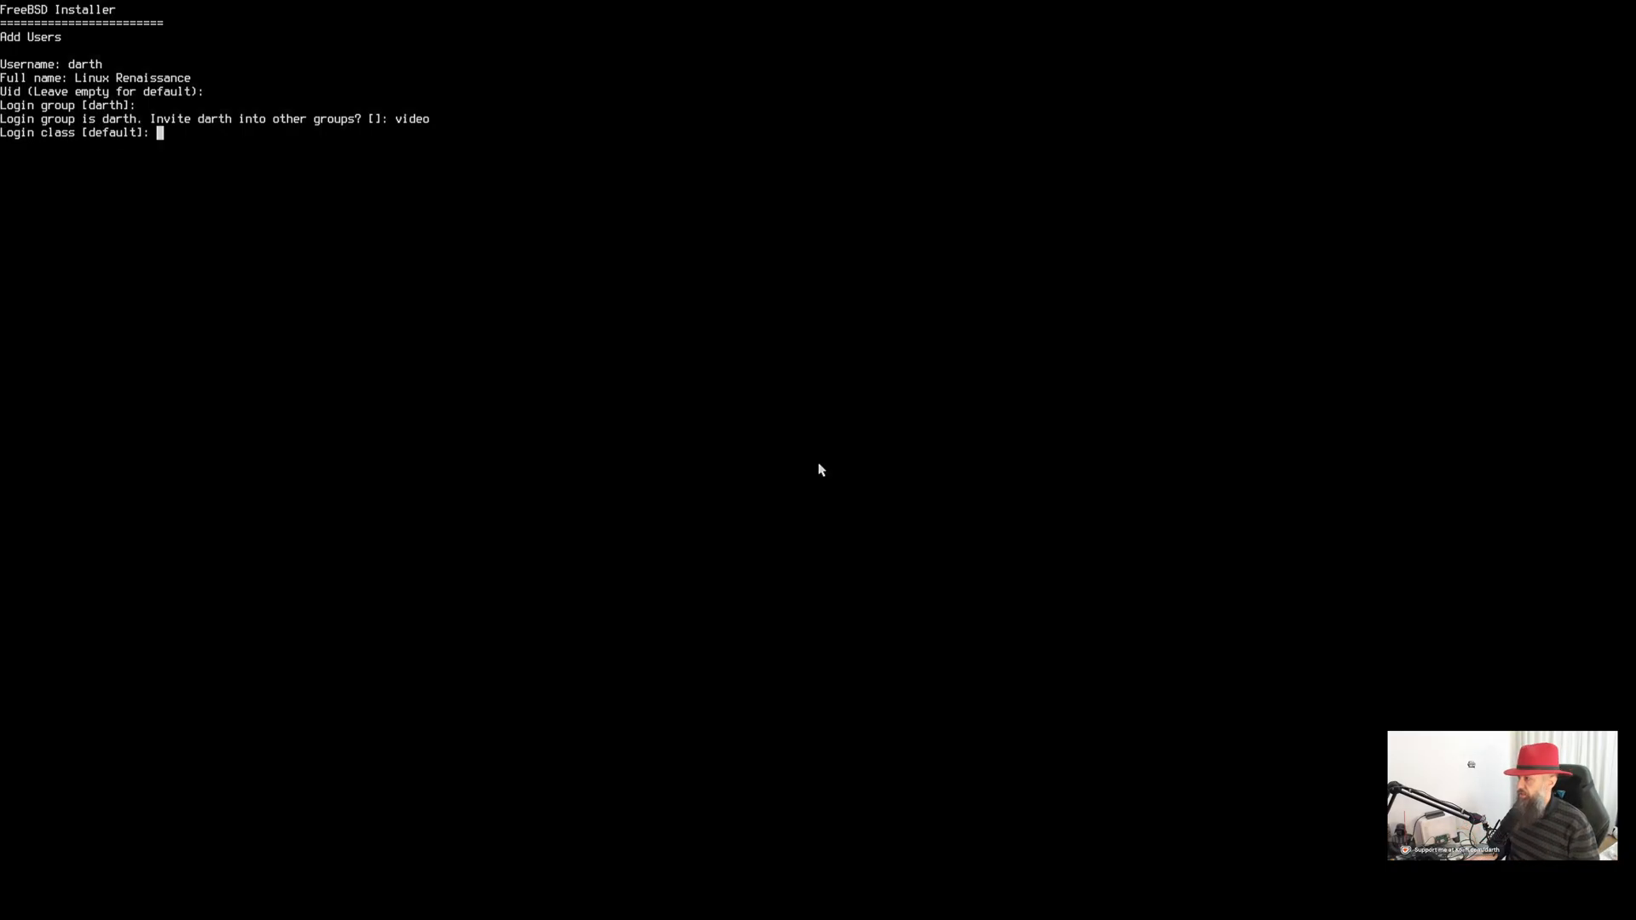
Keep default login class, shell /bin/sh, home directory and permissions, with no ZFS encryption and password auth
{"action": "key", "text": "Return"}
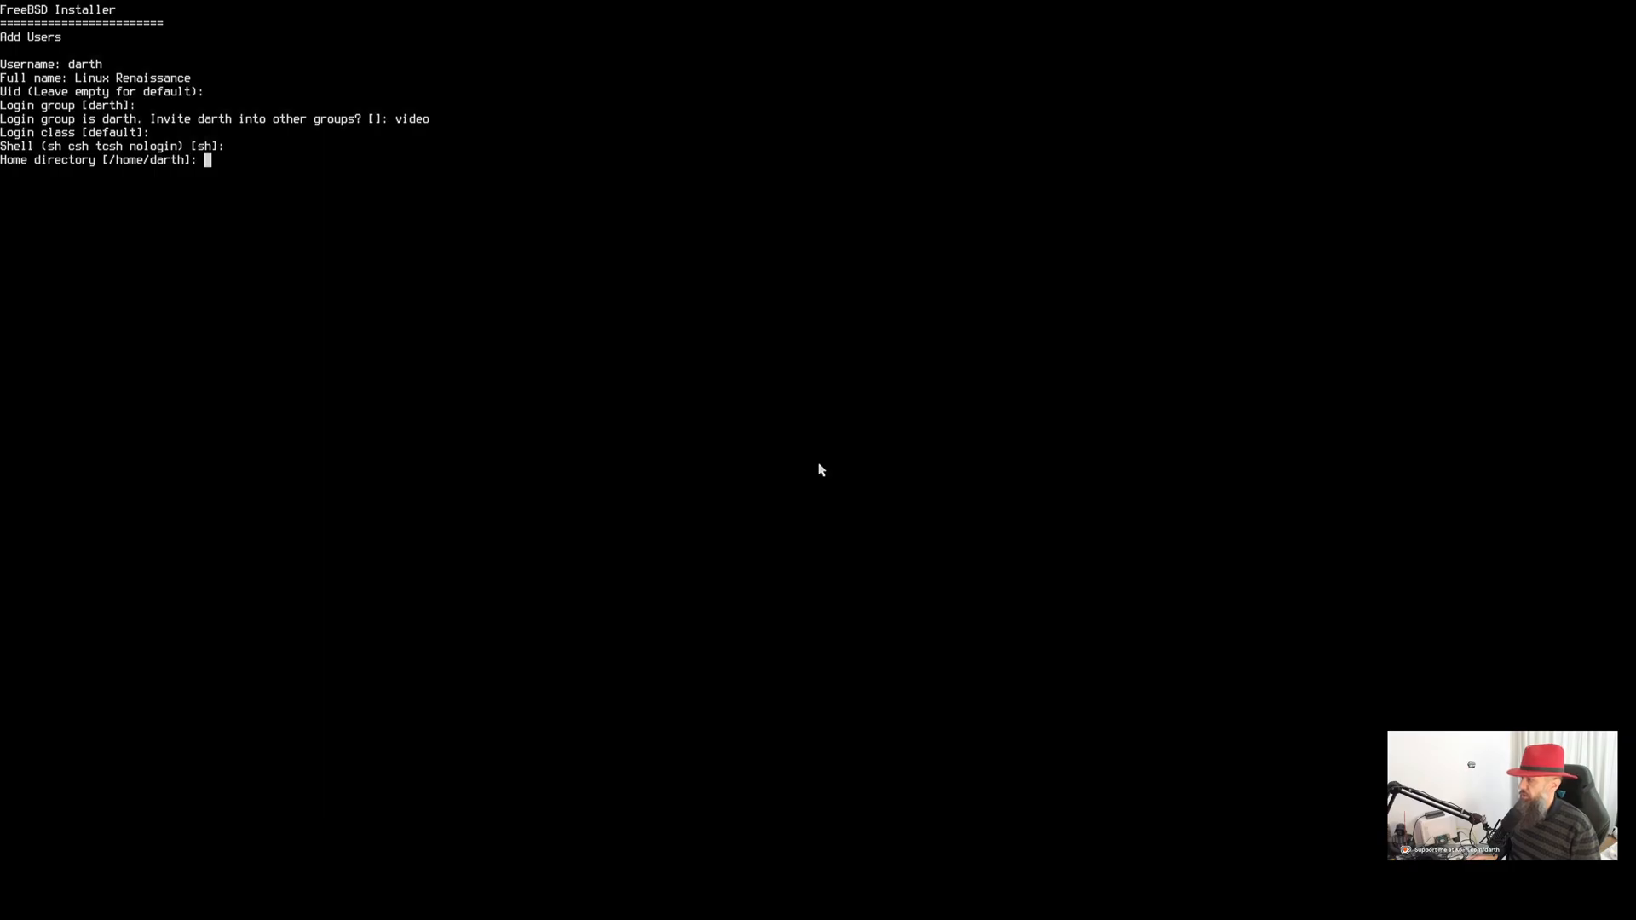
{"action": "key", "text": "Return"}
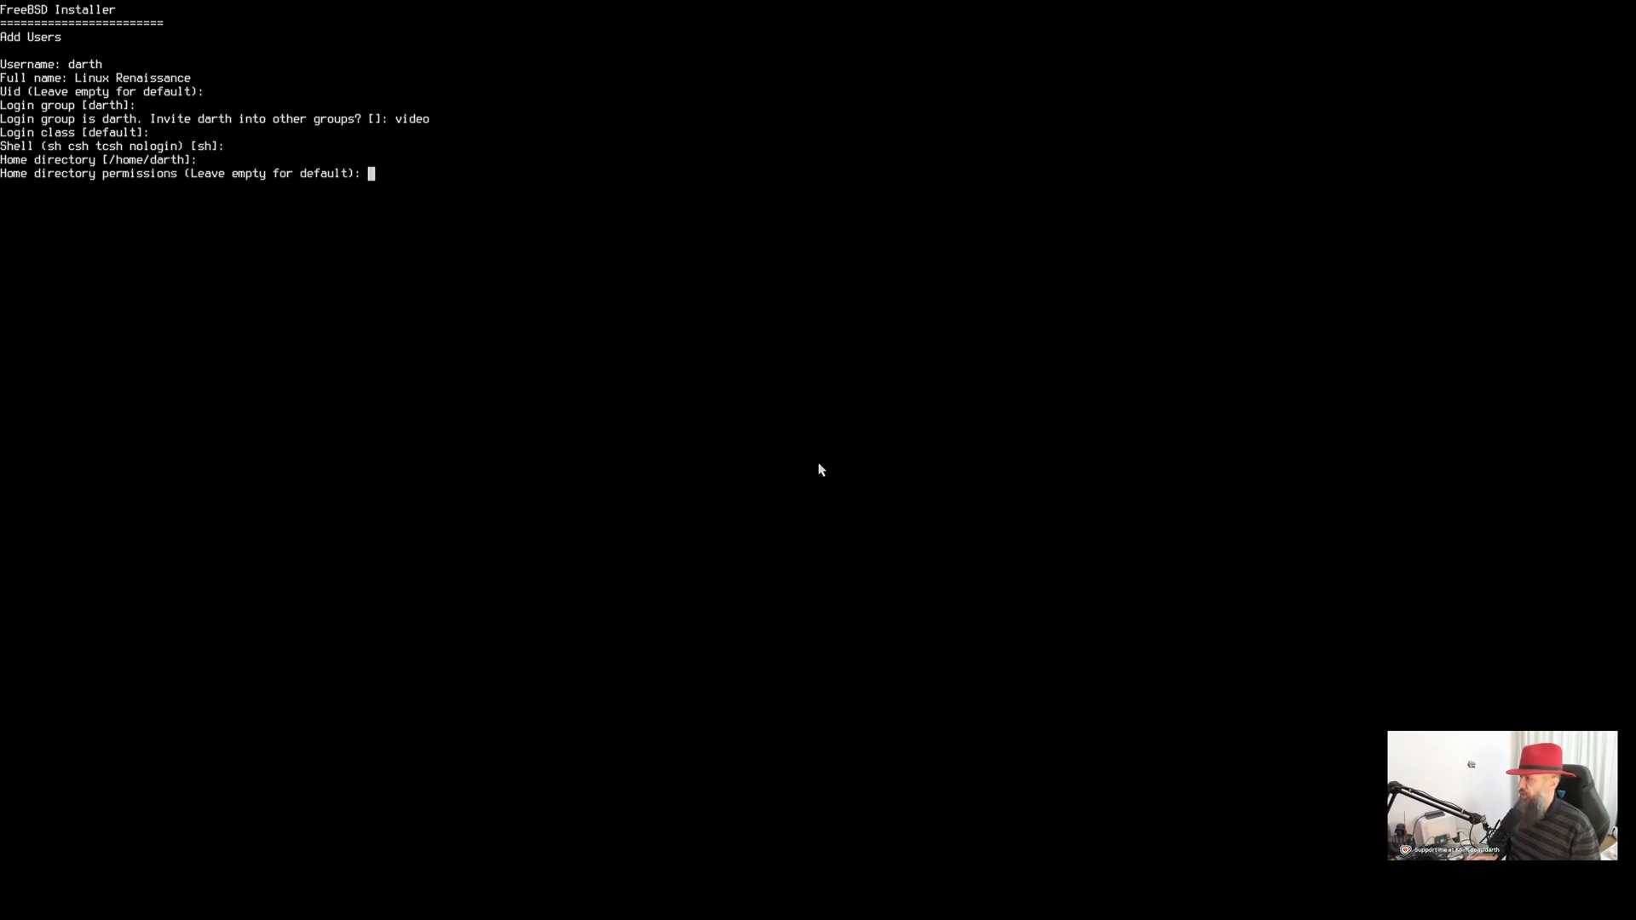
{"action": "key", "text": "Return"}
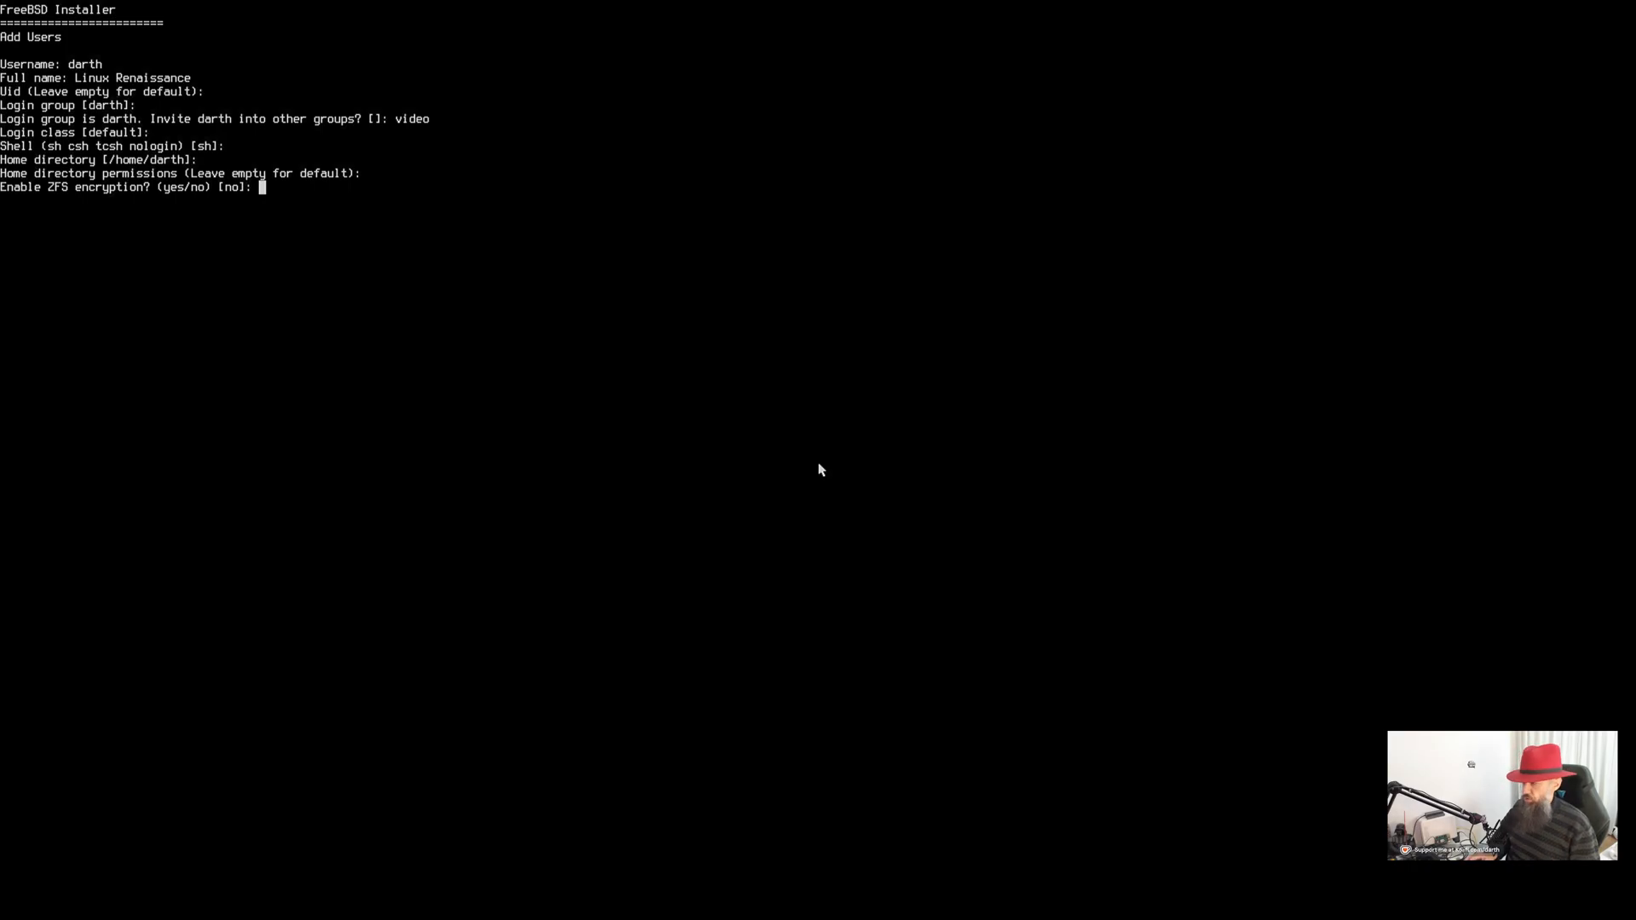
{"action": "key", "text": "Return"}
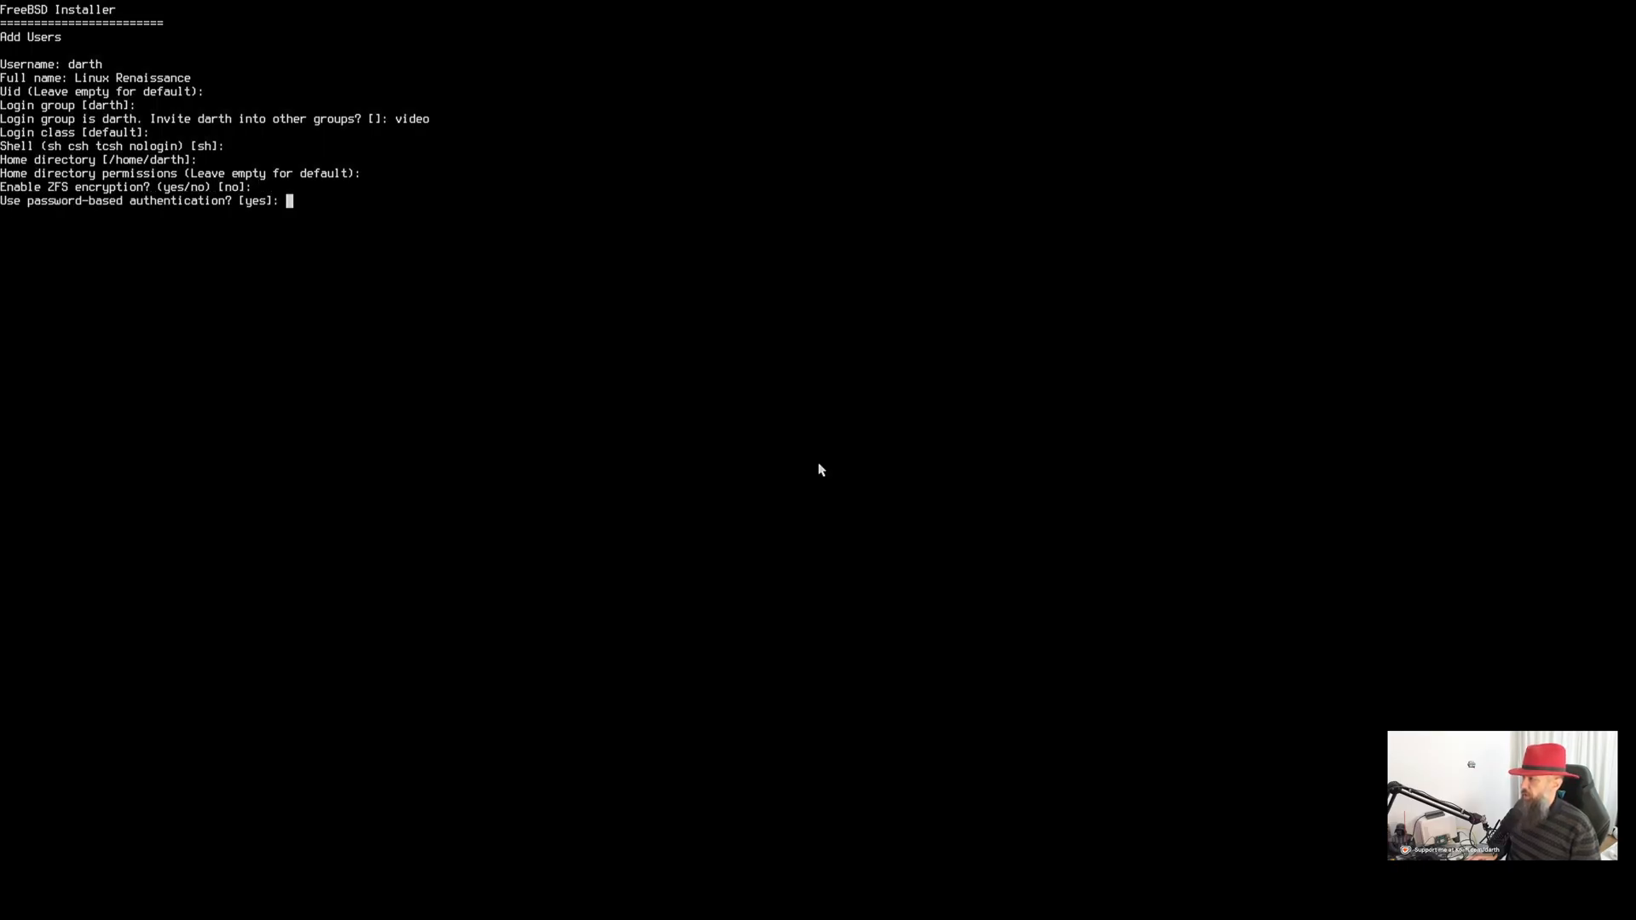
{"action": "key", "text": "Return"}
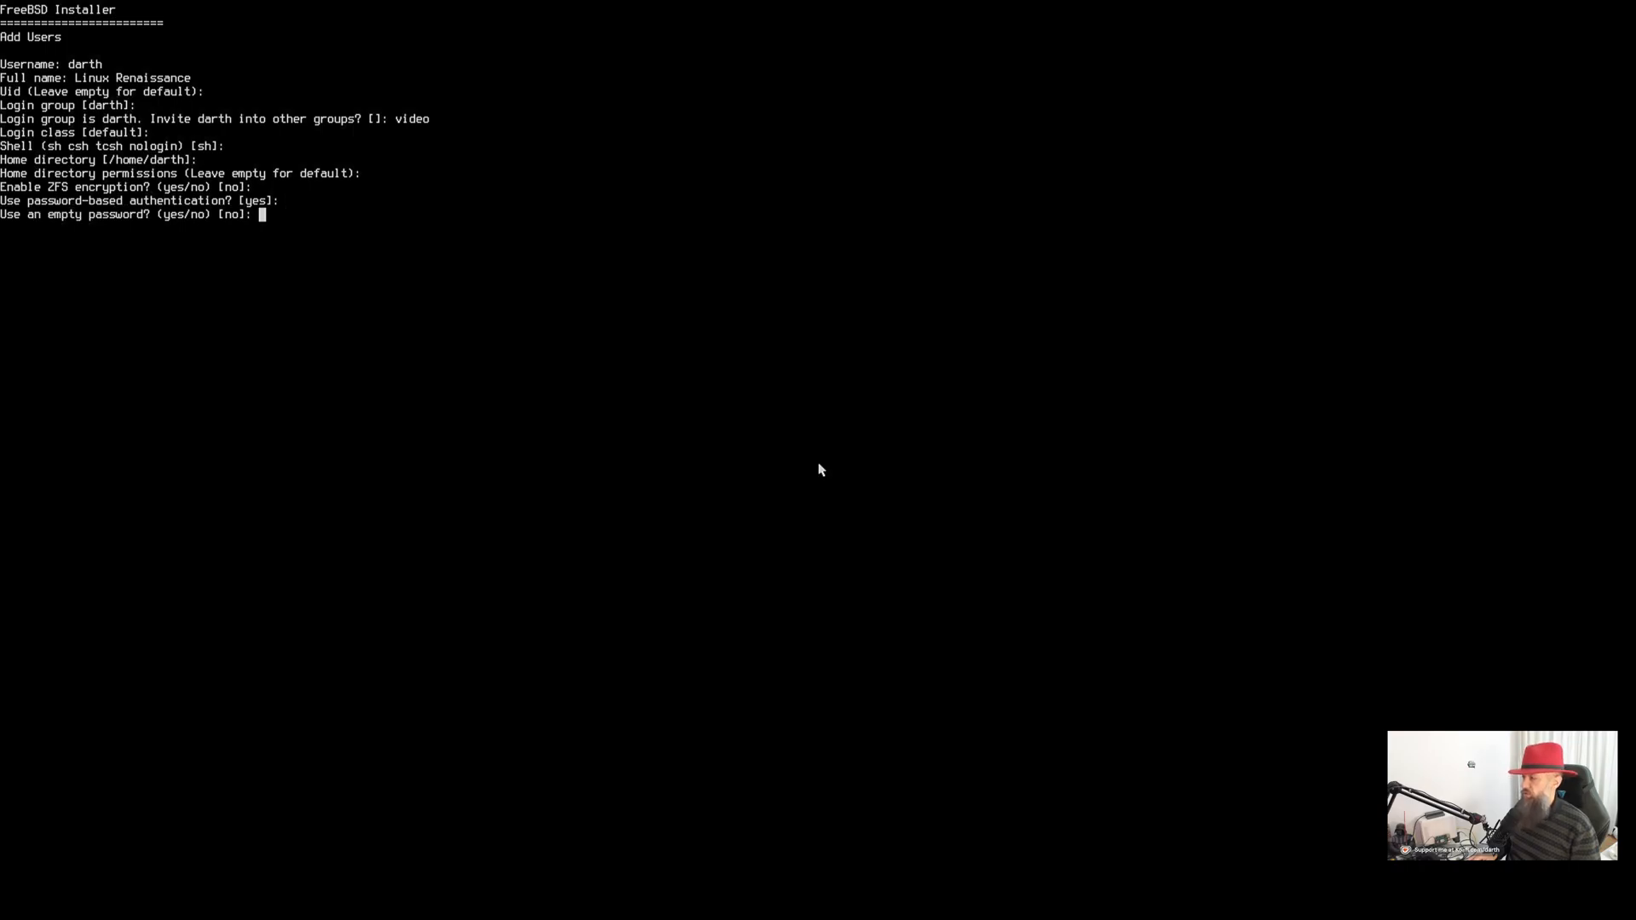
Refuse empty and random passwords, set darth's password, and leave the account unlocked
{"action": "key", "text": "Return"}
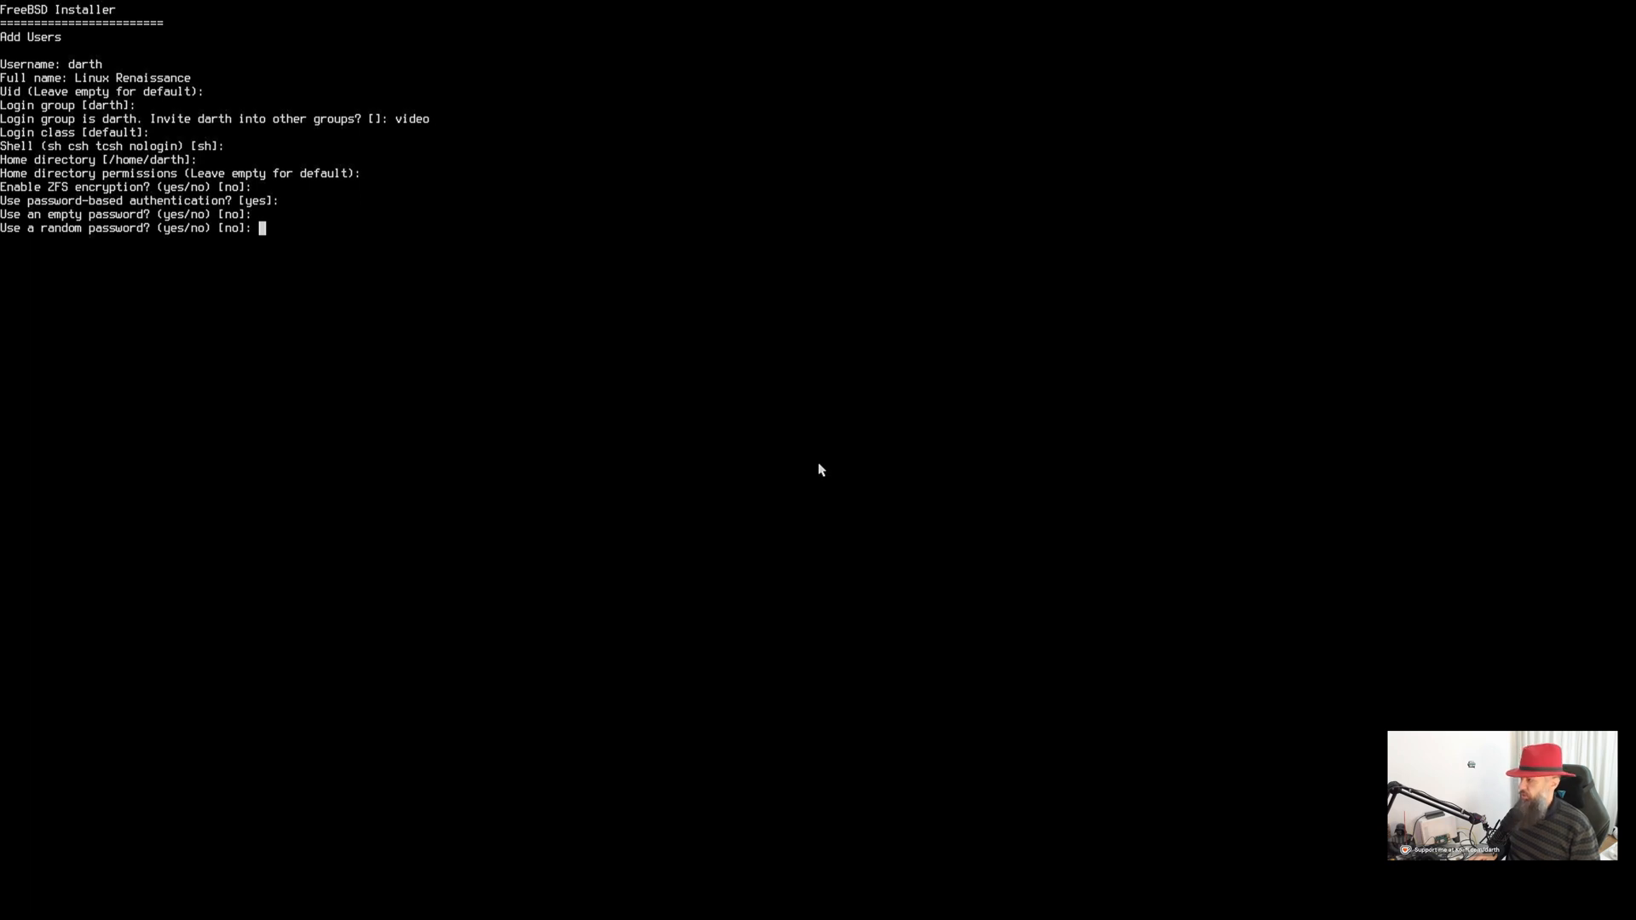
{"action": "key", "text": "Return"}
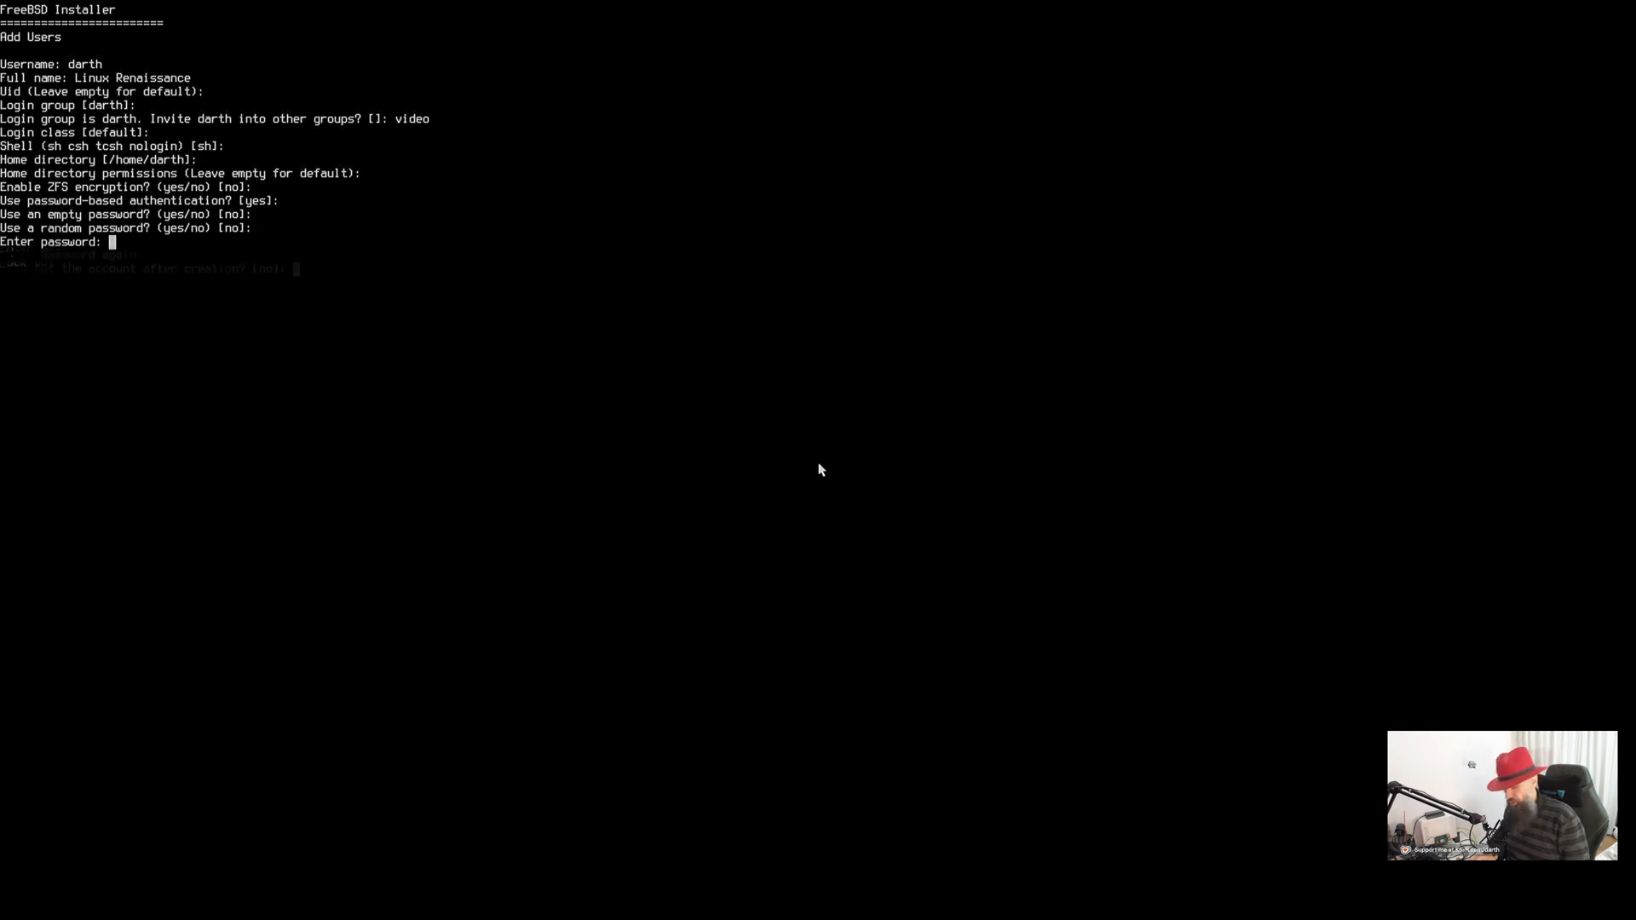
{"action": "key", "text": "Return"}
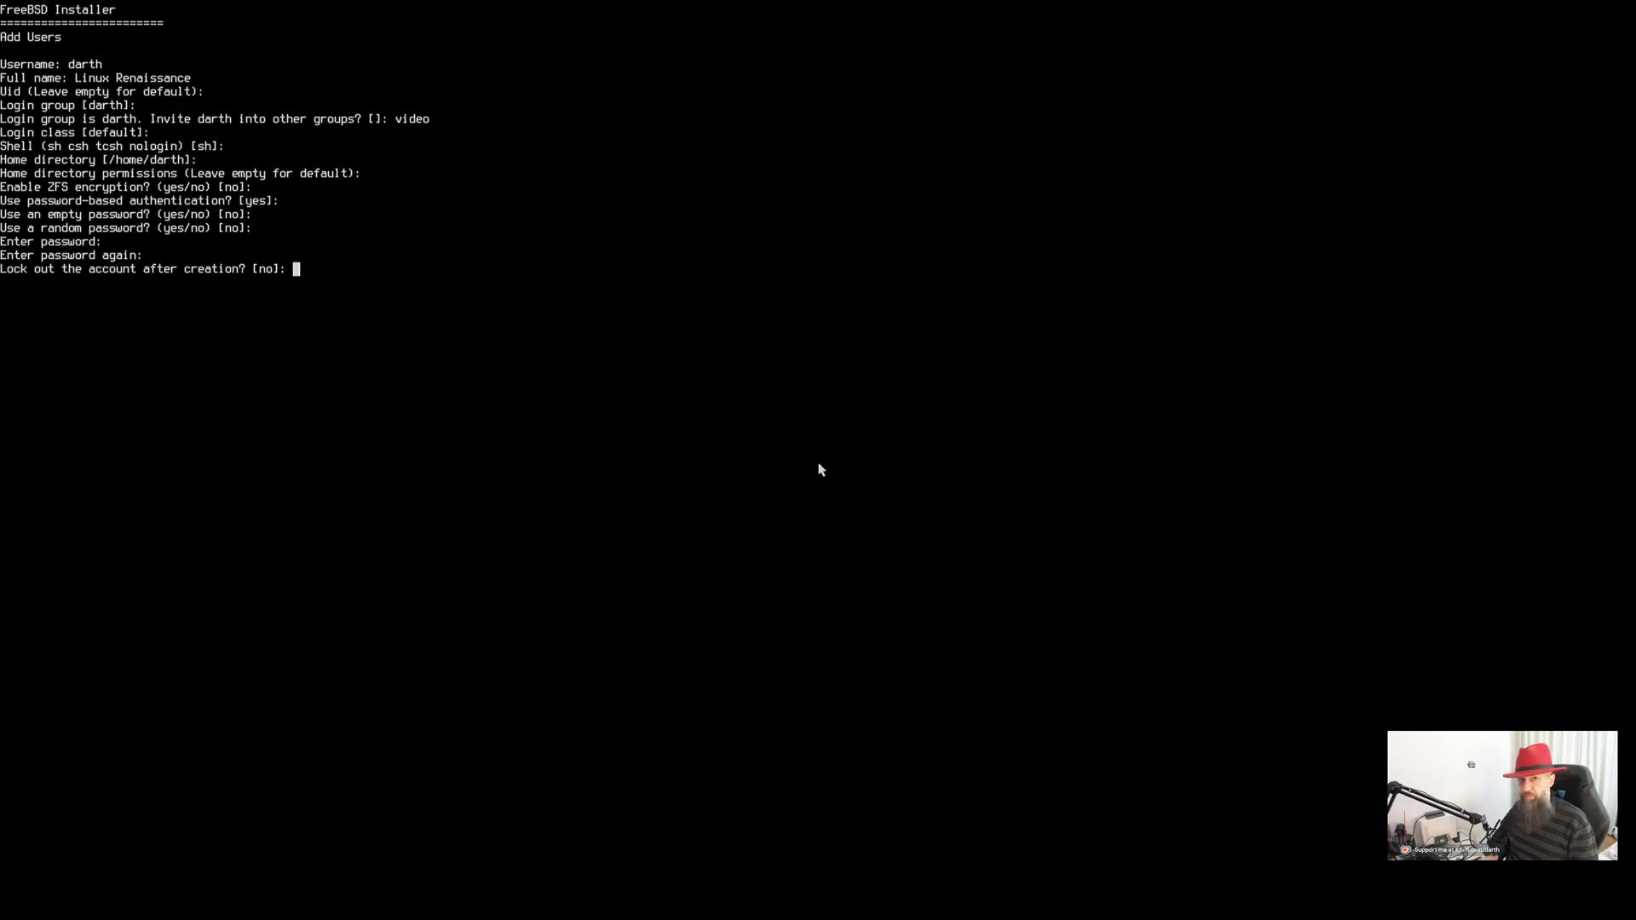
{"action": "key", "text": "Return"}
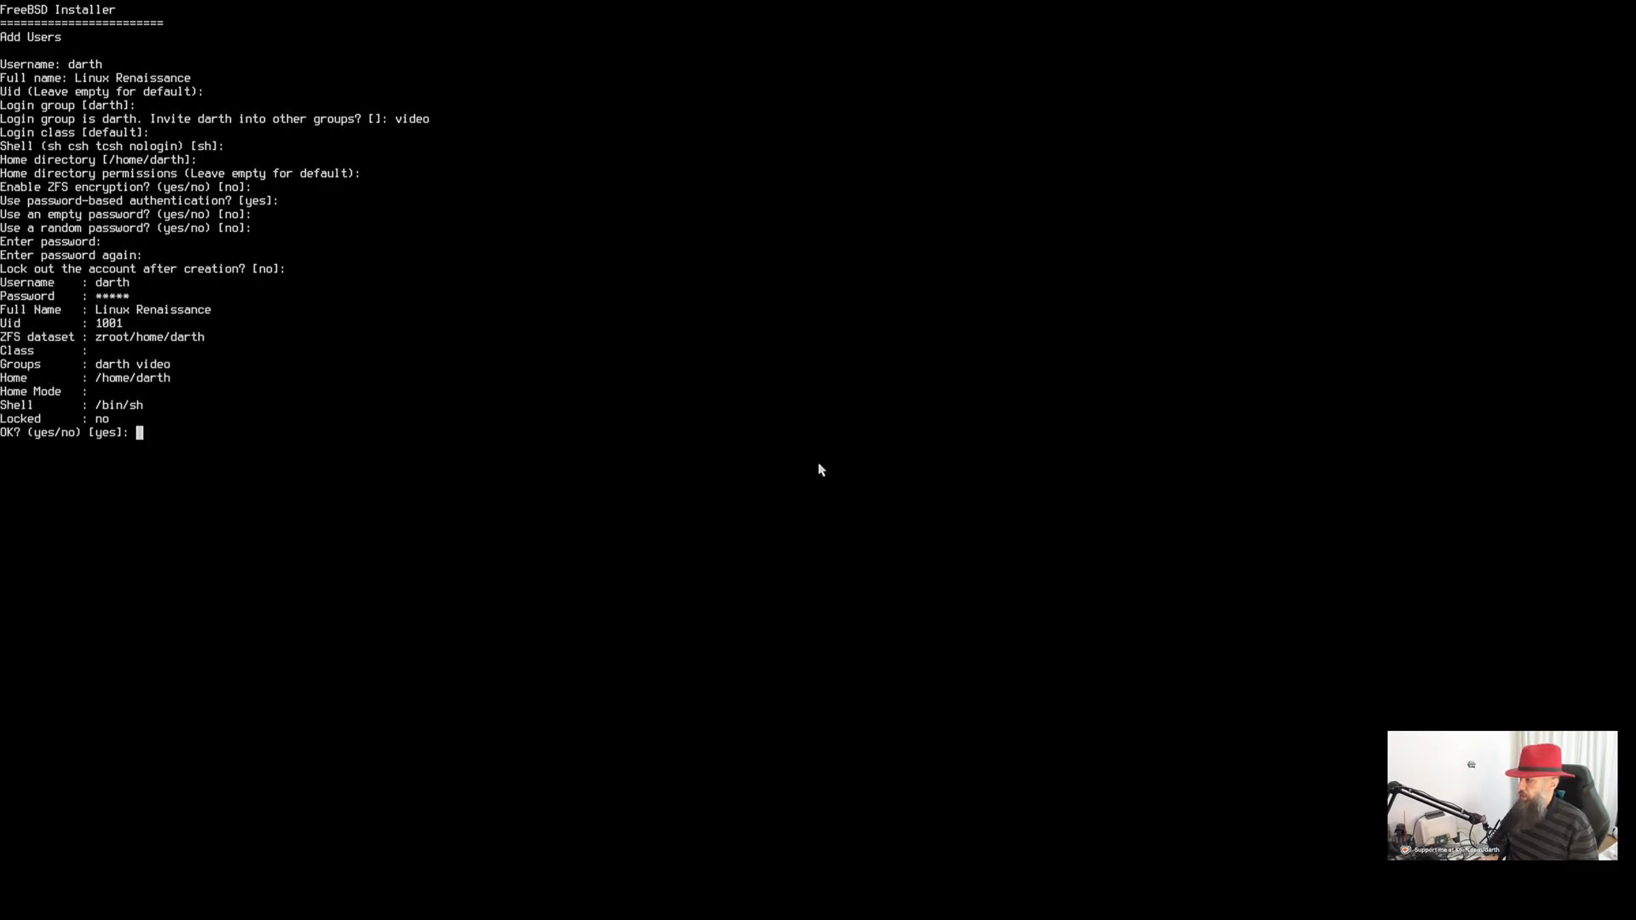
Confirm darth's account summary and decline adding another user
{"action": "key", "text": "Return"}
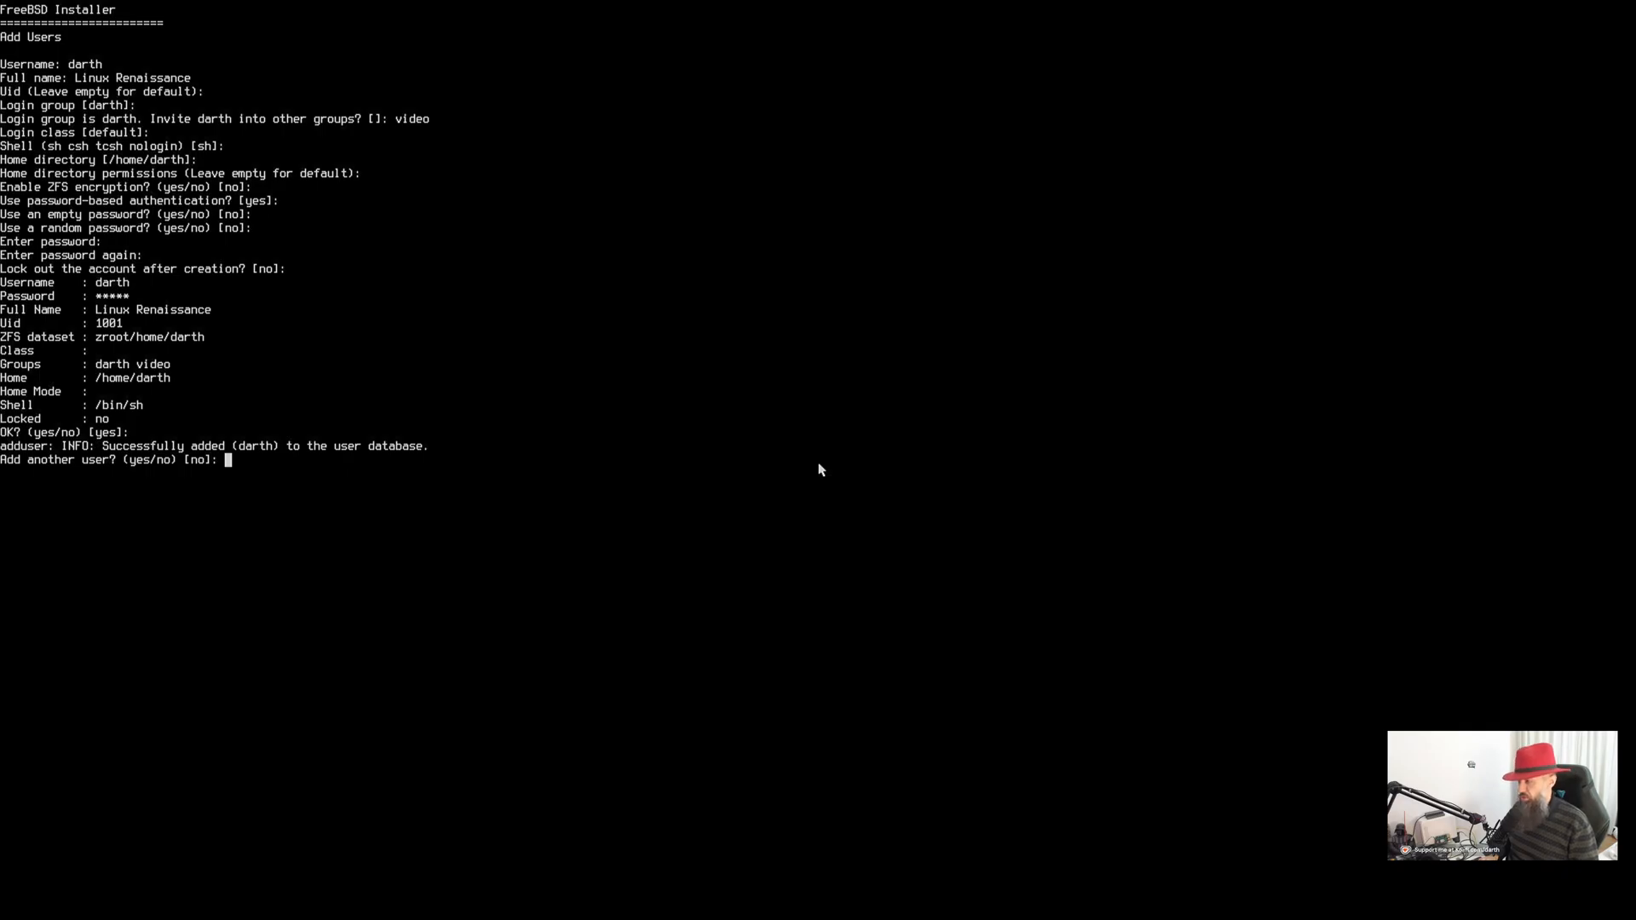
{"action": "key", "text": "Return"}
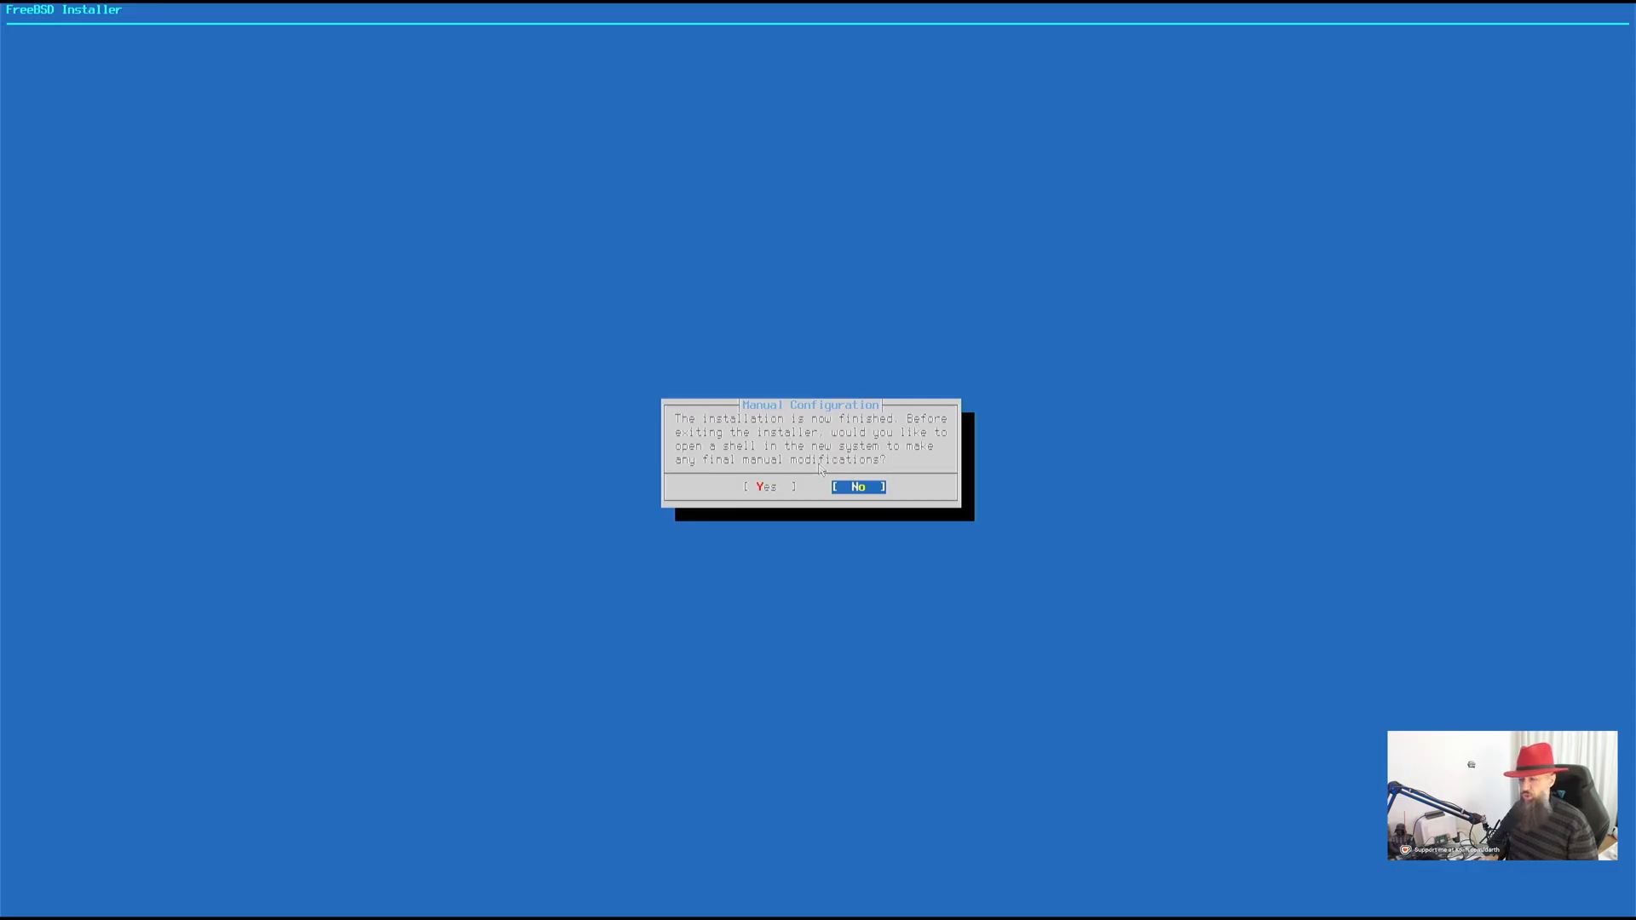
Decline the final shell so the system reboots, then log in as root
{"action": "left_click", "coordinate": [857, 486]}
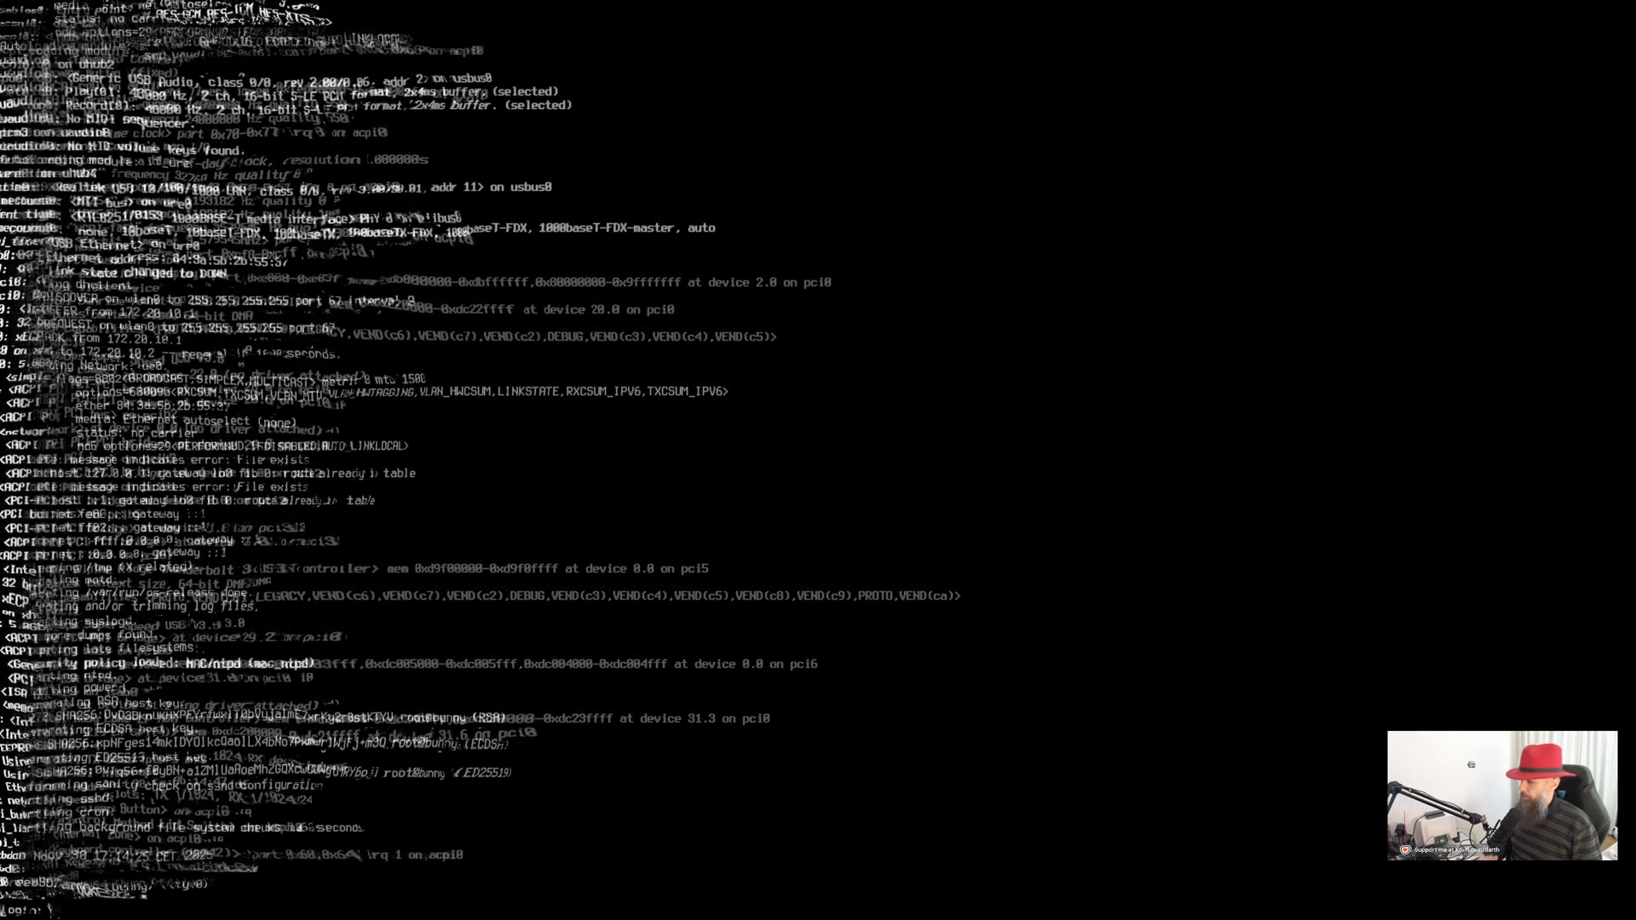
{"action": "type", "text": "ro"}
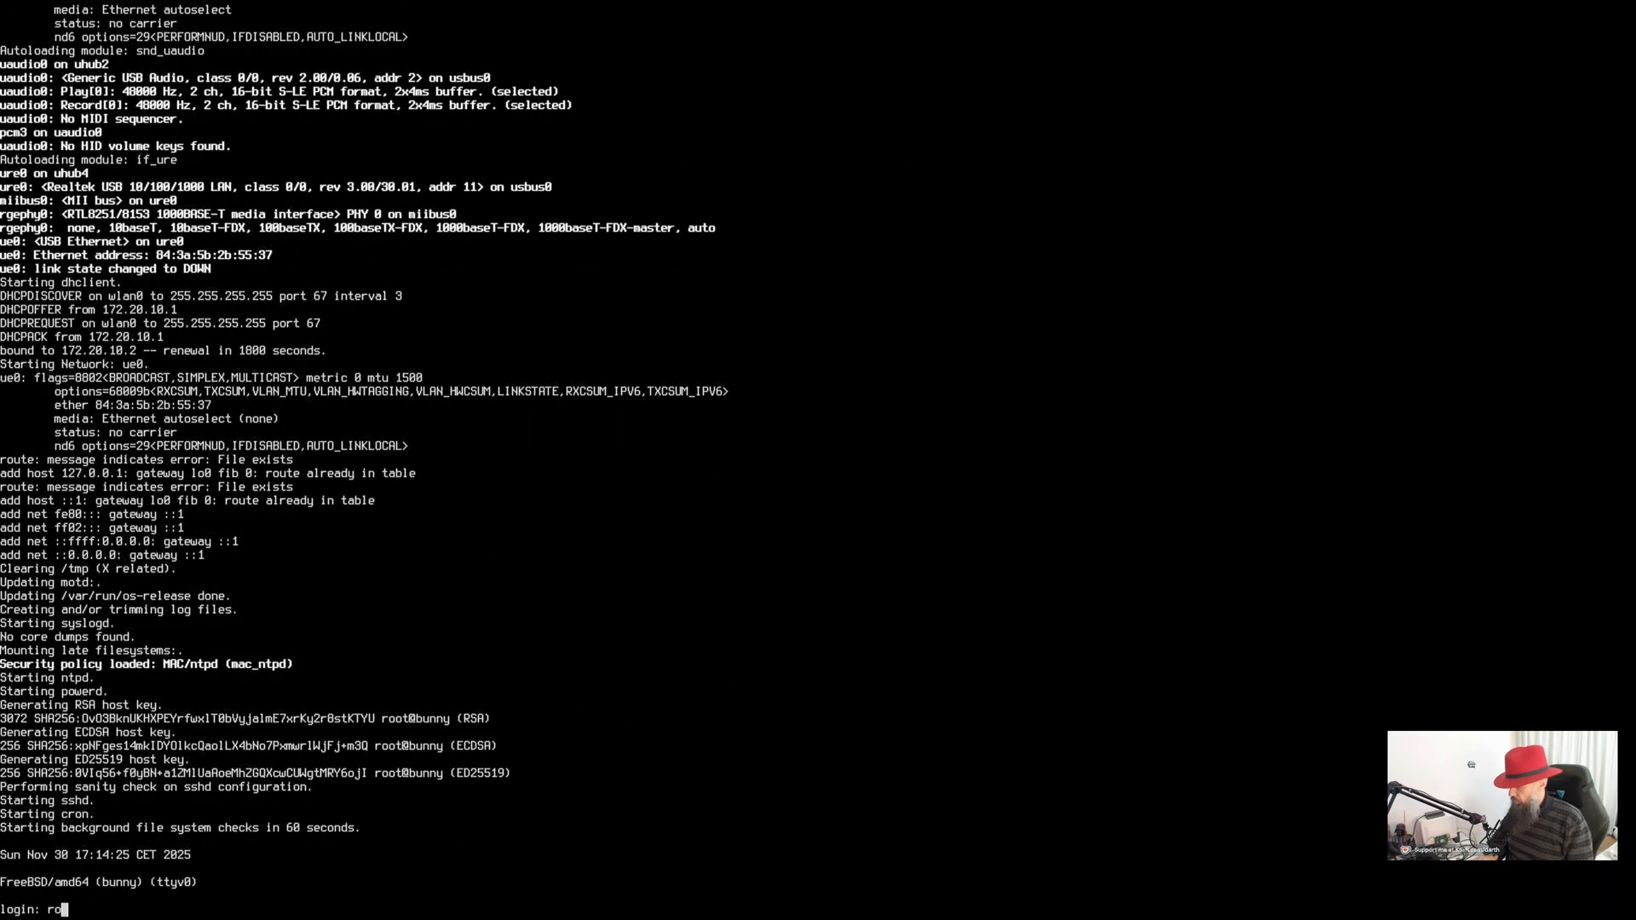
{"action": "key", "text": "Return"}
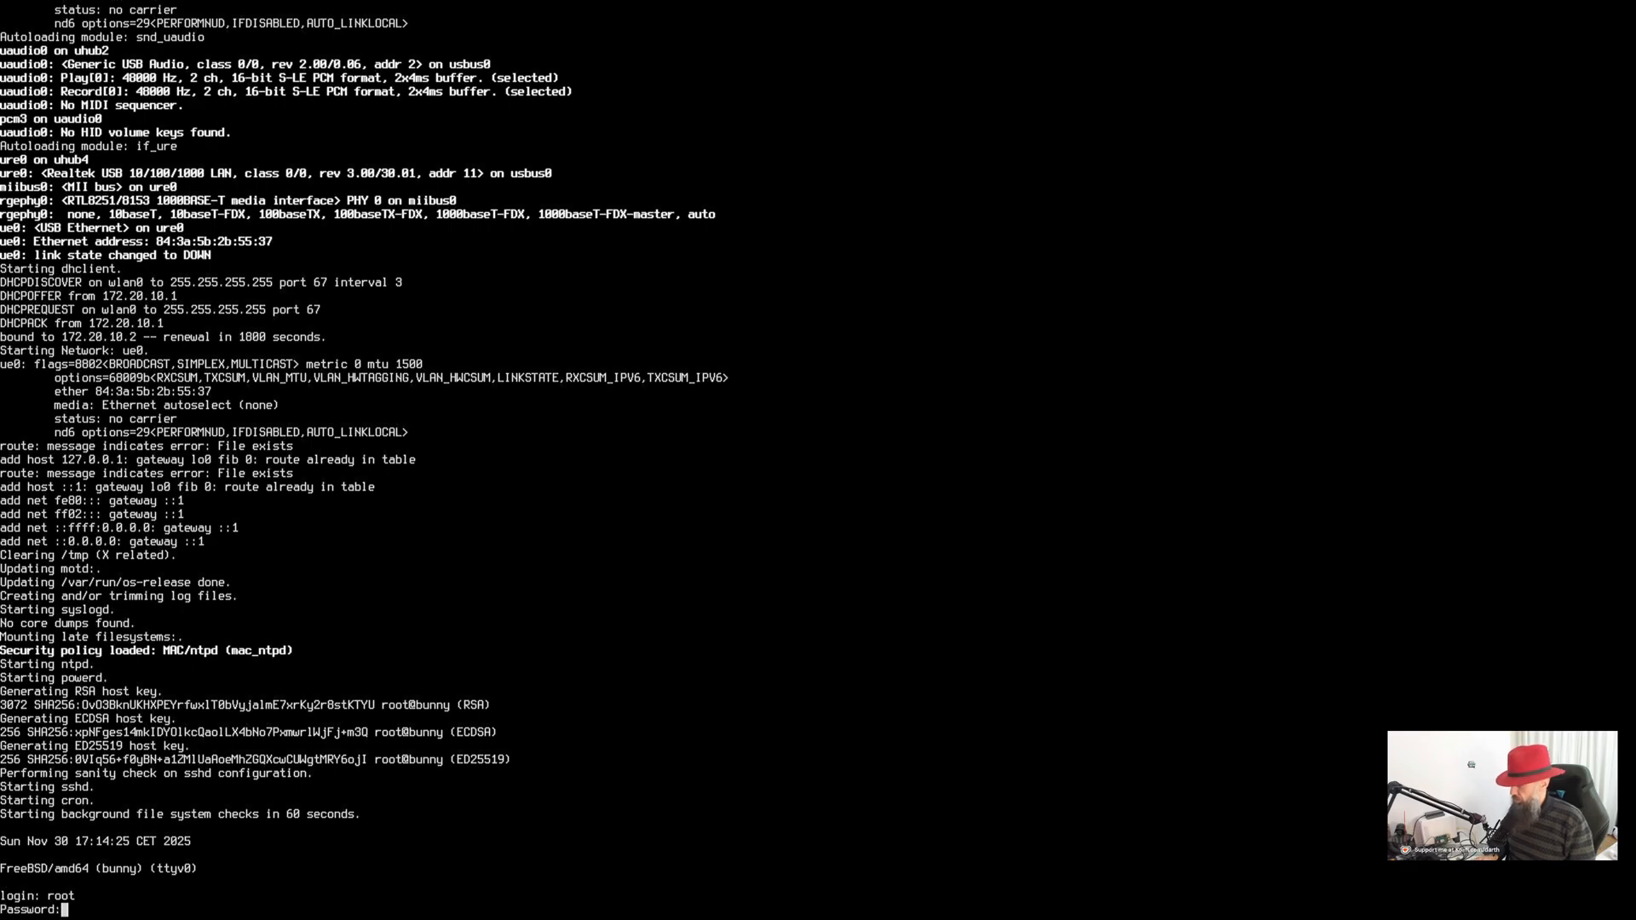
{"action": "key", "text": "Return"}
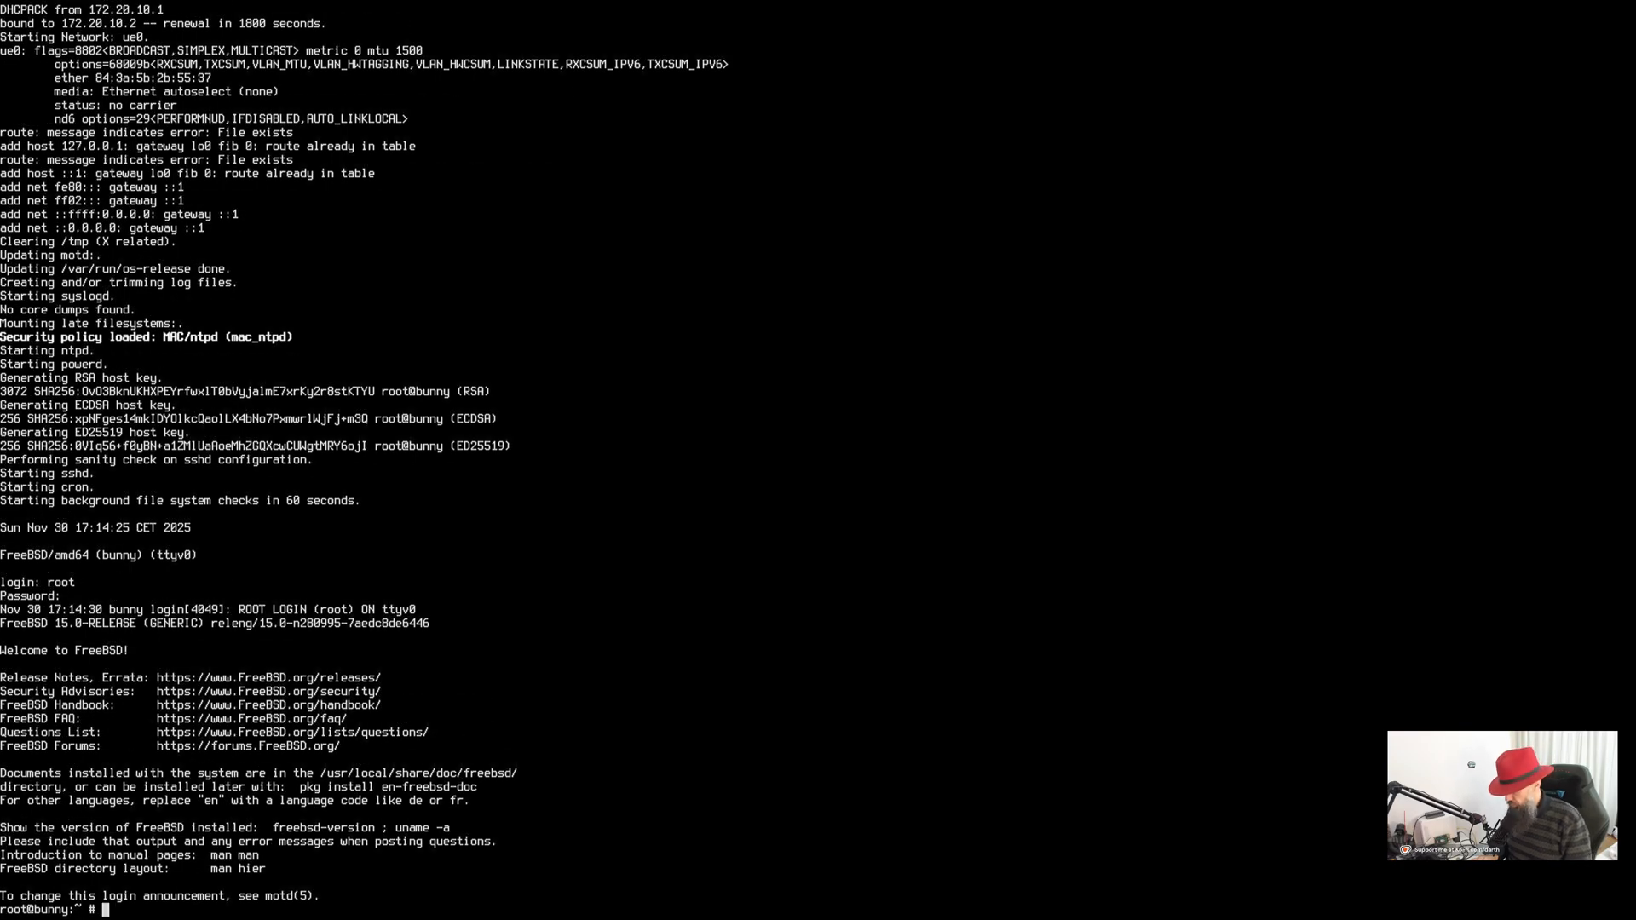
Ping 1.1.1.1 to confirm connectivity, then begin the pkg command
{"action": "type", "text": "ping"}
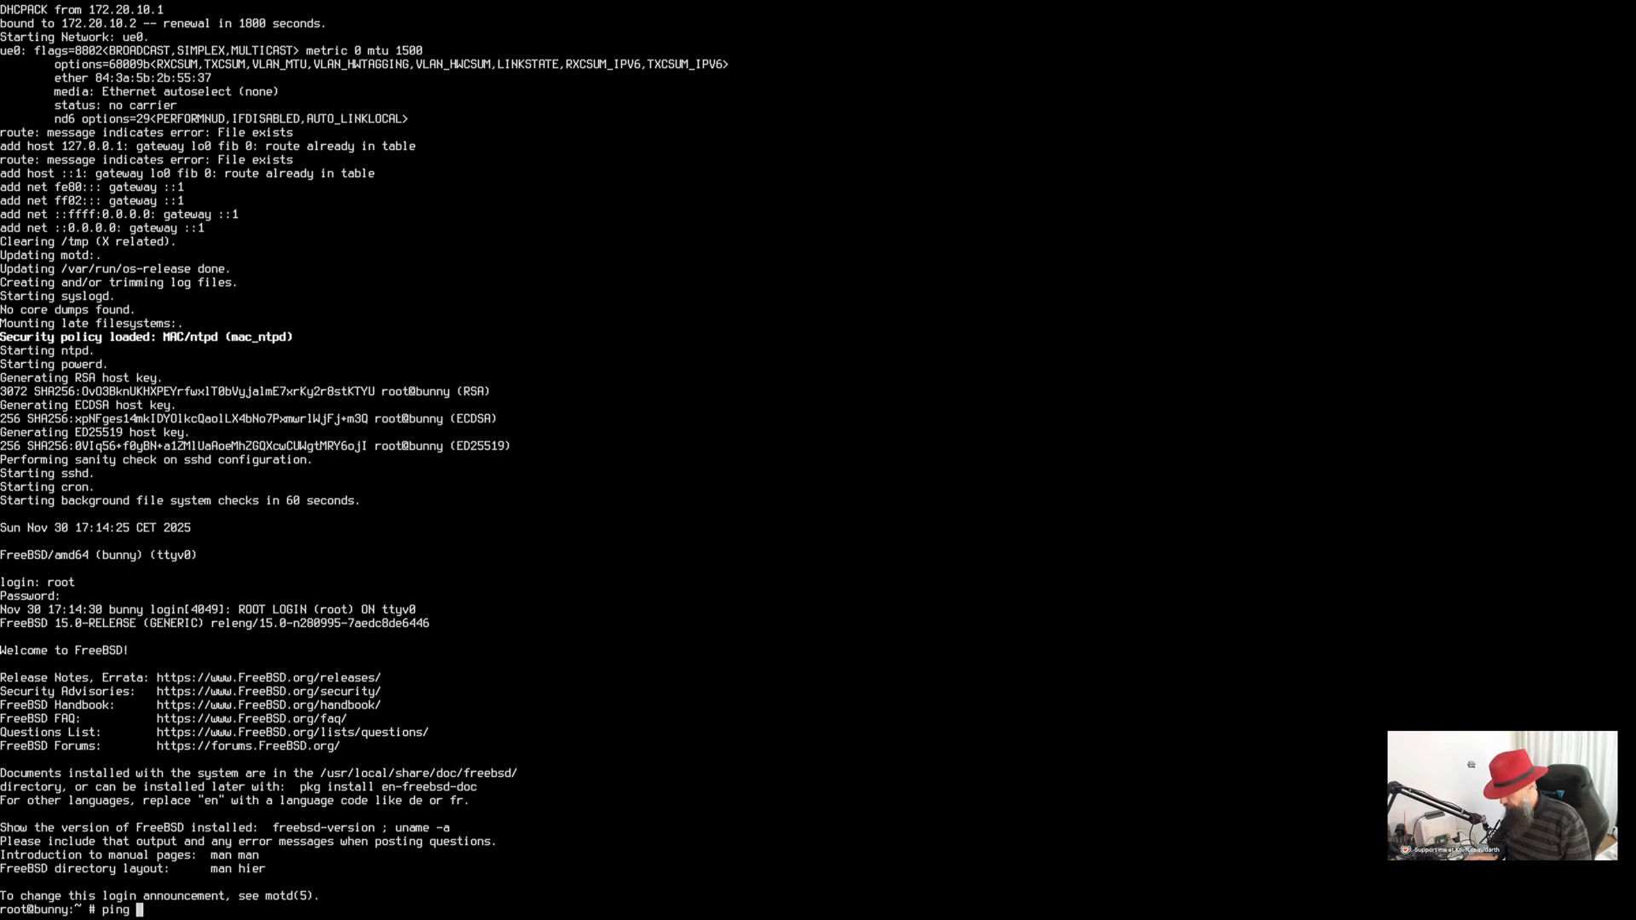
{"action": "type", "text": "1.1.1.1"}
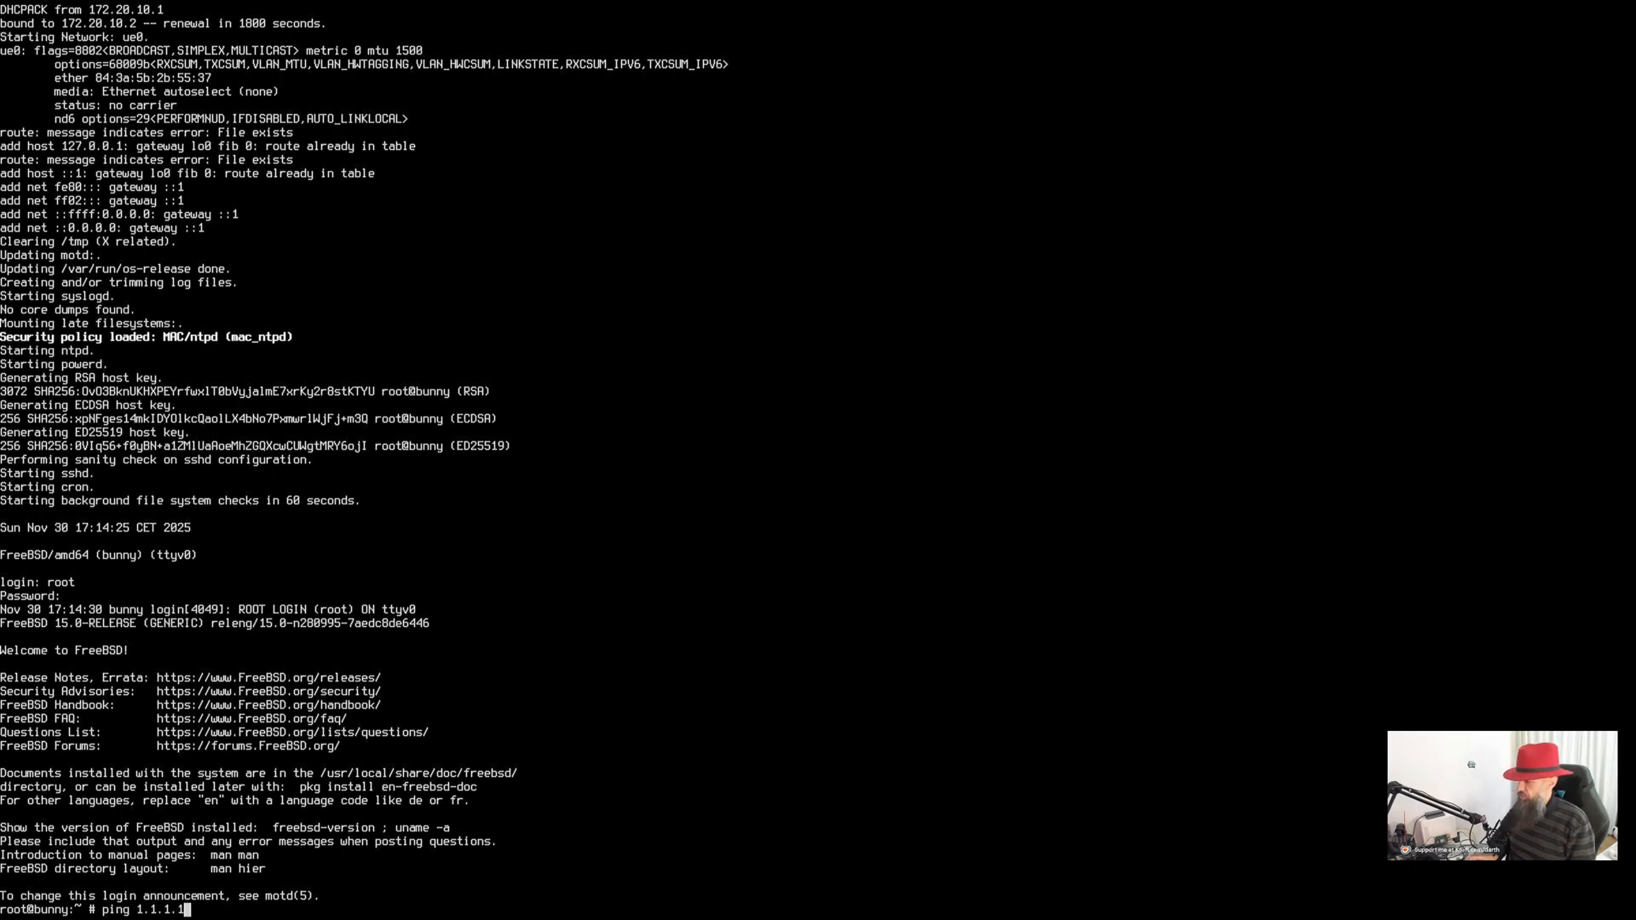
{"action": "key", "text": "Return"}
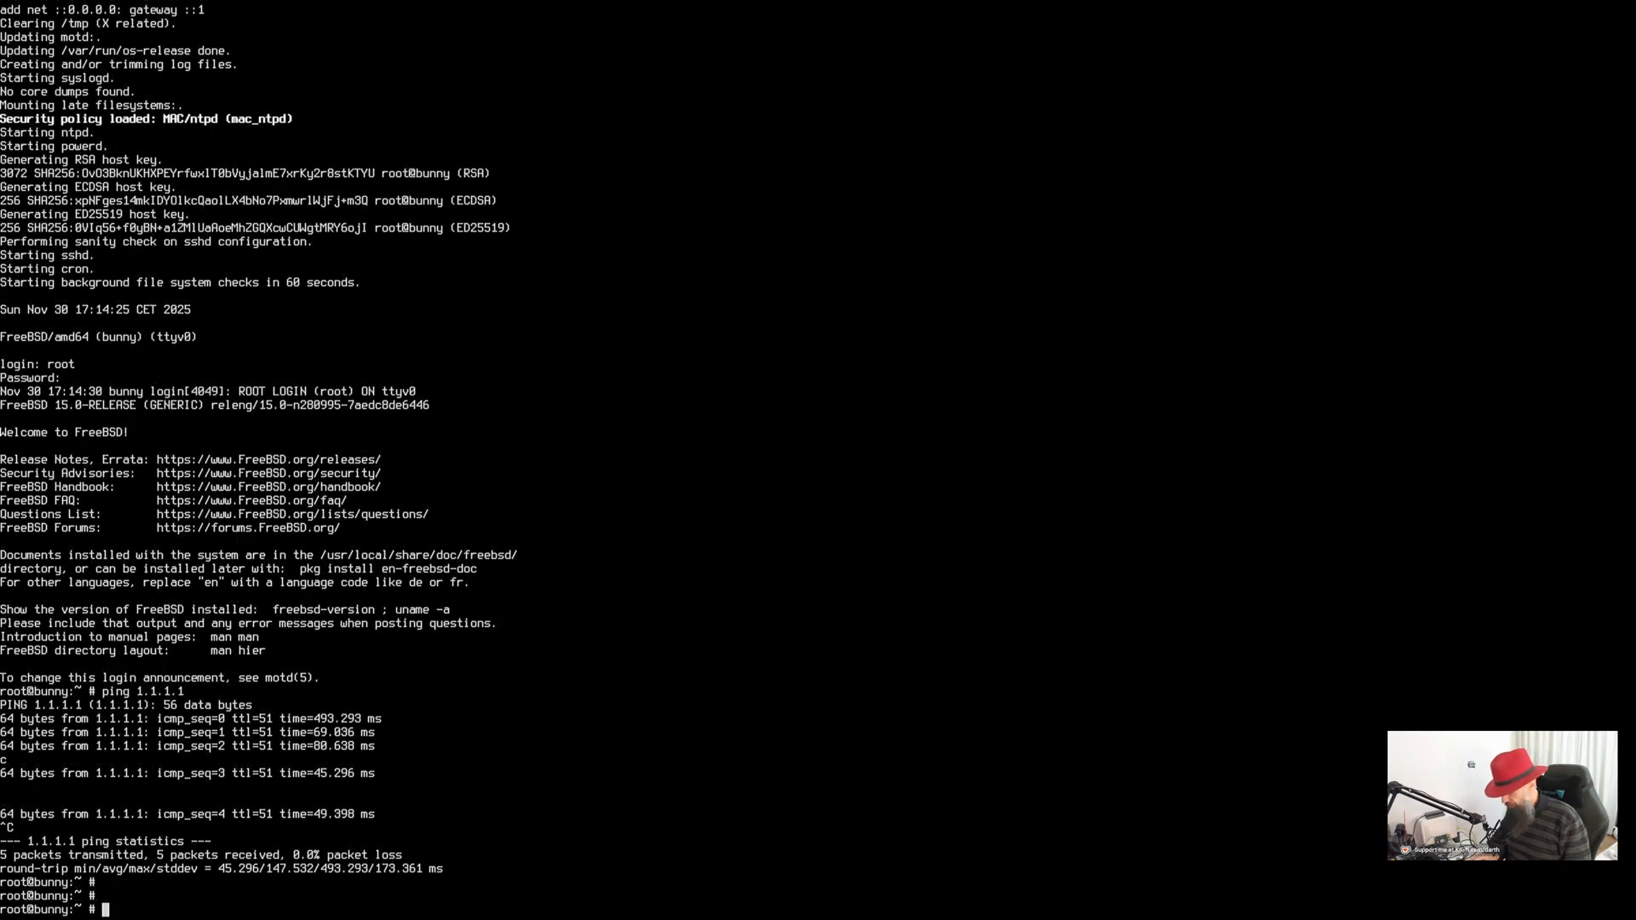
{"action": "type", "text": "pkg"}
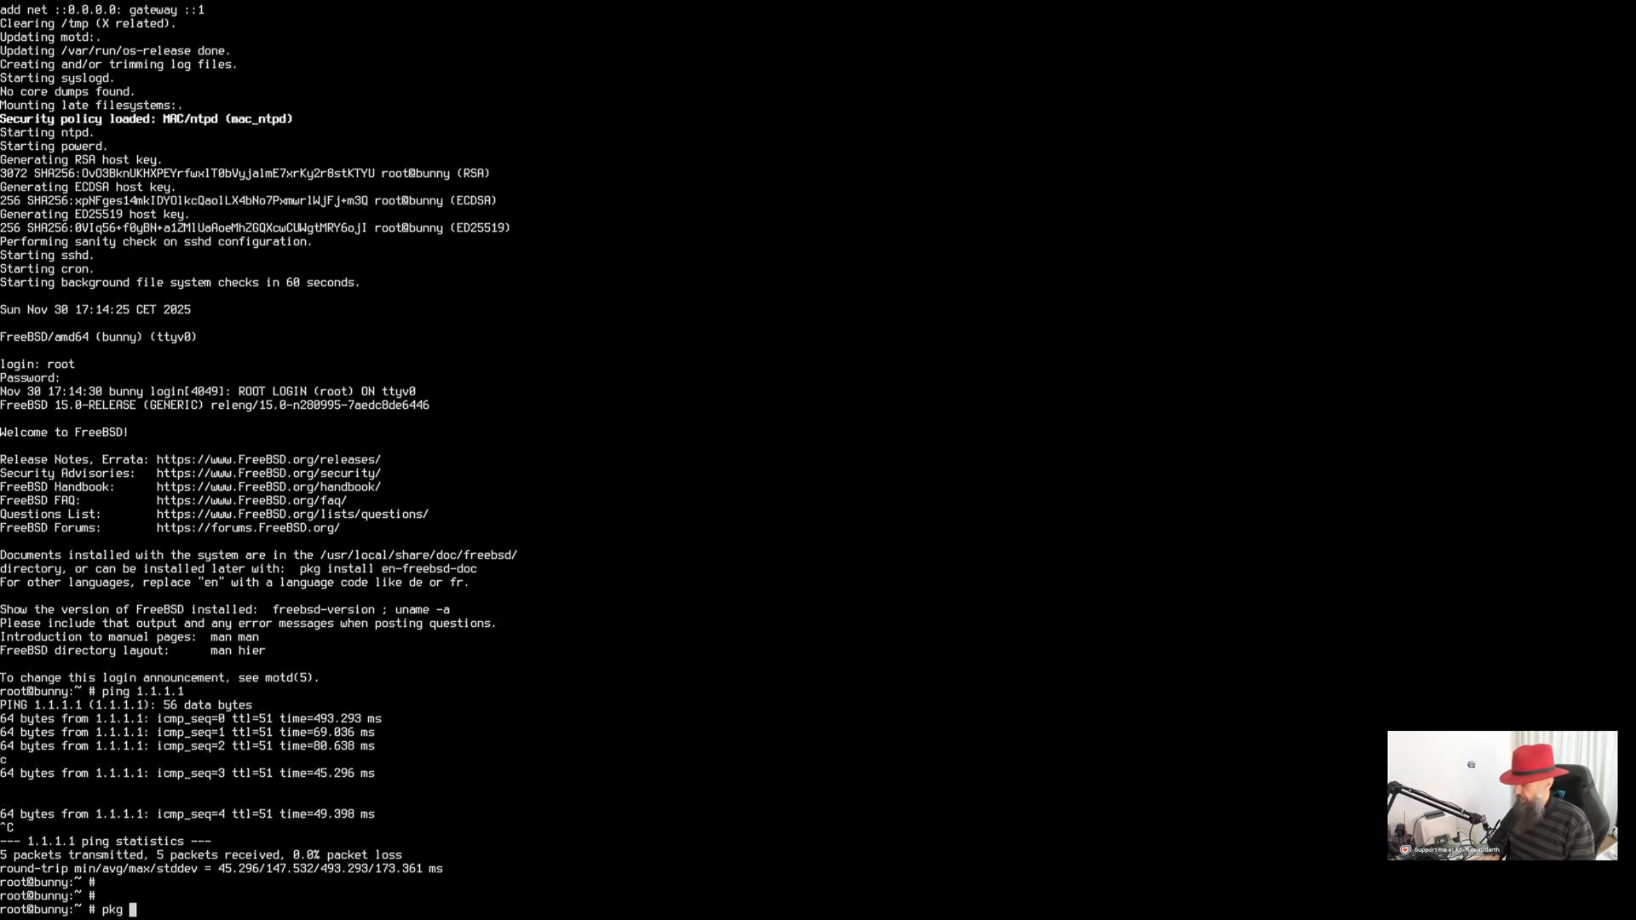
Run pkg install vim and answer y to fetch its four packages
{"action": "type", "text": "install vim"}
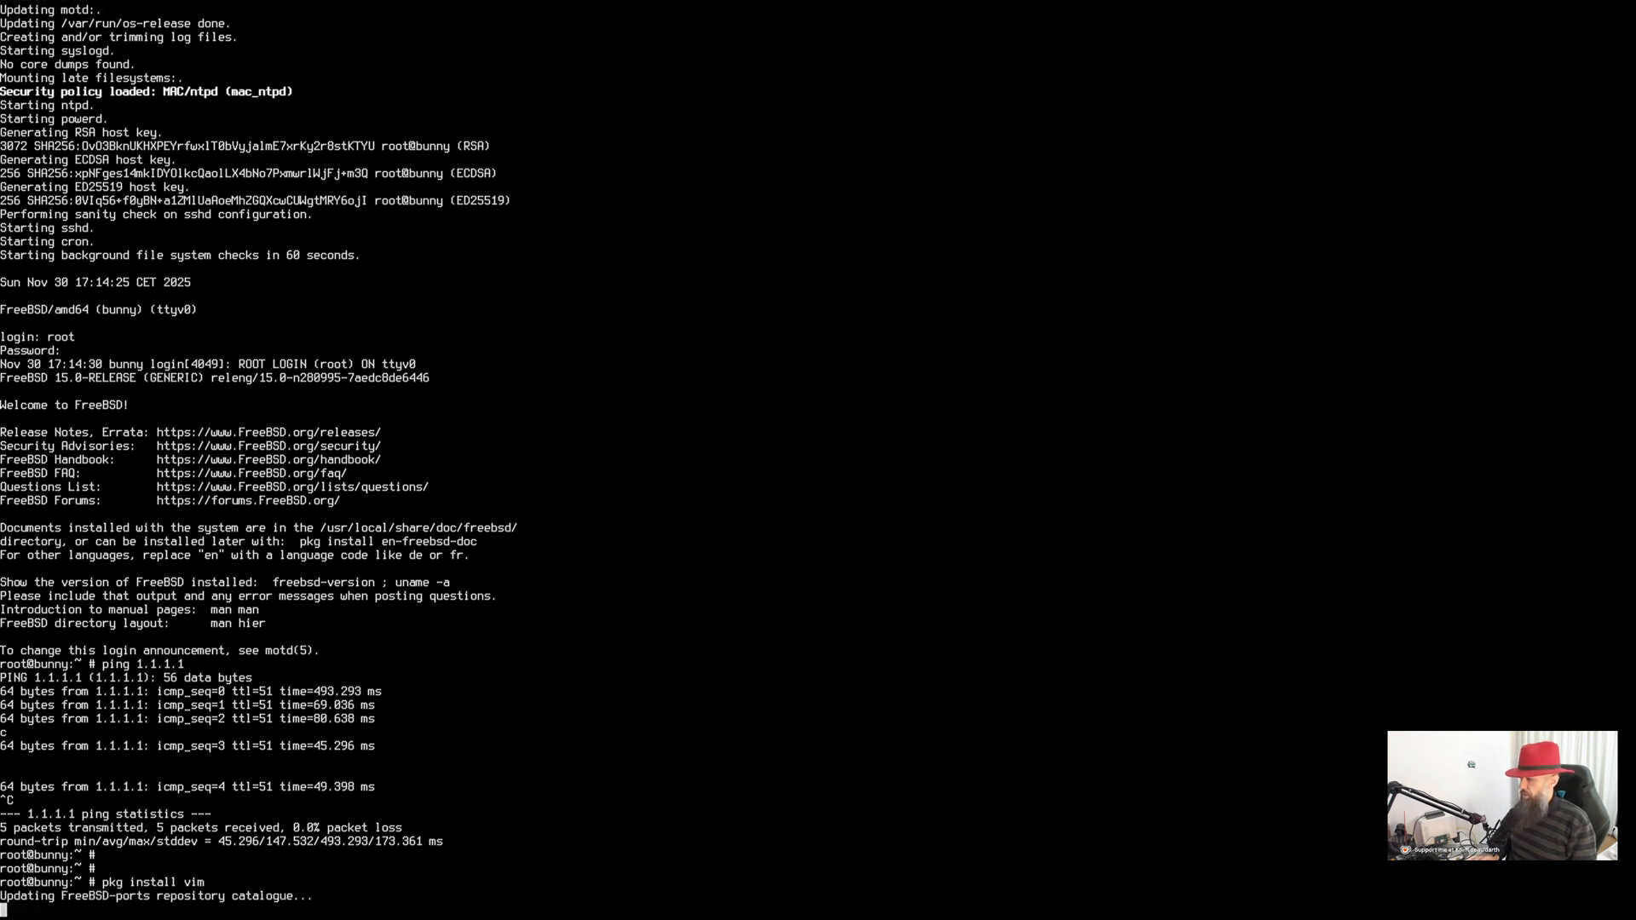
{"action": "scroll", "scroll_direction": "down", "scroll_amount": 3}
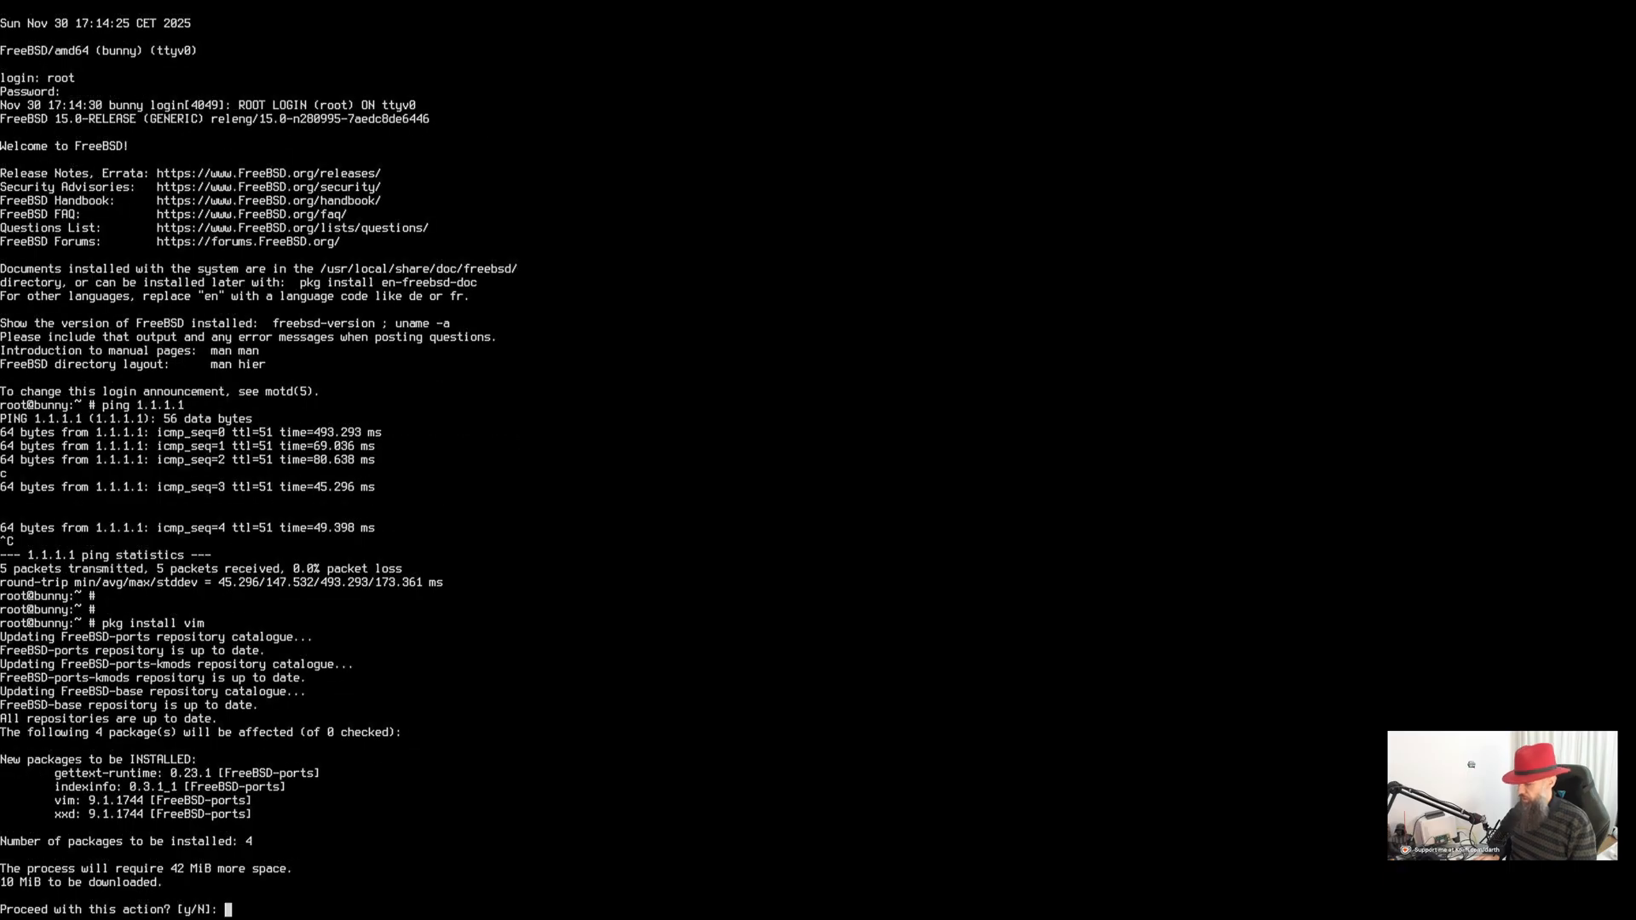
{"action": "type", "text": "y"}
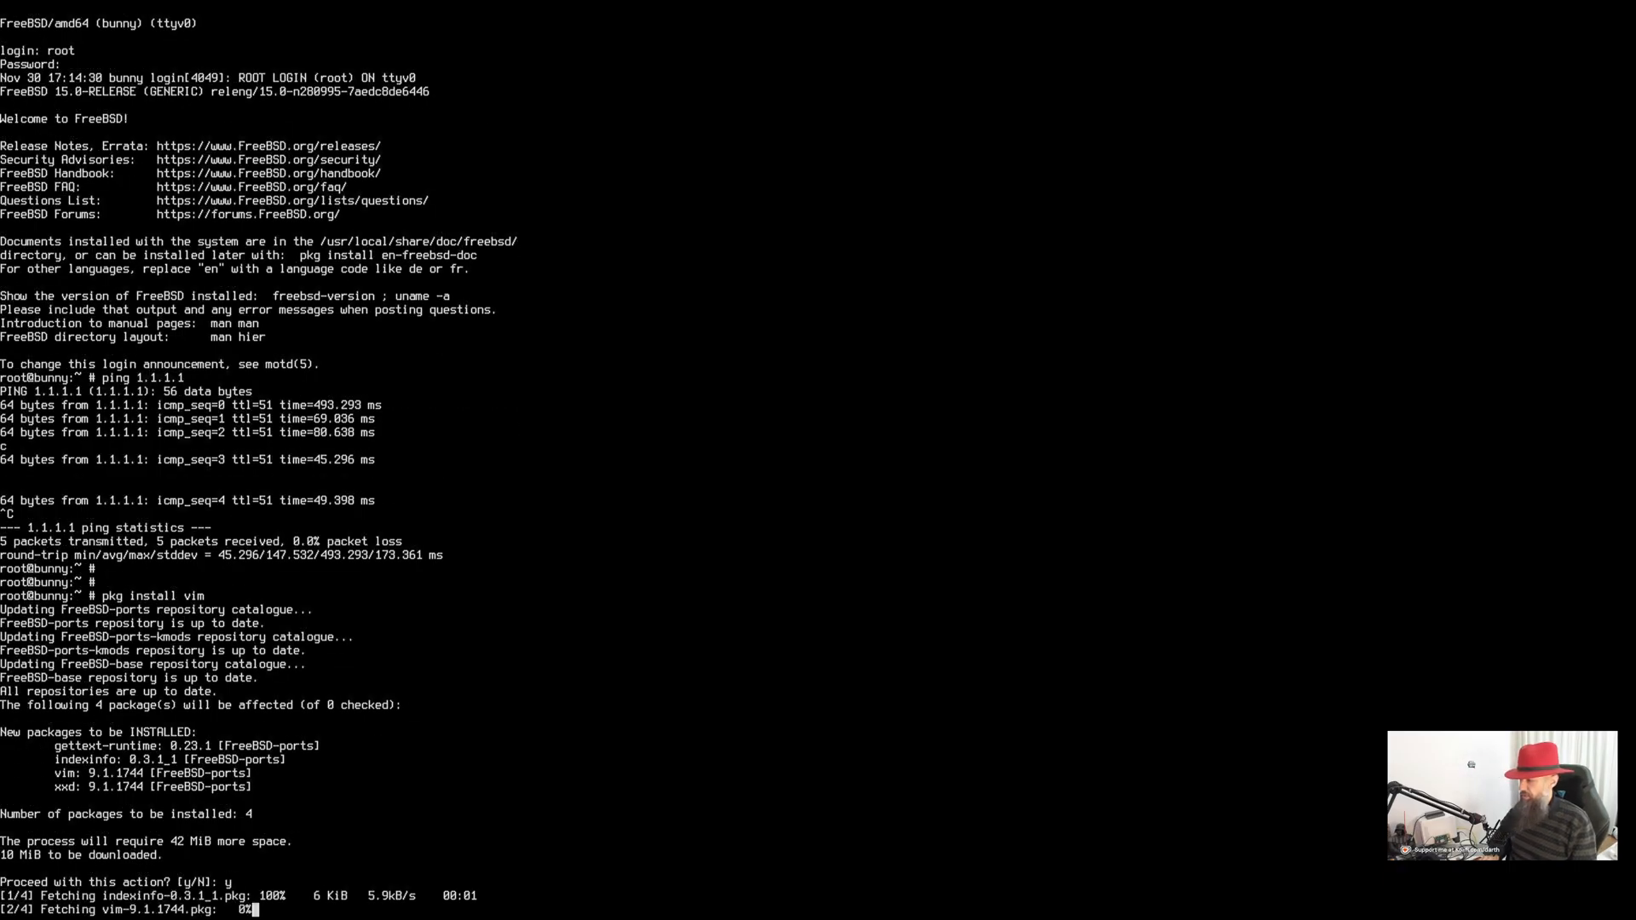